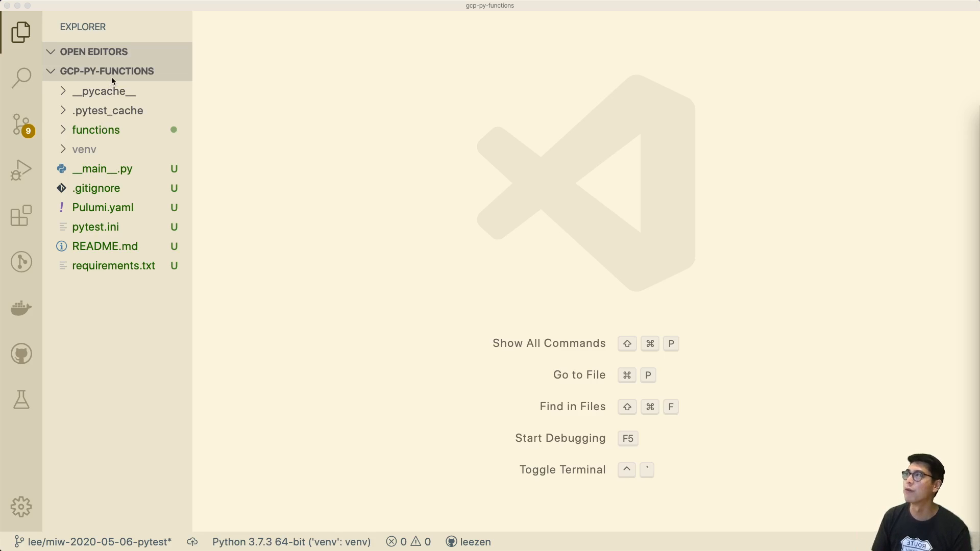
mouse_move(221, 247)
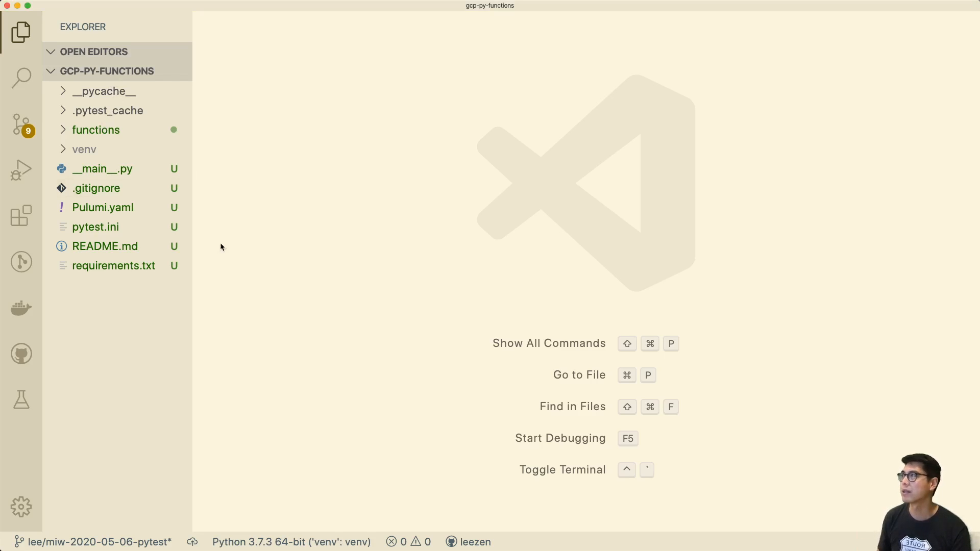
mouse_move(333, 269)
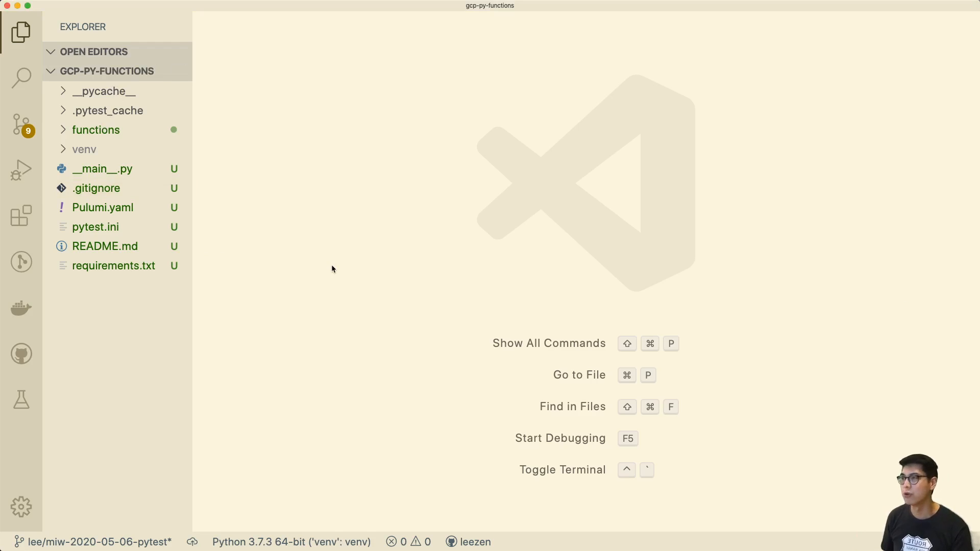
Step: Show the terminal and scroll __main__.py down to the storage bucket and archive code
key(ctrl+`)
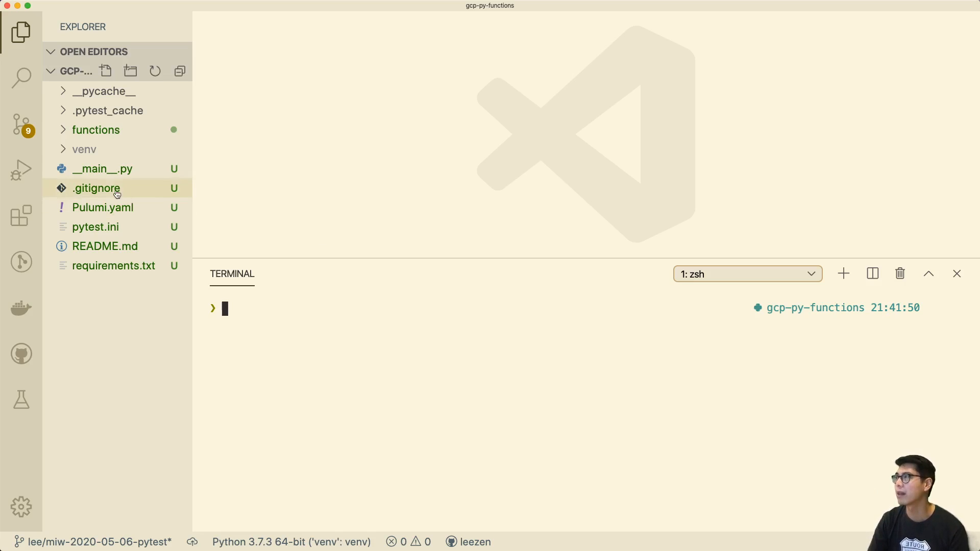
double_click(102, 169)
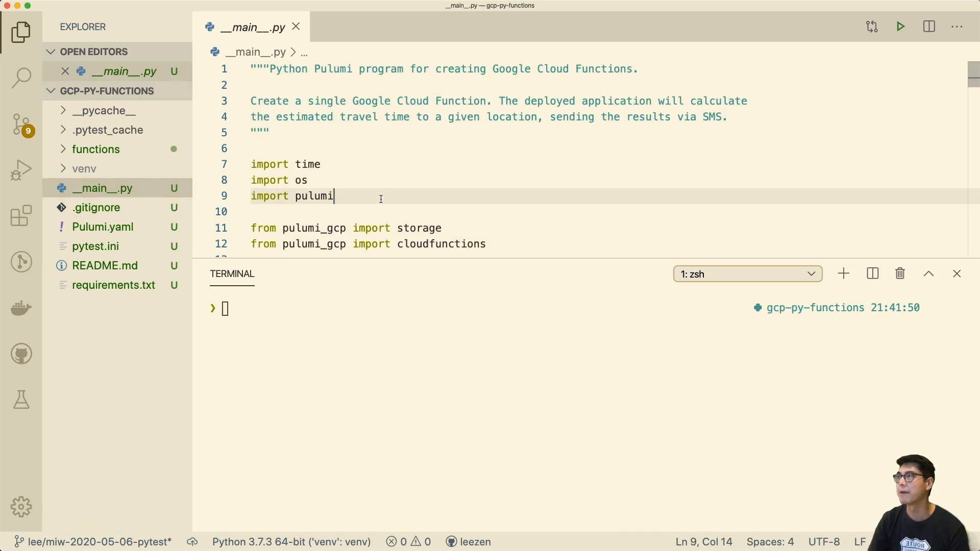
scroll(down, 3)
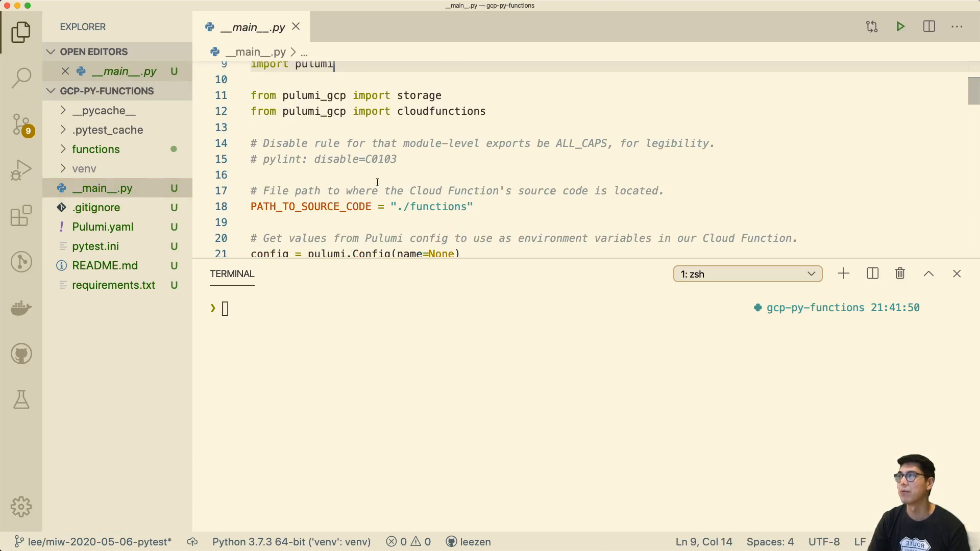
scroll(down, 3)
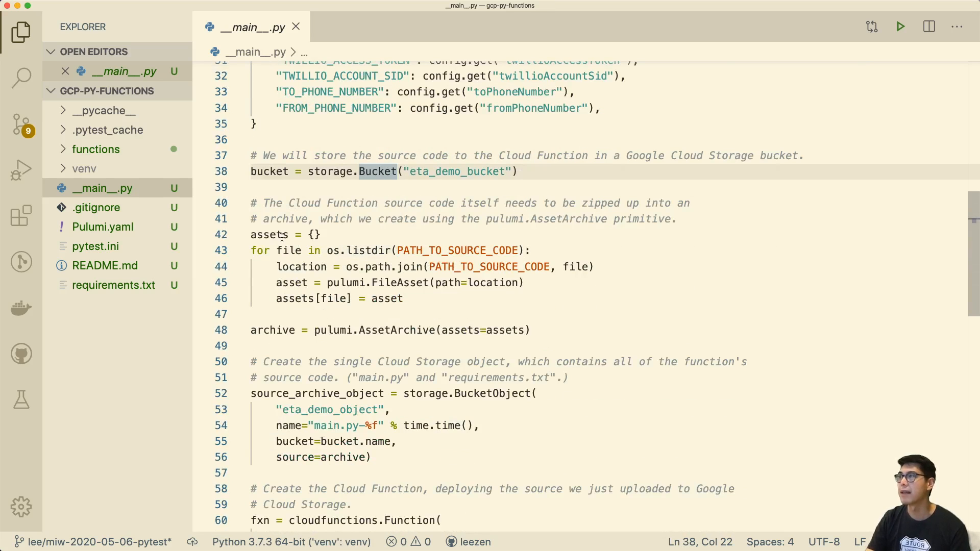
click(388, 298)
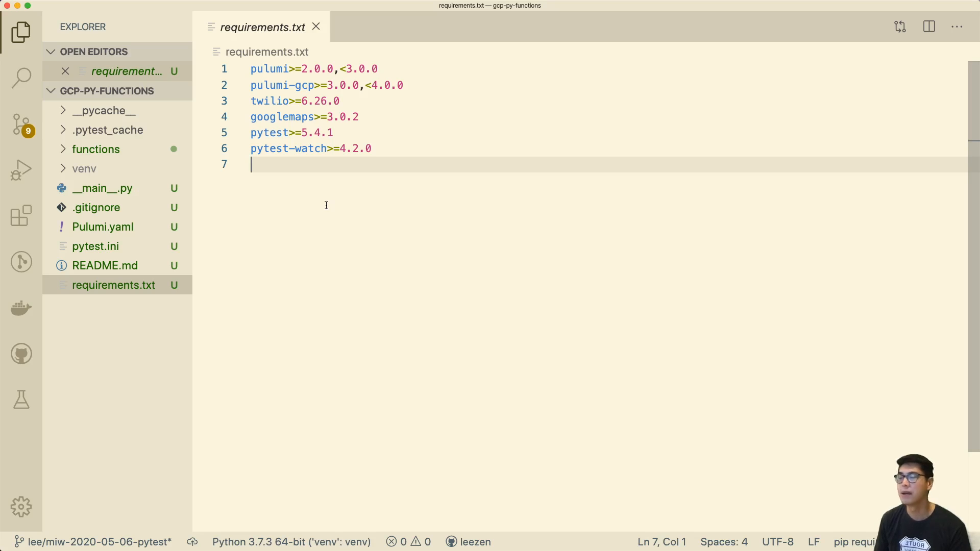
mouse_move(304, 247)
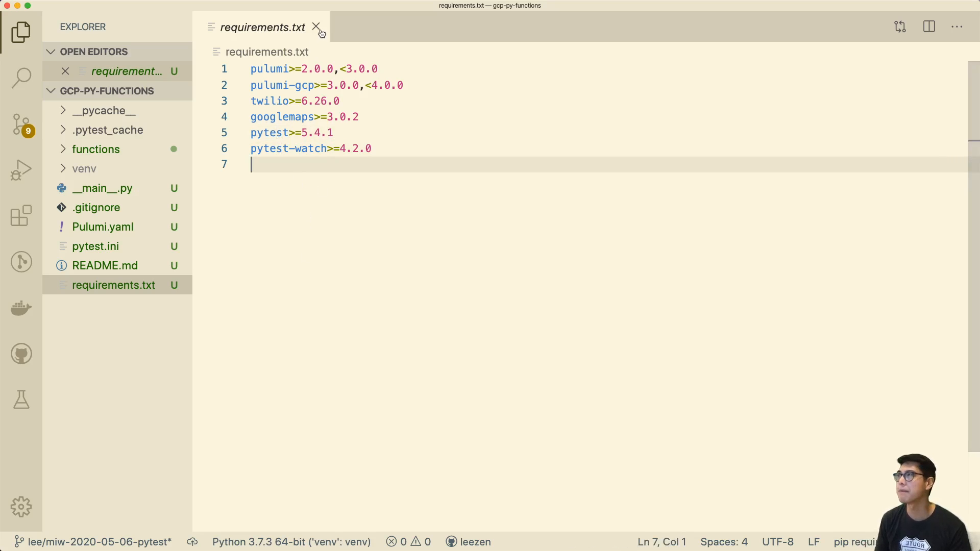
Step: Close requirements.txt after confirming pytest and pytest-watch are listed
click(316, 26)
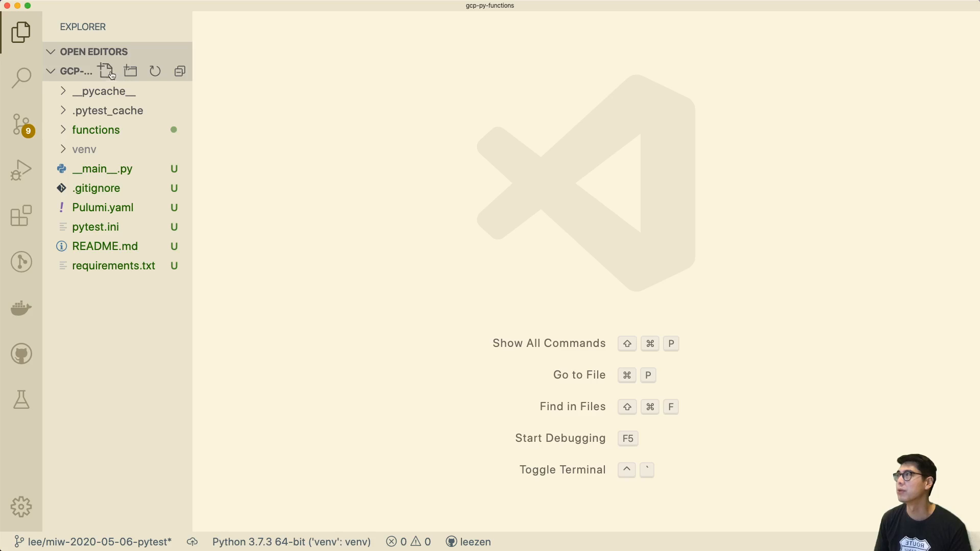
Step: Create funcs.py holding the resources; __main__.py imports funcs and exports funcs.bucket.url and funcs.fxn.https_trigger_url
text(funcs.py)
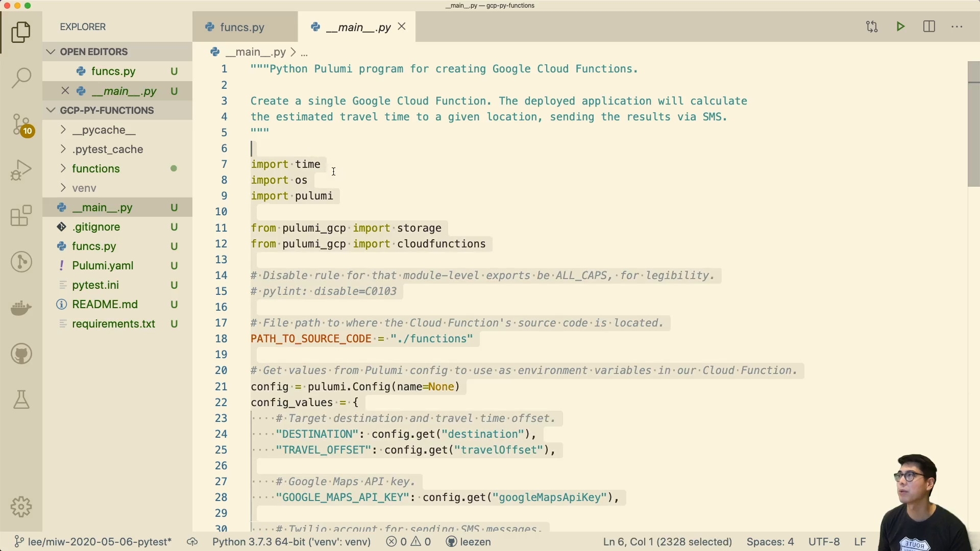
mouse_move(300, 101)
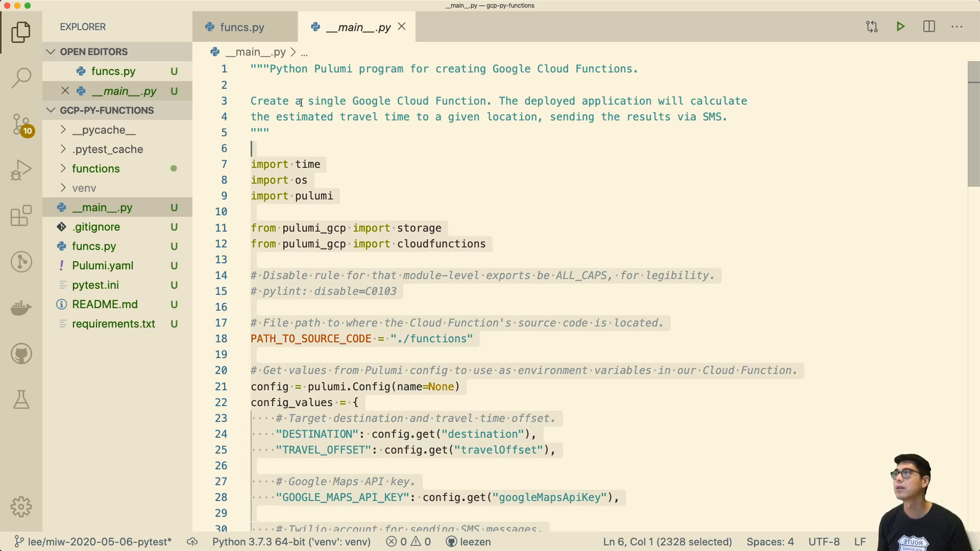
click(240, 26)
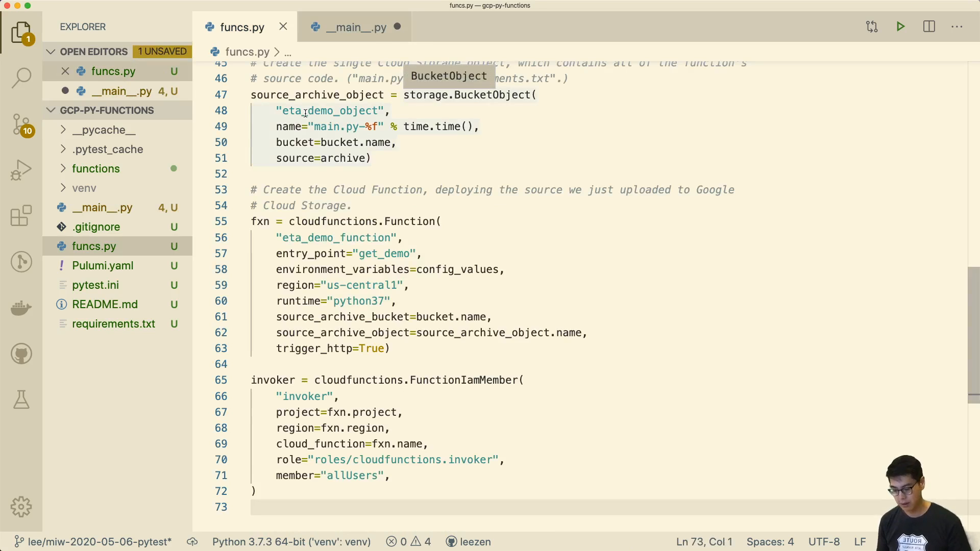
click(353, 27)
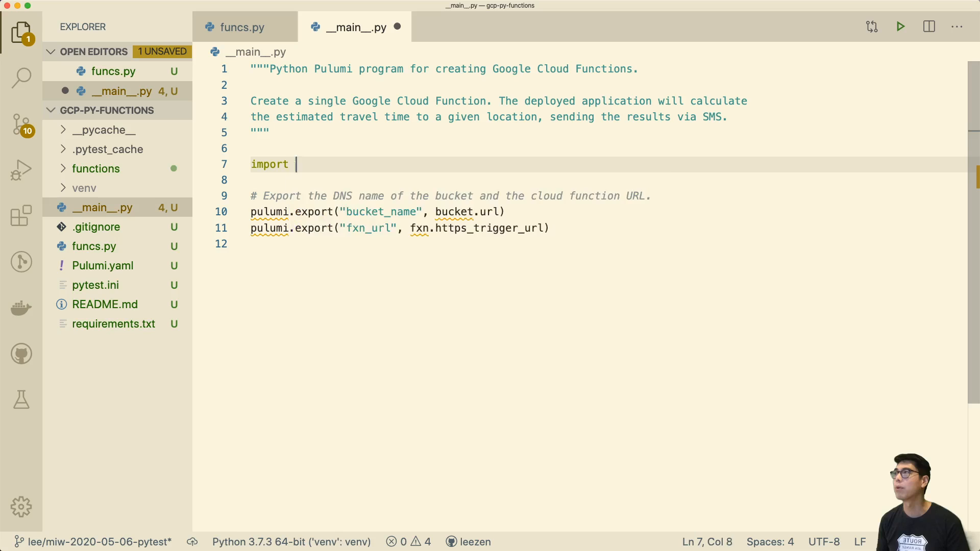
text(pulumi)
text(import)
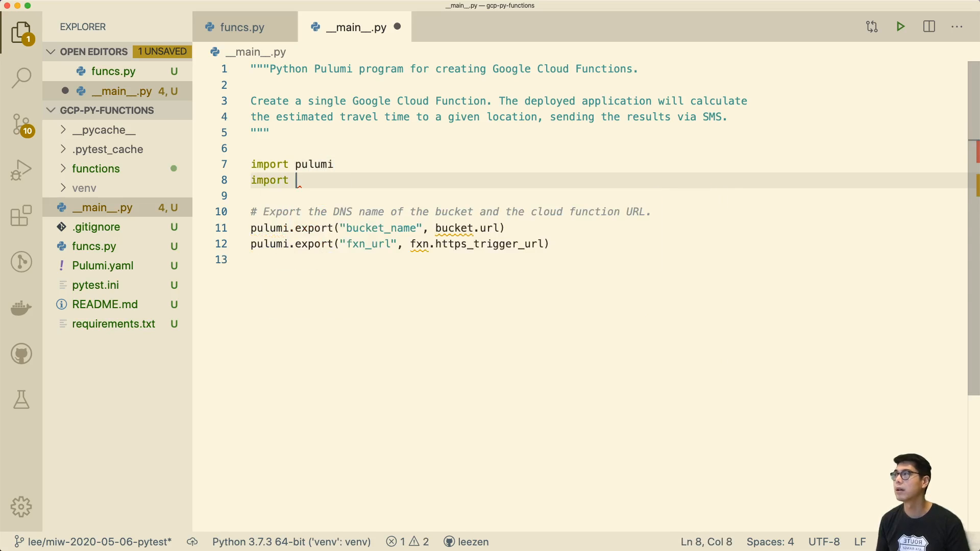
text(funcs)
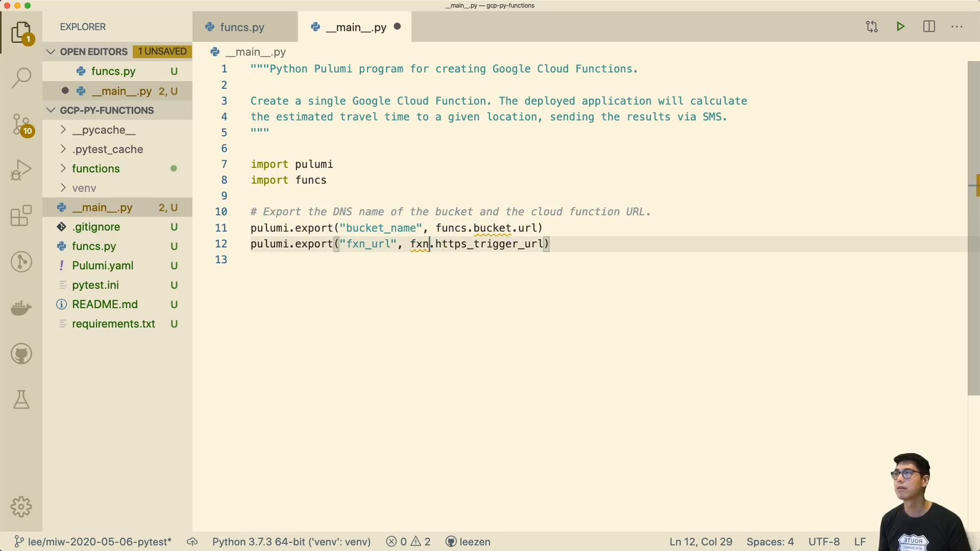
text(funcs.f)
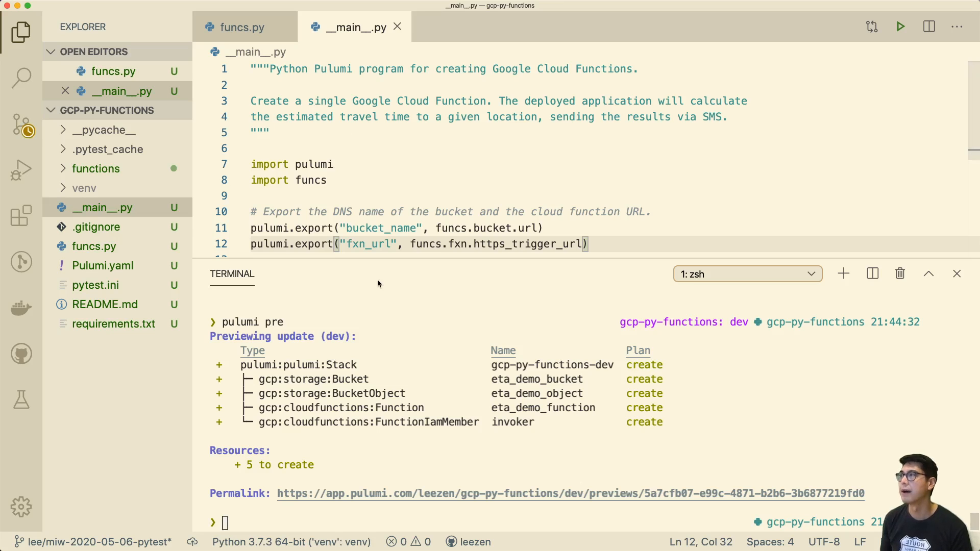
click(956, 274)
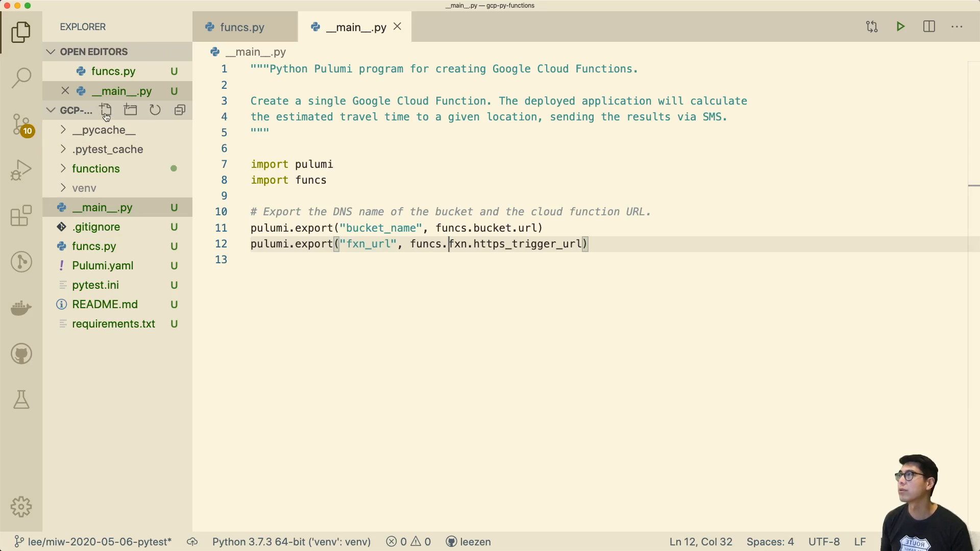
Step: Create test_funcs.py importing pulumi and pytest
click(105, 111)
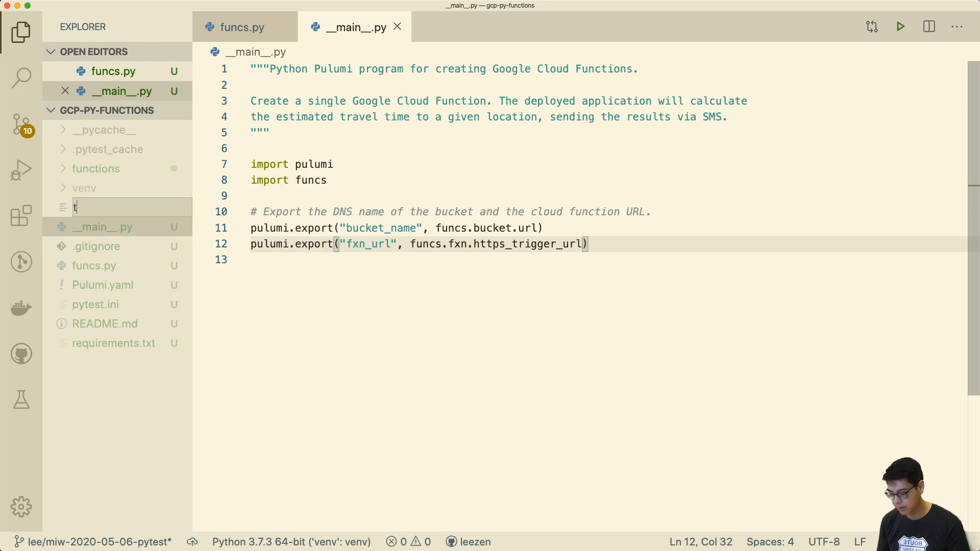
text(est_funcs.)
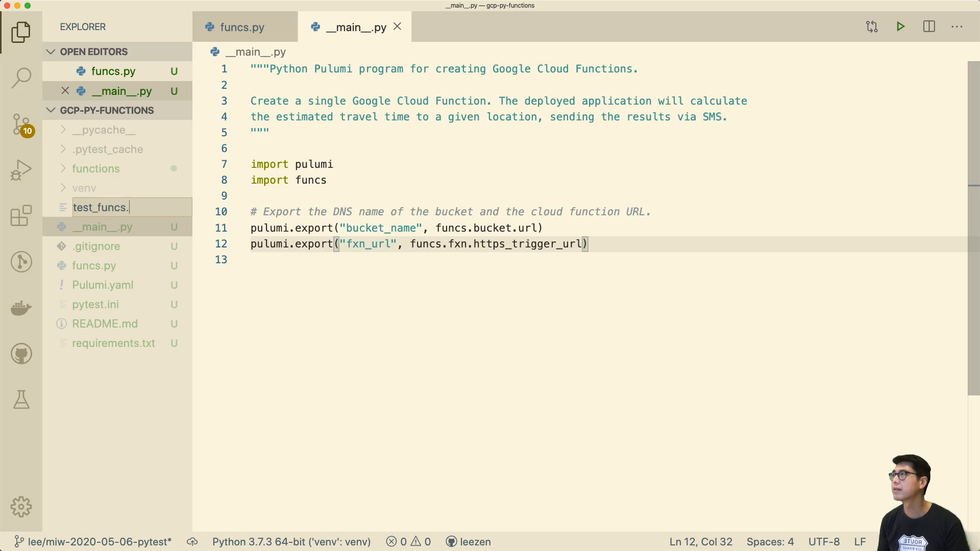
key(Enter)
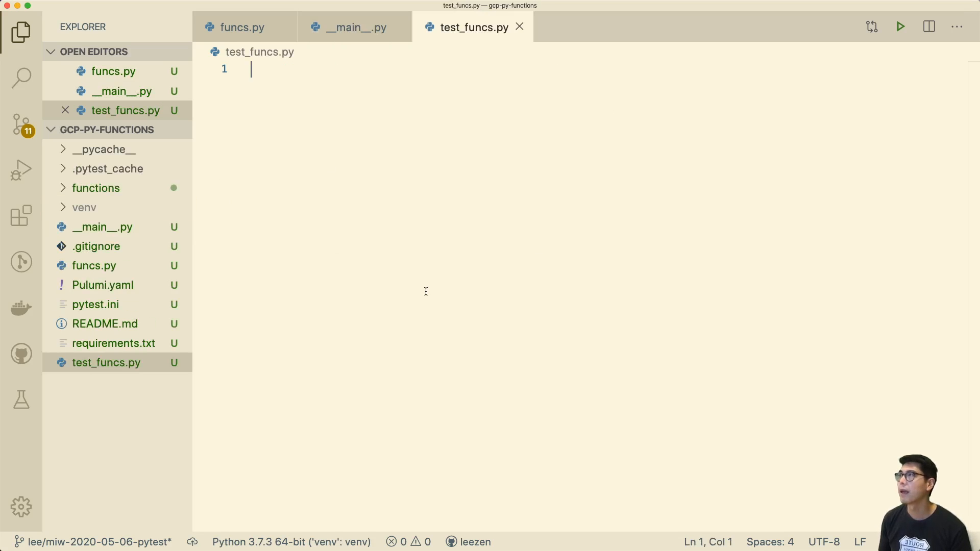
text(import pytest)
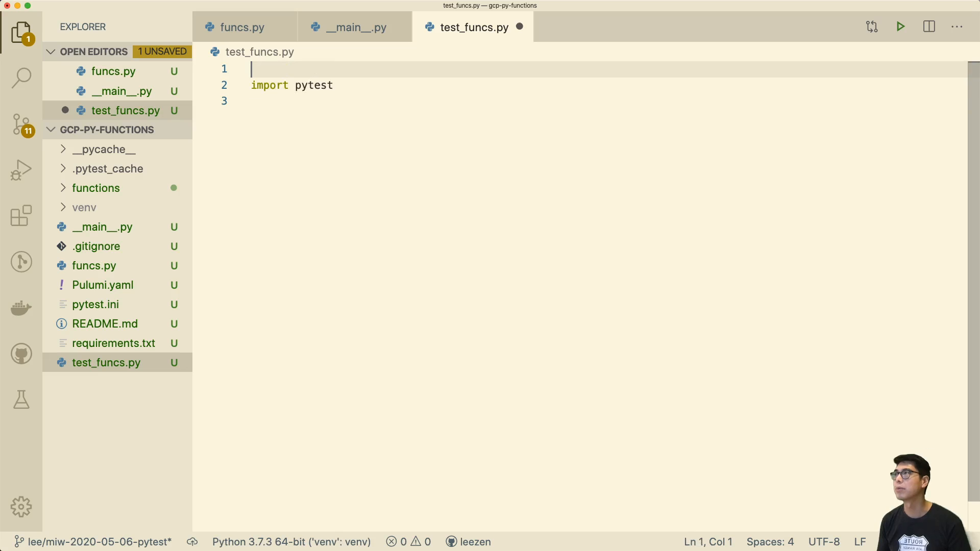
text(import pulumi)
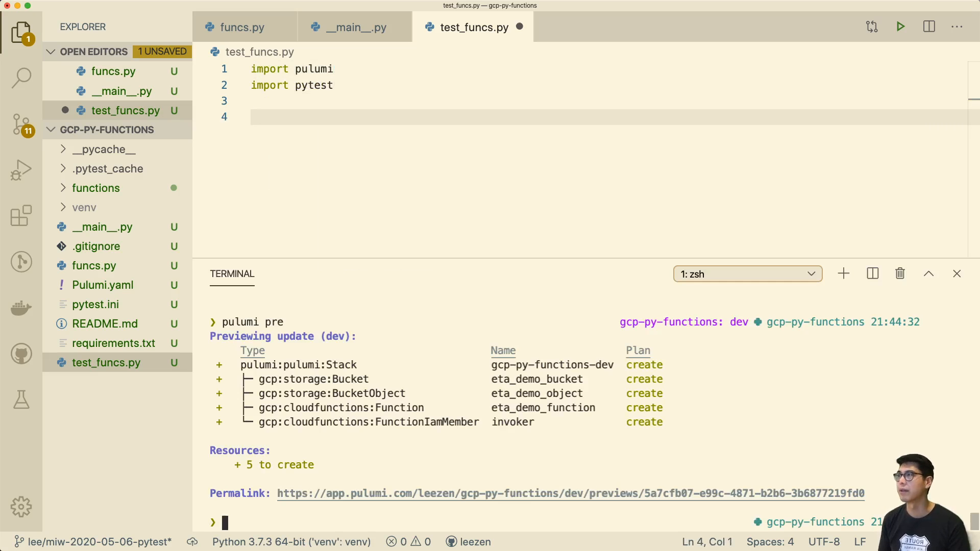
Step: Start ptw in the terminal and add def test_something(): assert True
text(ptw)
click(606, 116)
text(def)
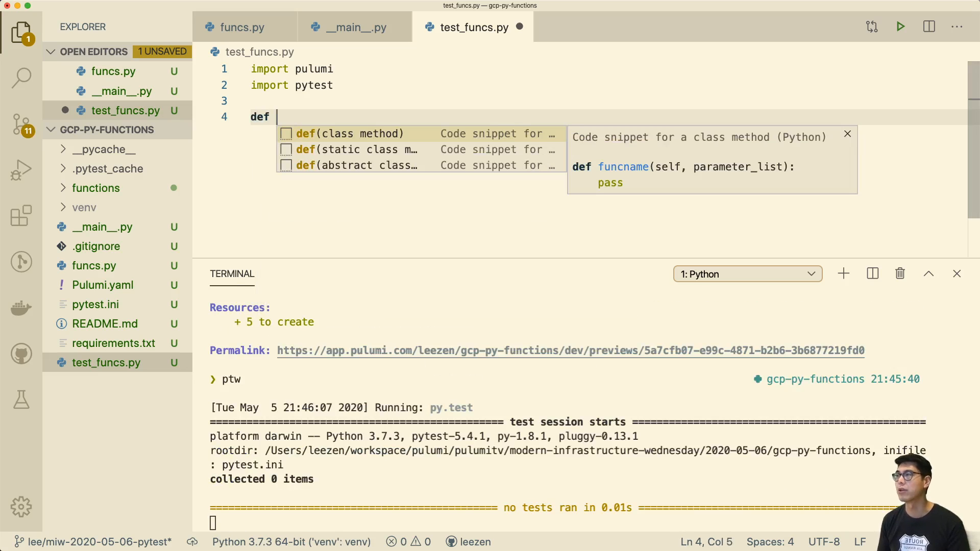
text(test())
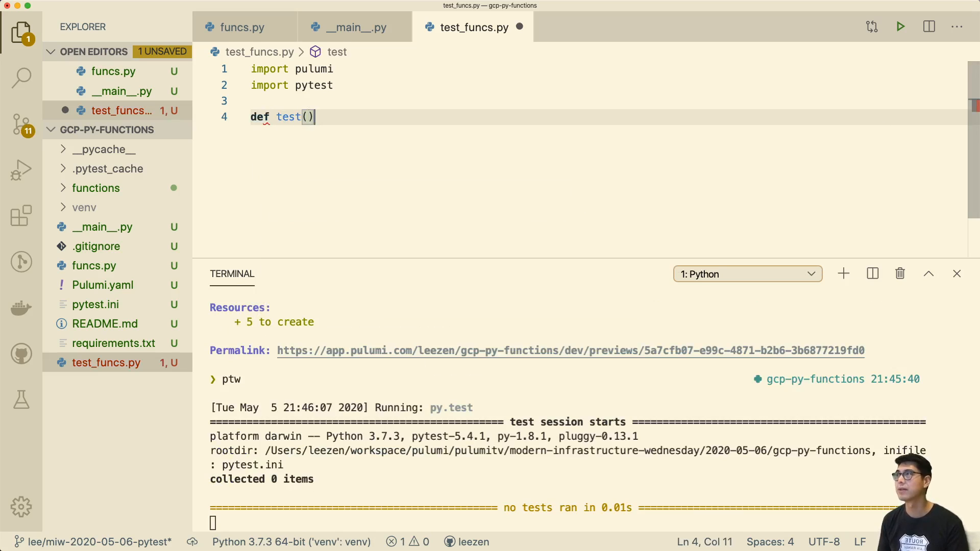
text(_something)
text(assert)
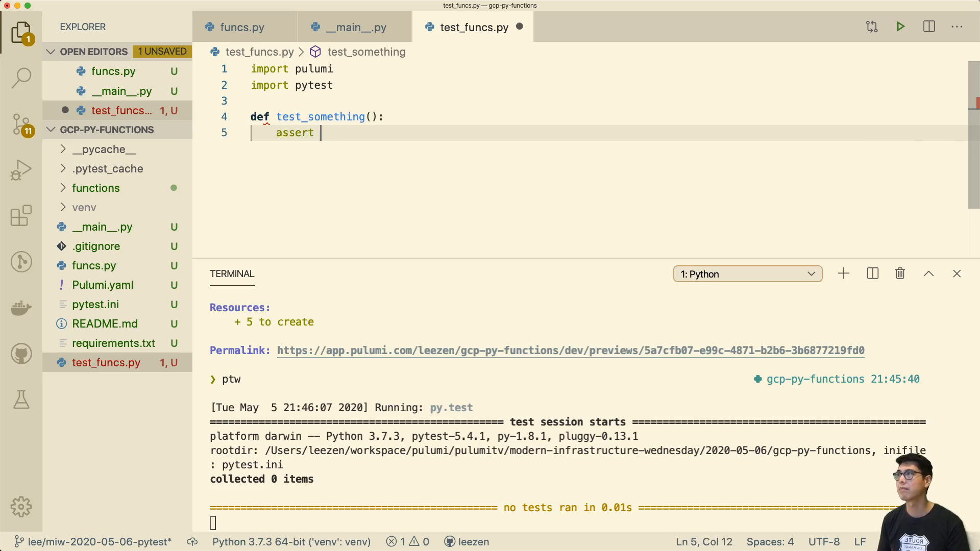
text(True)
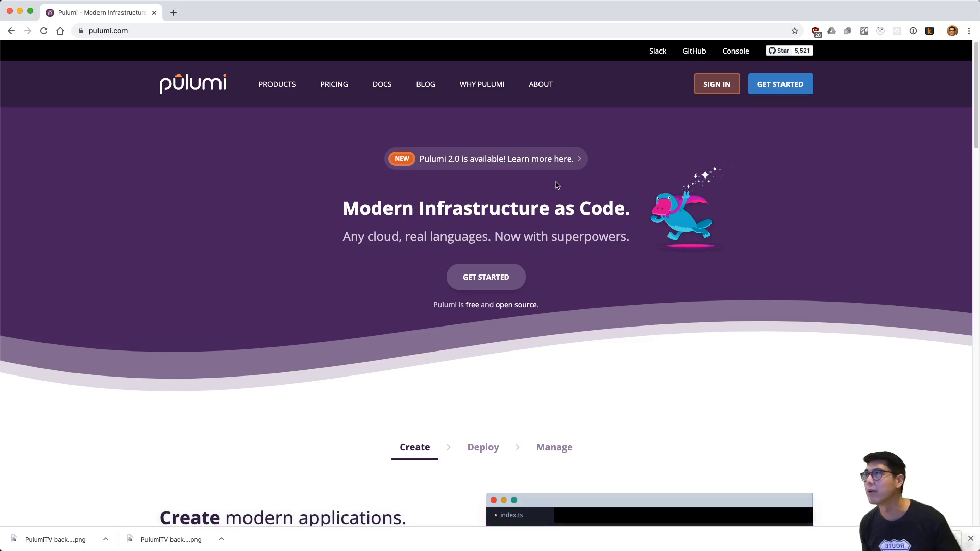
Step: Open the Pulumi unit-testing guide and select the MyMocks class example
click(382, 84)
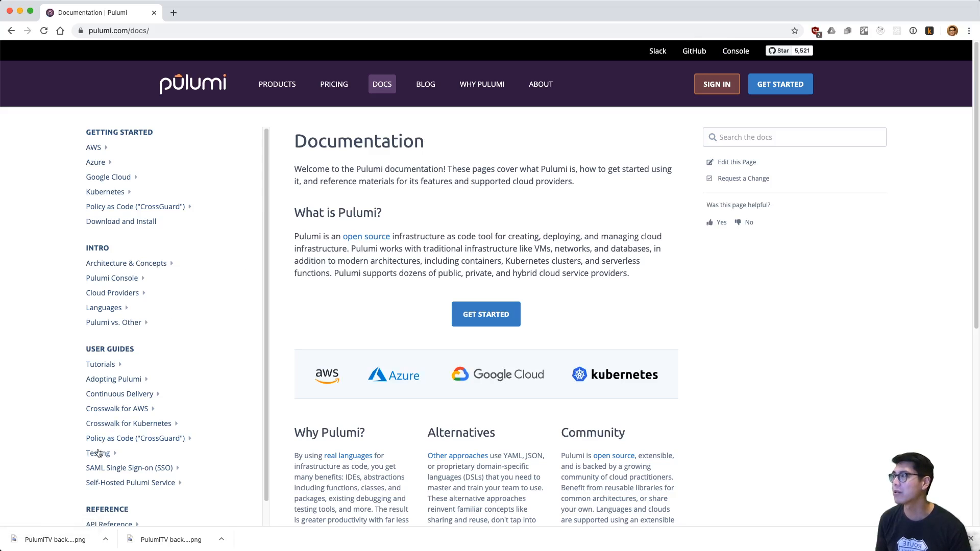
click(97, 453)
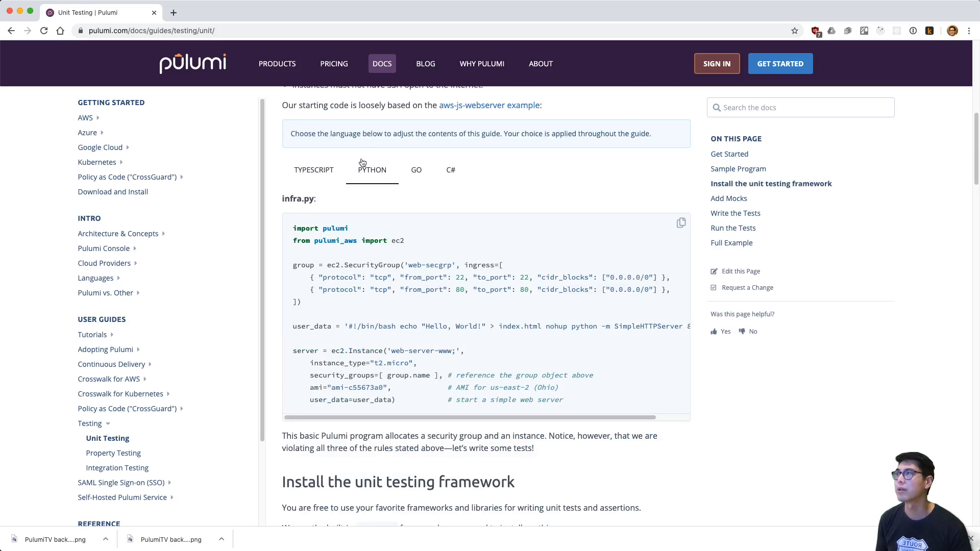
mouse_move(376, 253)
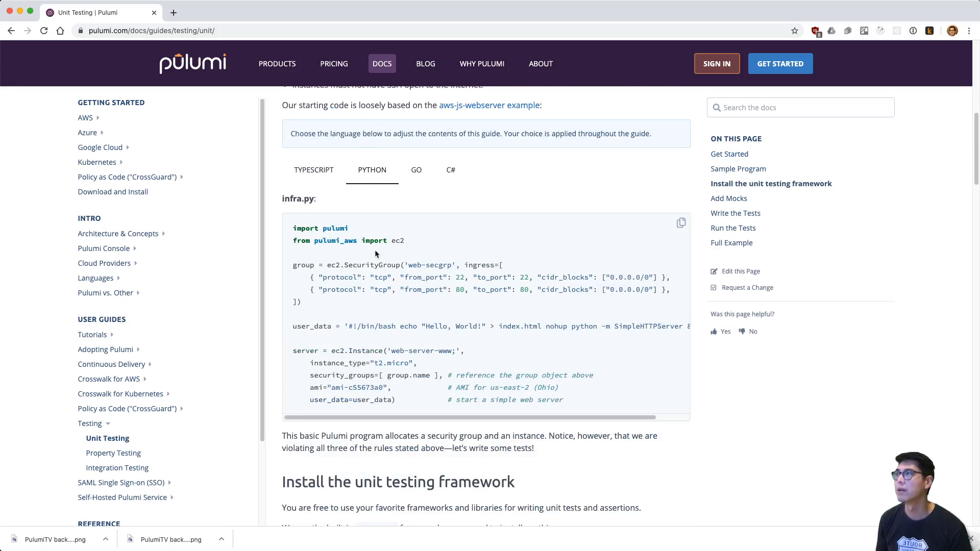
scroll(down, 3)
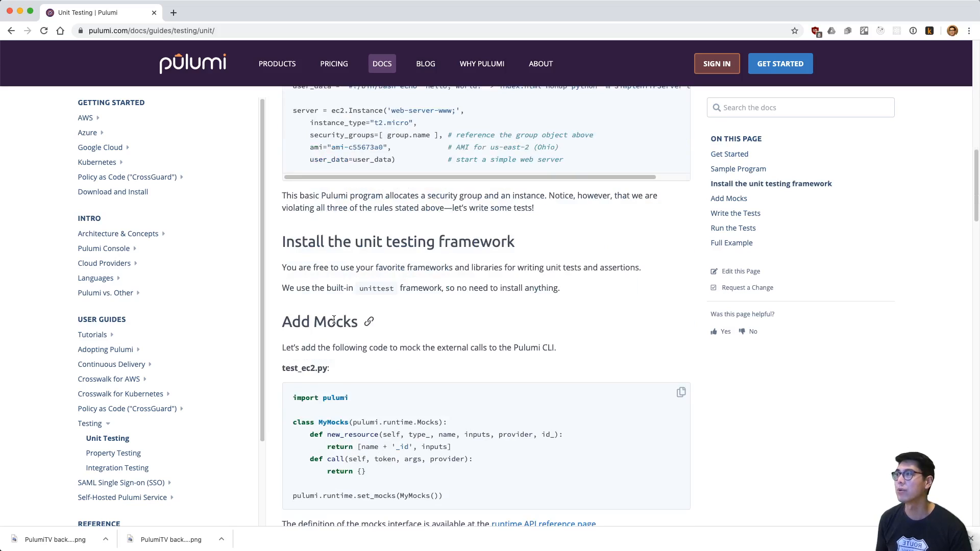
scroll(down, 3)
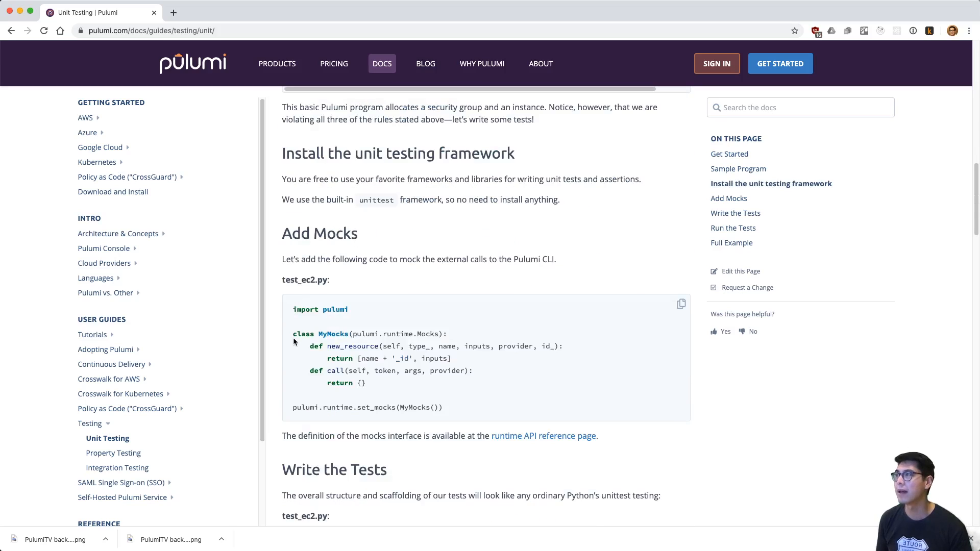
drag(293, 333, 442, 407)
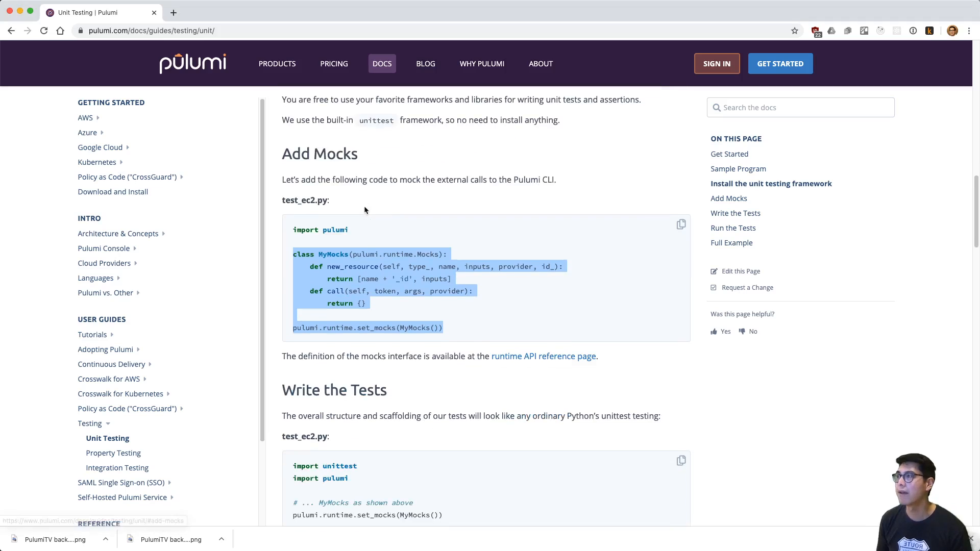
Step: Scroll on to the Write the Tests section with the sample decorated test
scroll(down, 3)
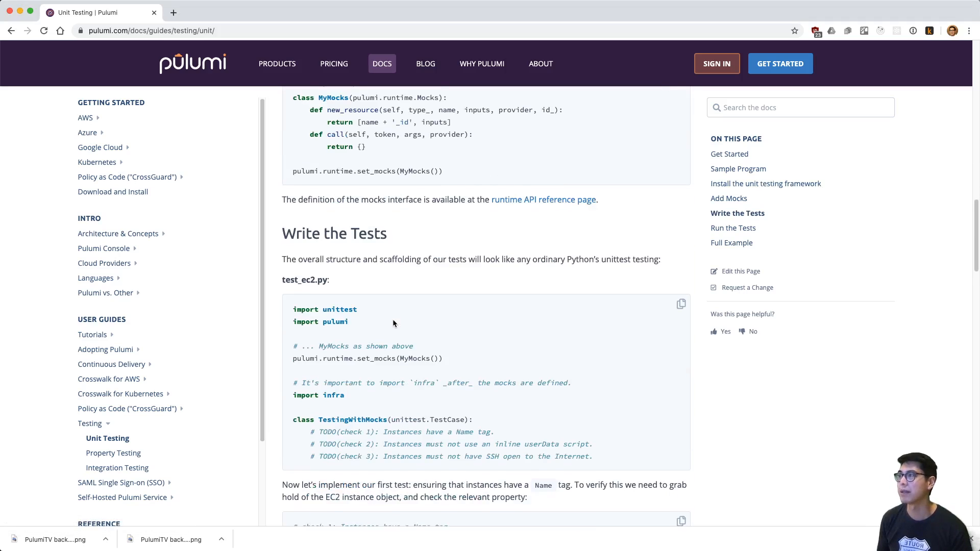
scroll(down, 3)
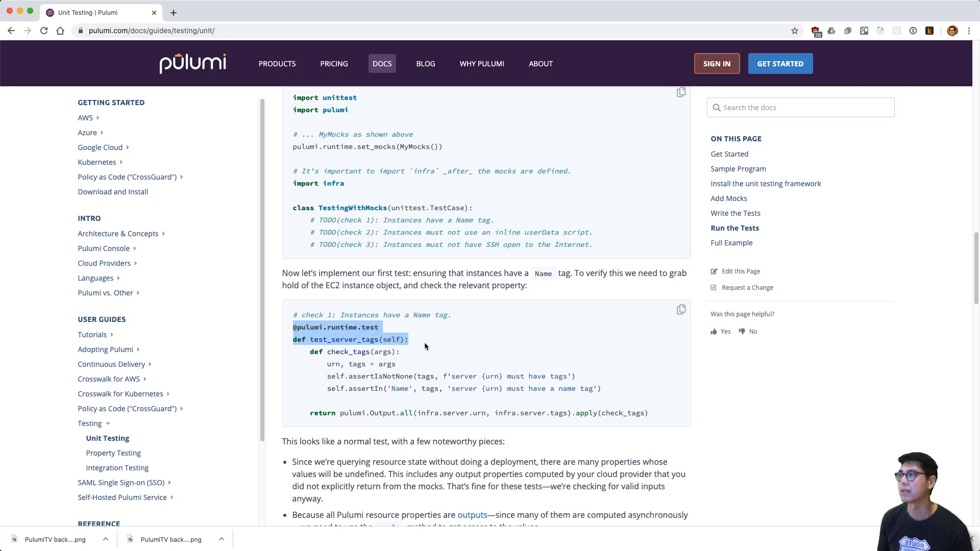
scroll(down, 3)
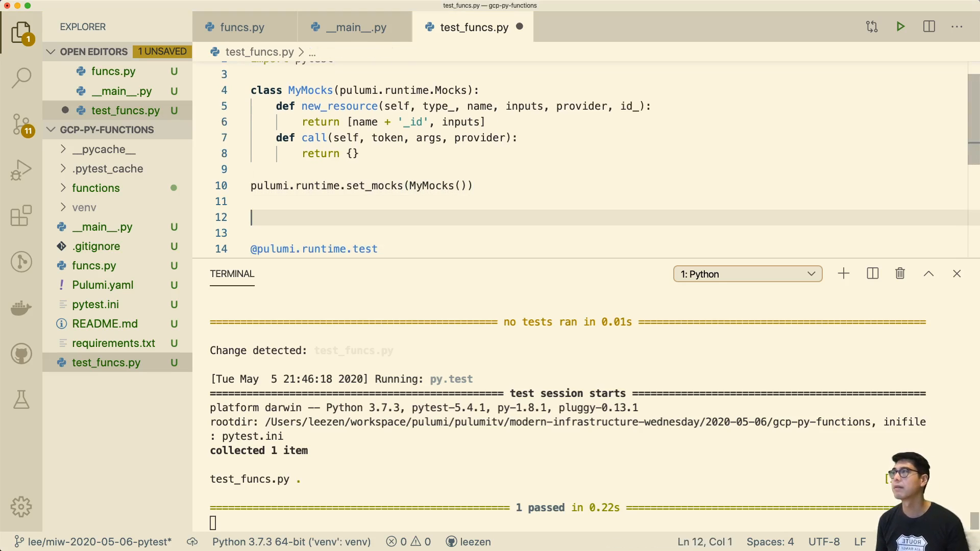
Step: Import funcs, check the bucket and object in funcs.py, and name the test test_object_in_bucket
text(import funcs)
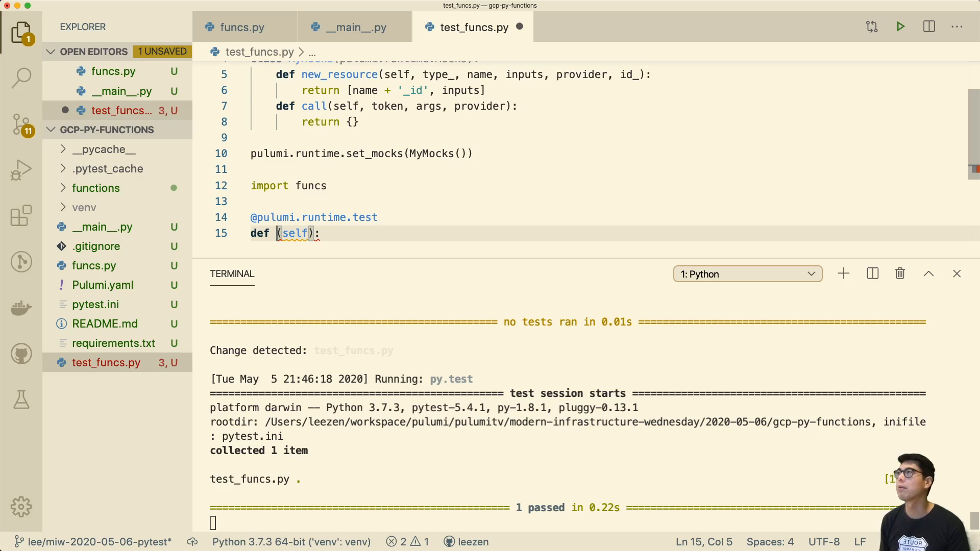
click(243, 27)
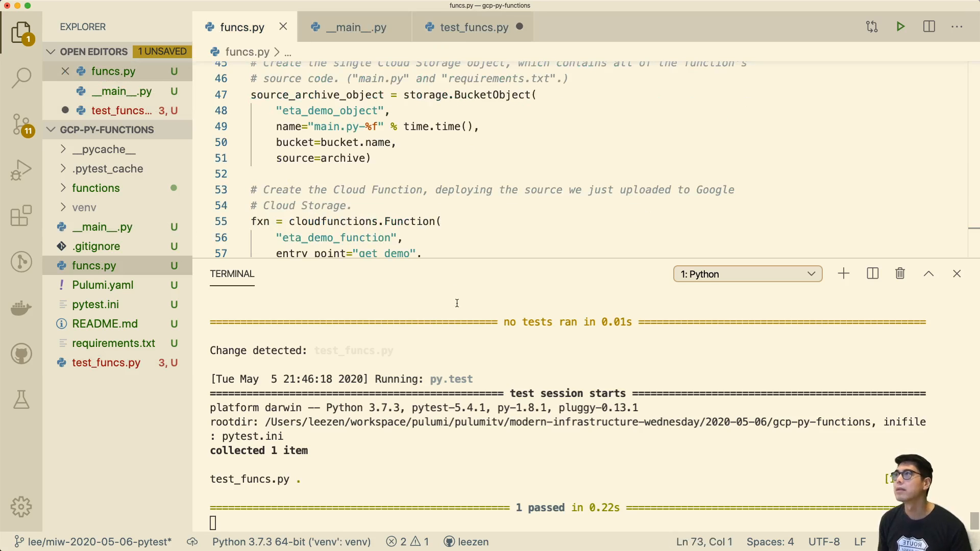
click(400, 26)
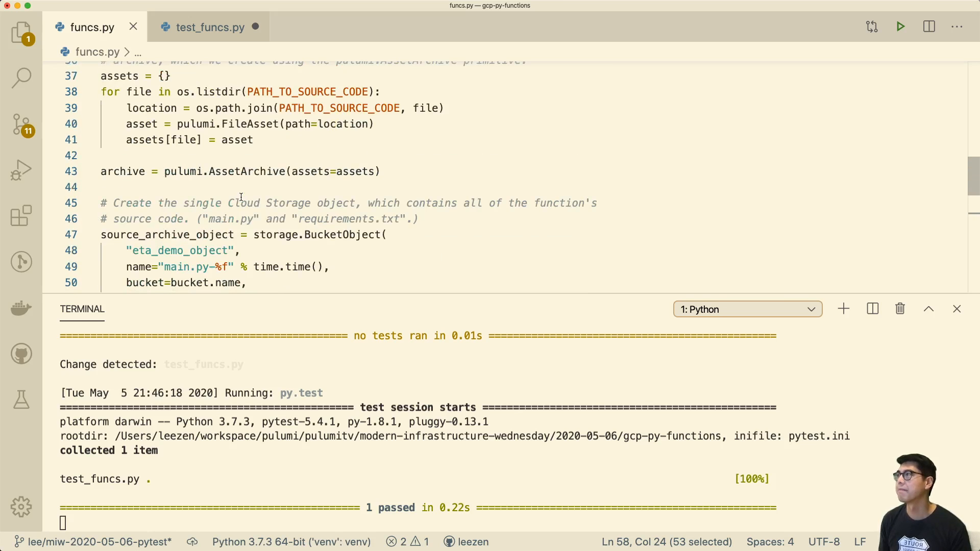
scroll(down, 3)
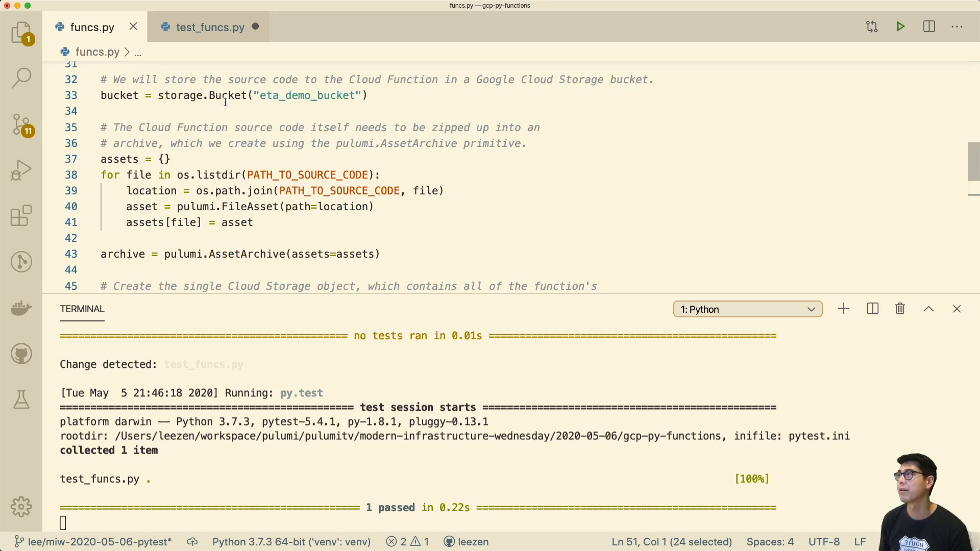
scroll(down, 3)
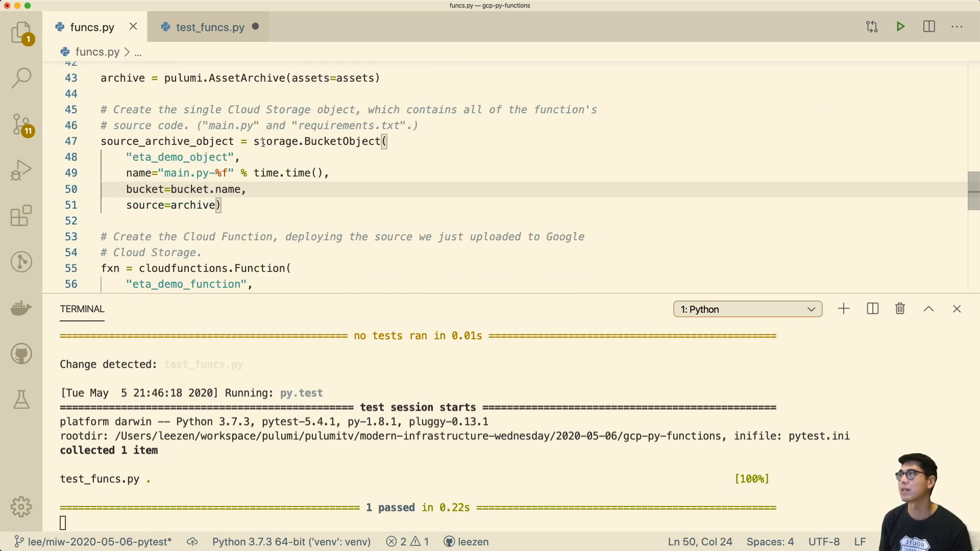
mouse_move(213, 45)
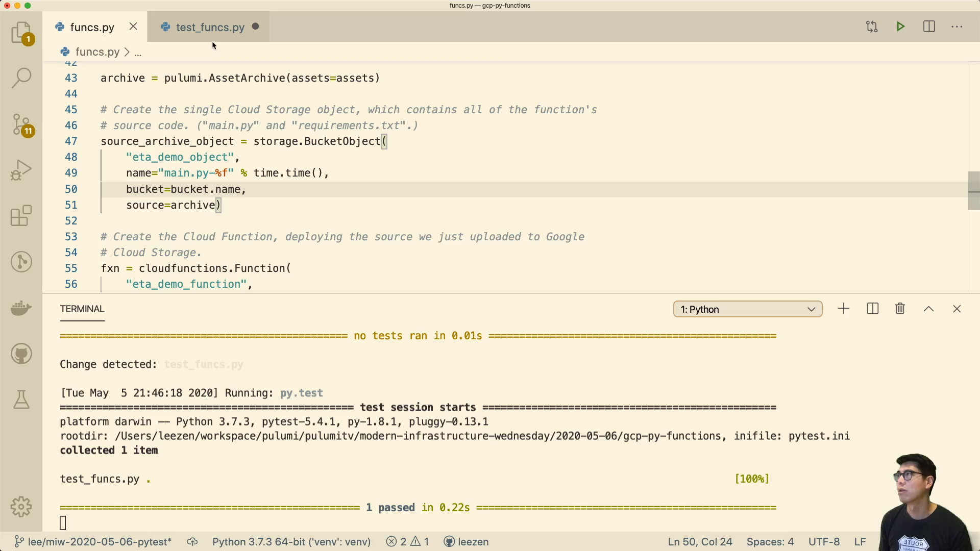
click(209, 27)
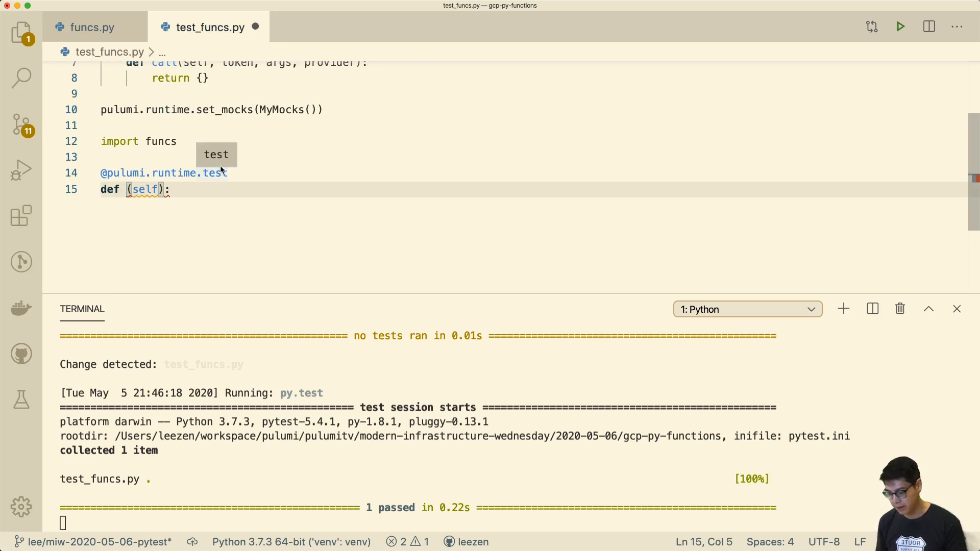
text(test_)
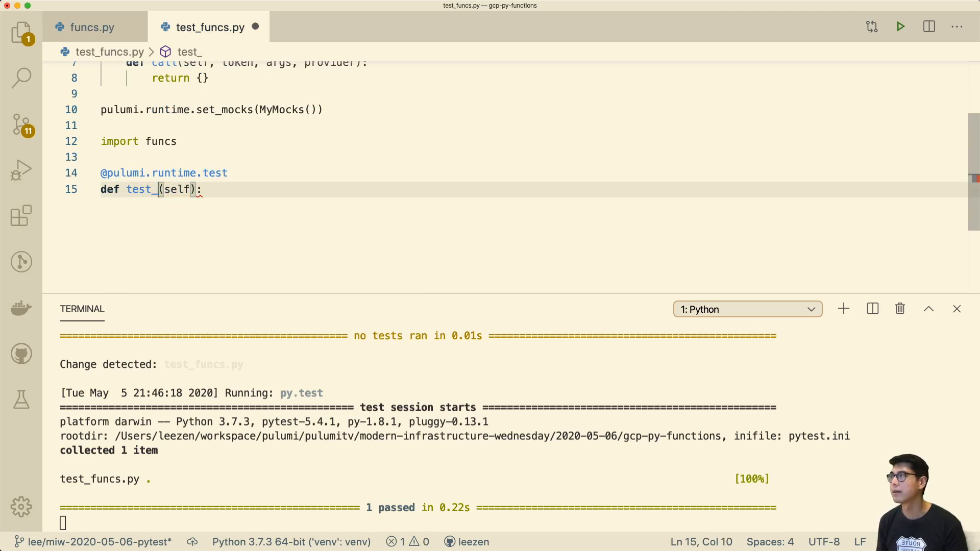
text(object_in)
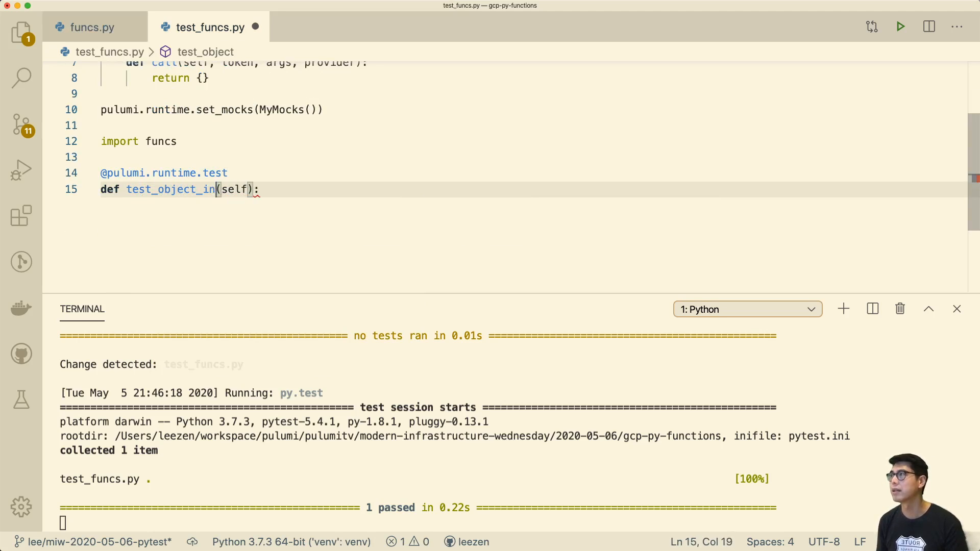
text(_bucket)
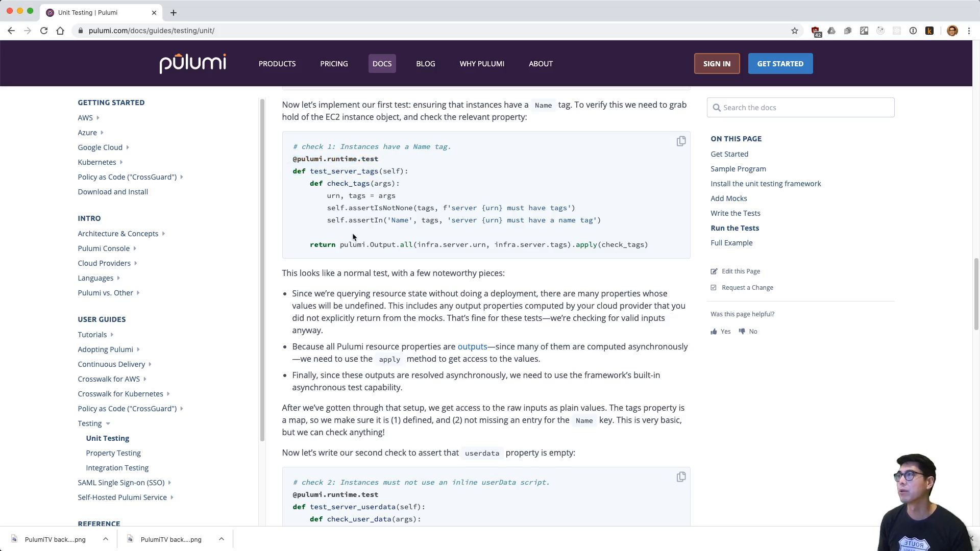
mouse_move(416, 245)
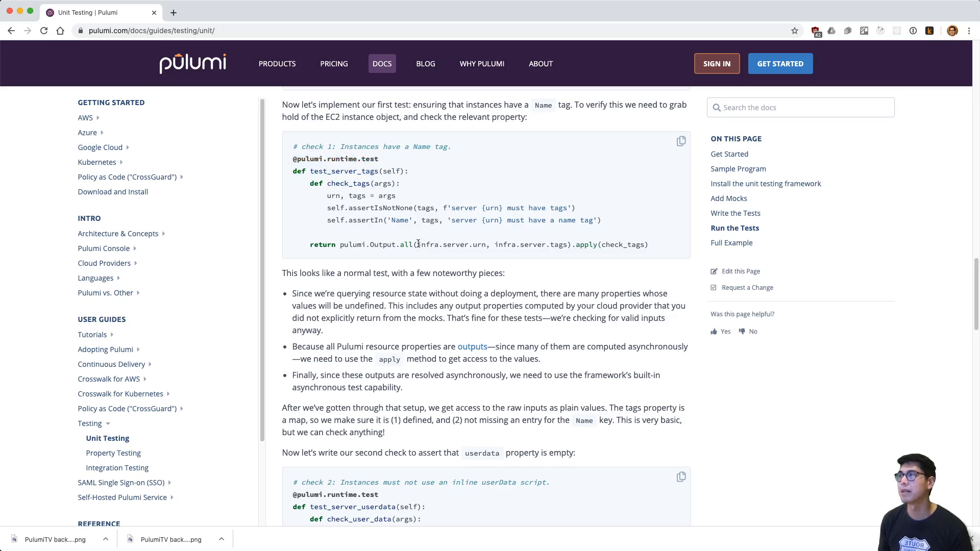
Step: Return pulumi.Output.all of funcs.bucket.name and funcs.source_archive_object.bucket with .apply(buckets_match)
drag(416, 244, 568, 244)
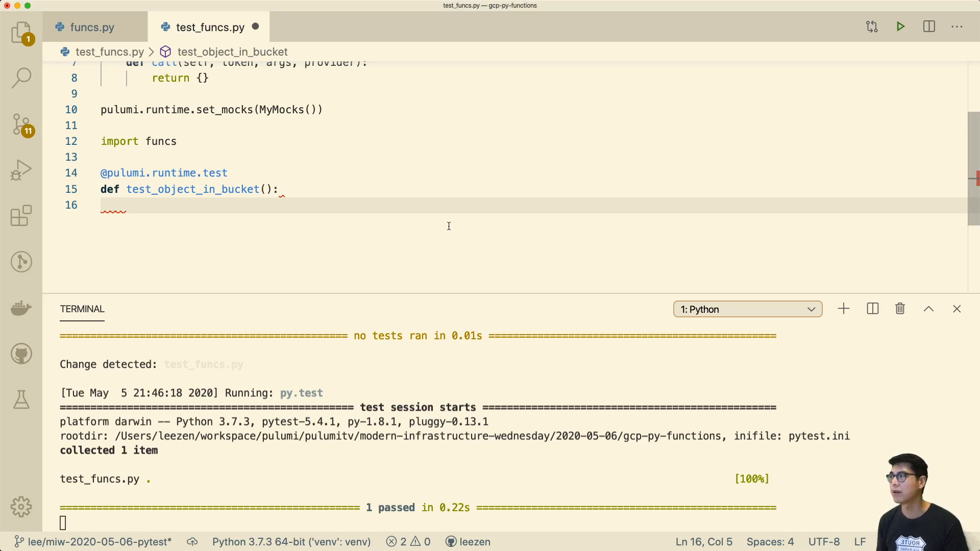
text(return)
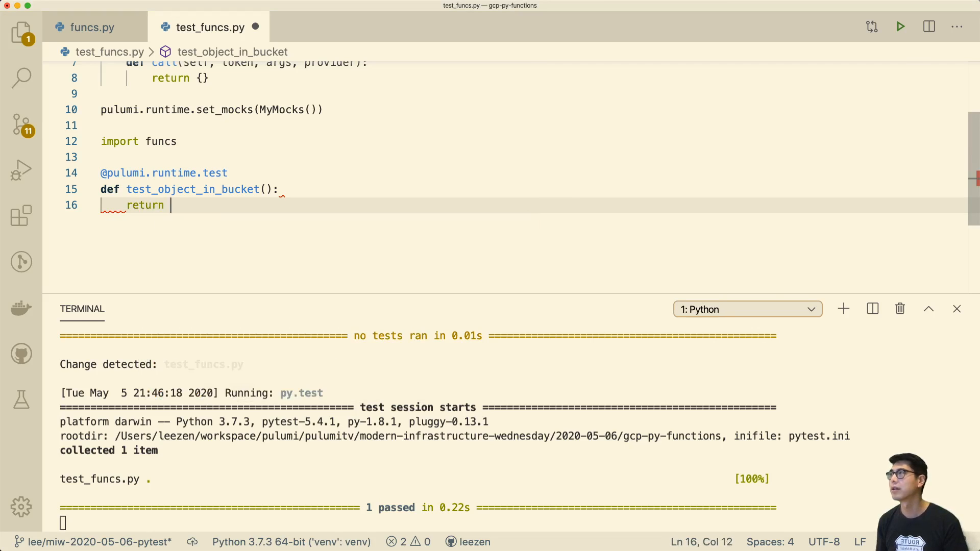
text(pulumi.Oup)
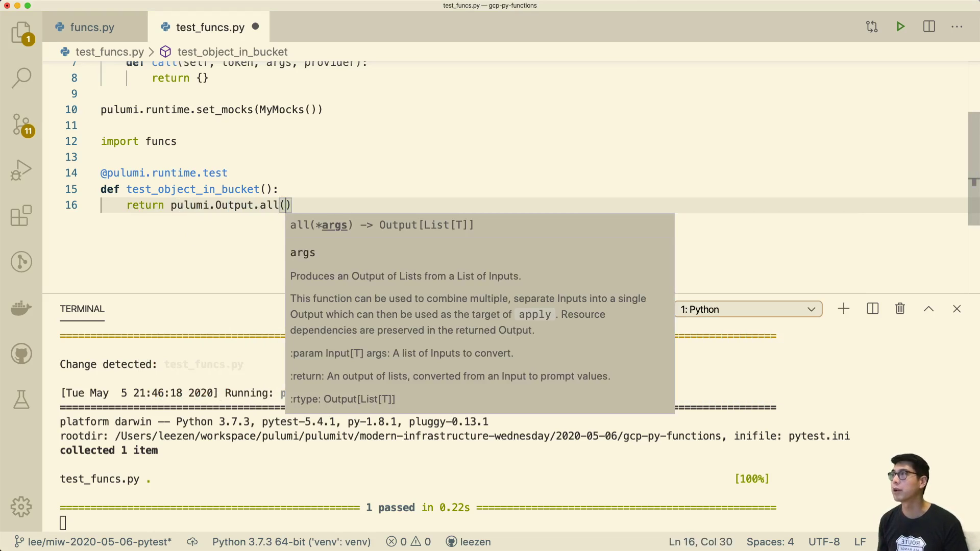
text(funcs.)
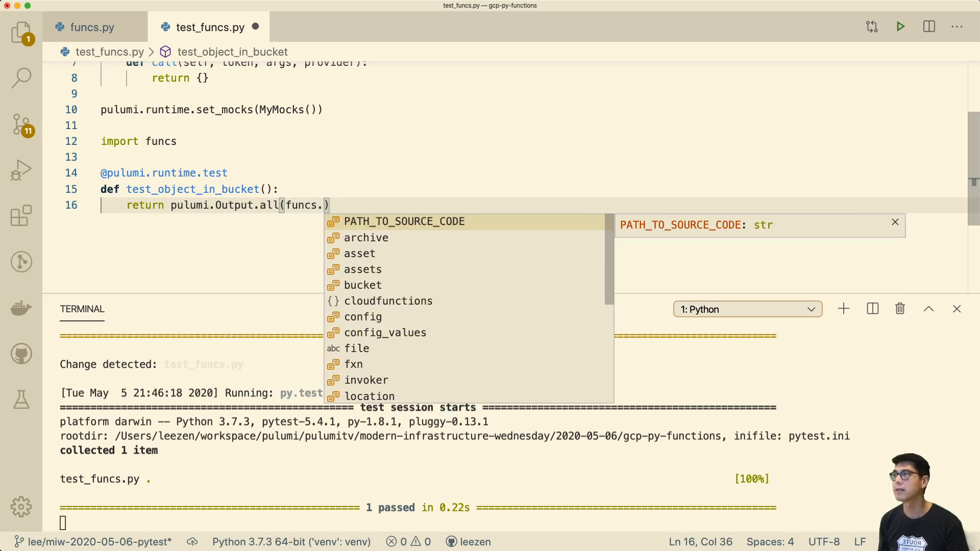
text(bucket.name,)
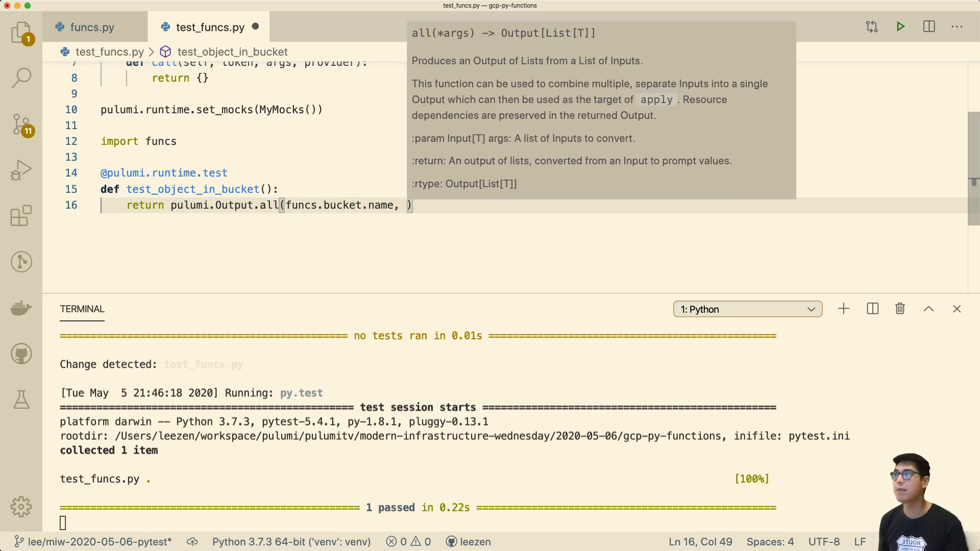
text(funcs.)
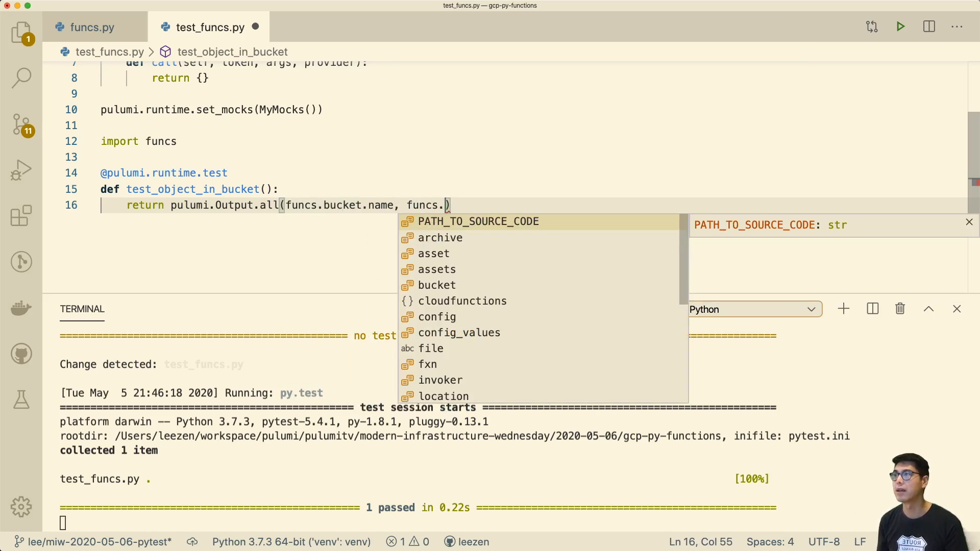
text(source_archive_object)
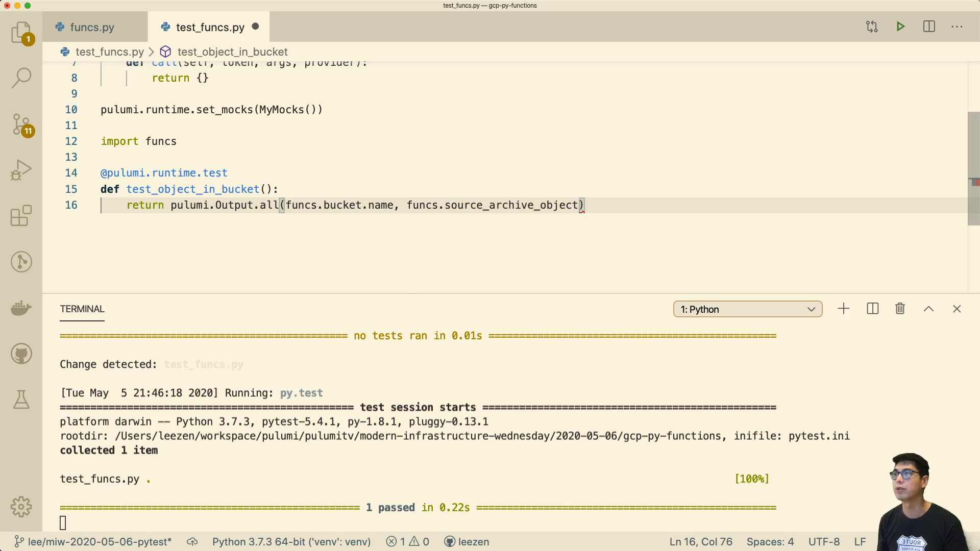
text(.bucket)
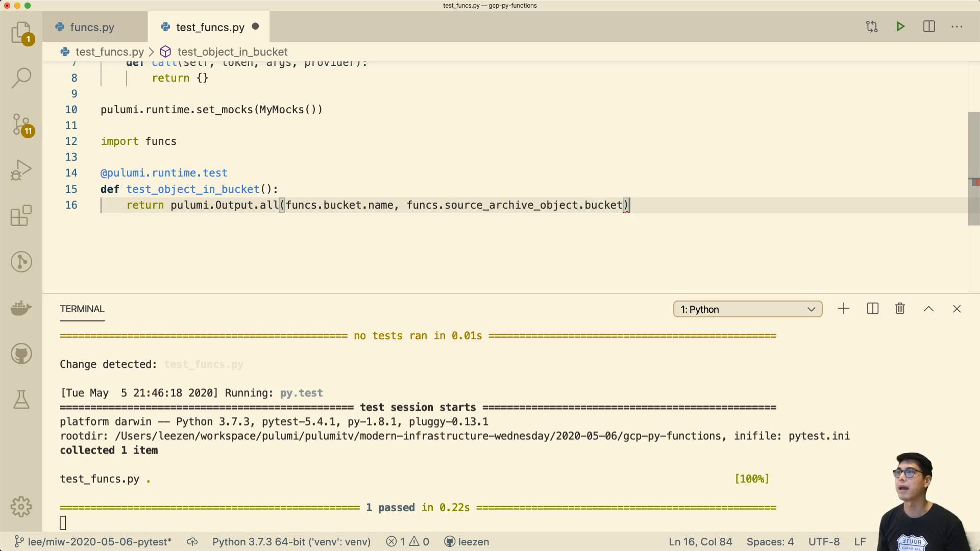
text(.apply(buckets_match)
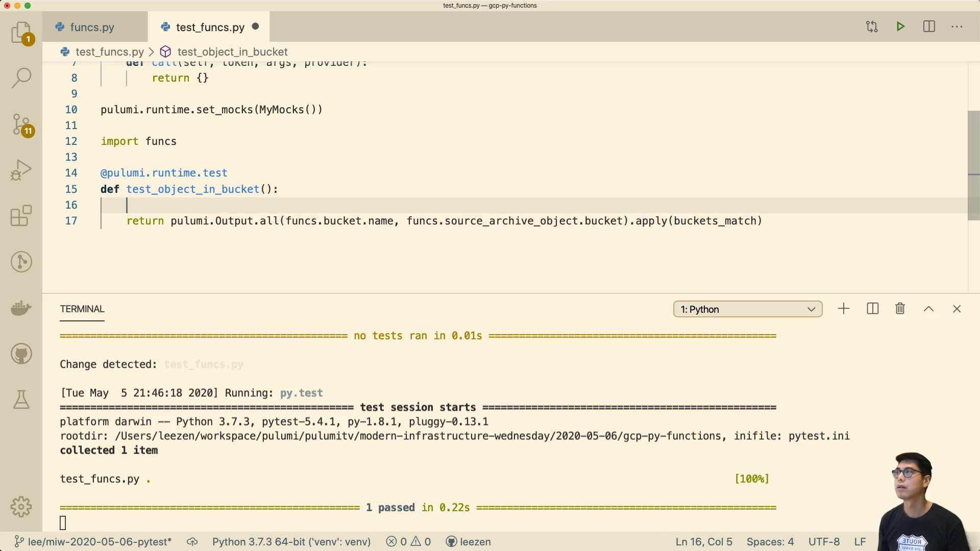
Step: Define buckets_match(args) unpacking bucket_name, source_bucket and asserting bucket_name == source_bucket
text(def buckets_match)
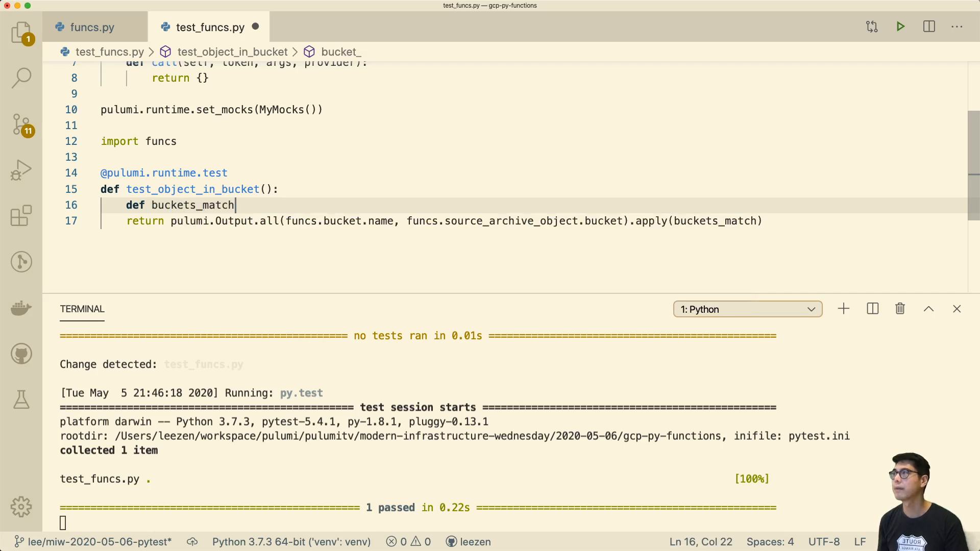
text((args):)
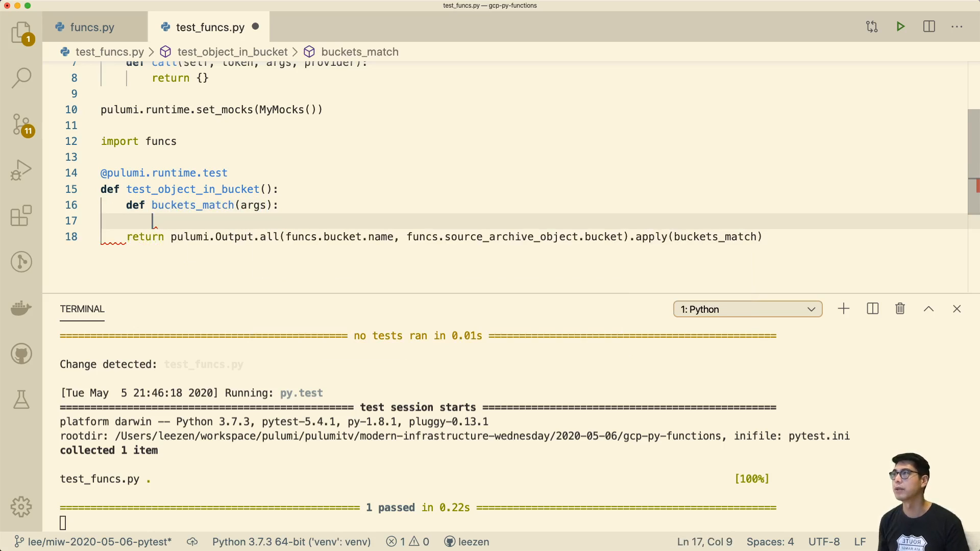
text(bucket_name,)
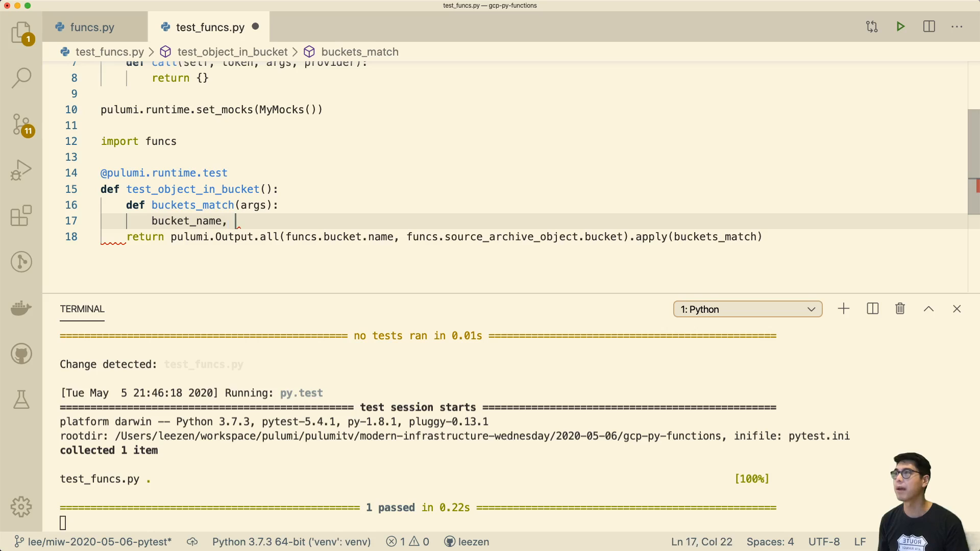
text(source_bucket)
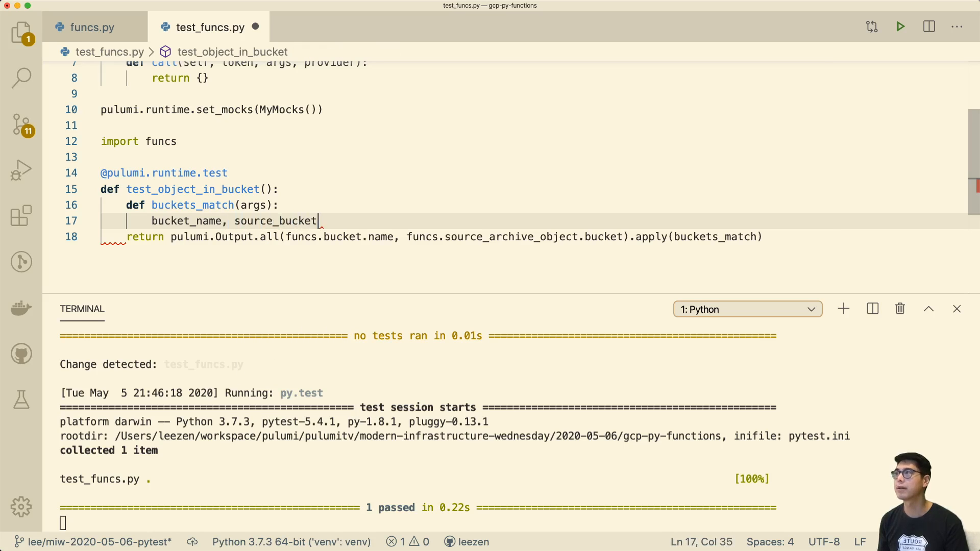
text(=)
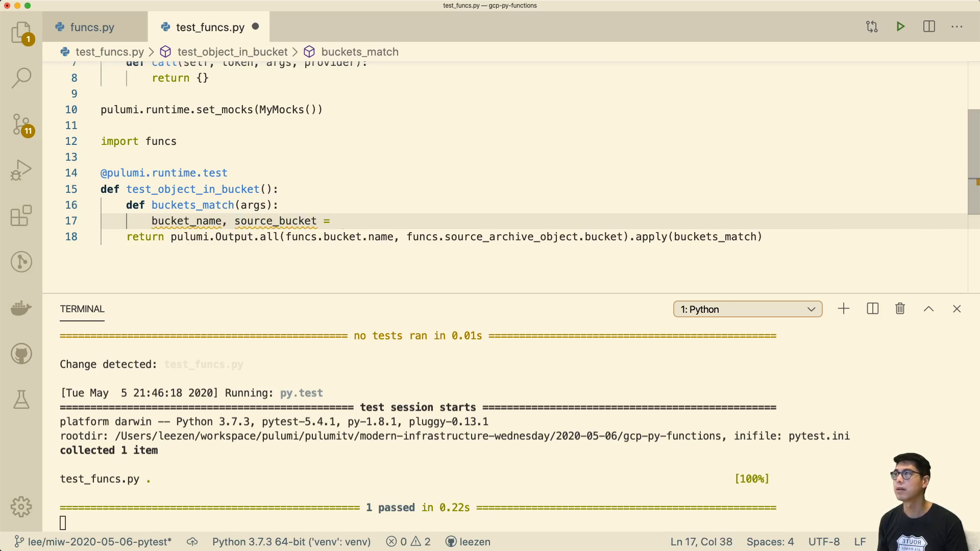
text(args)
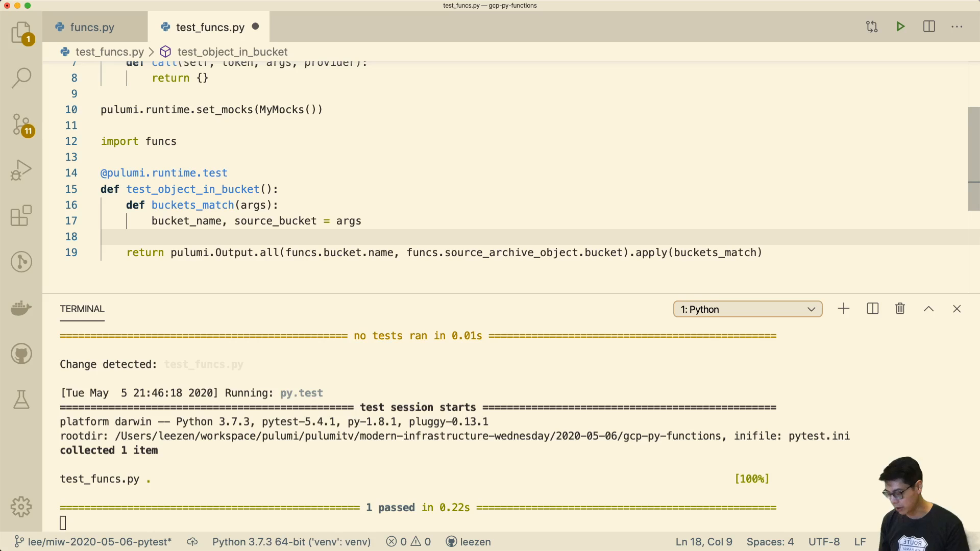
text(assert u)
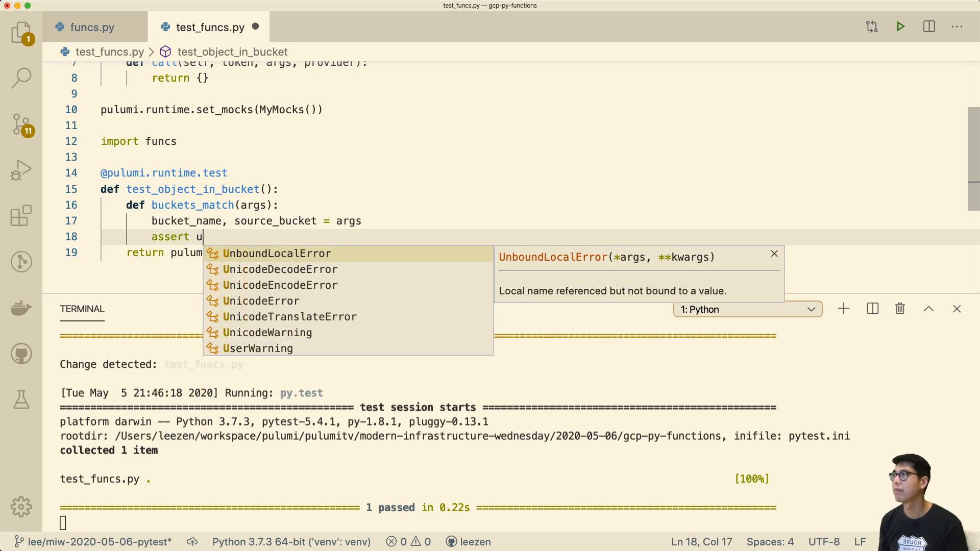
text(bucket_name)
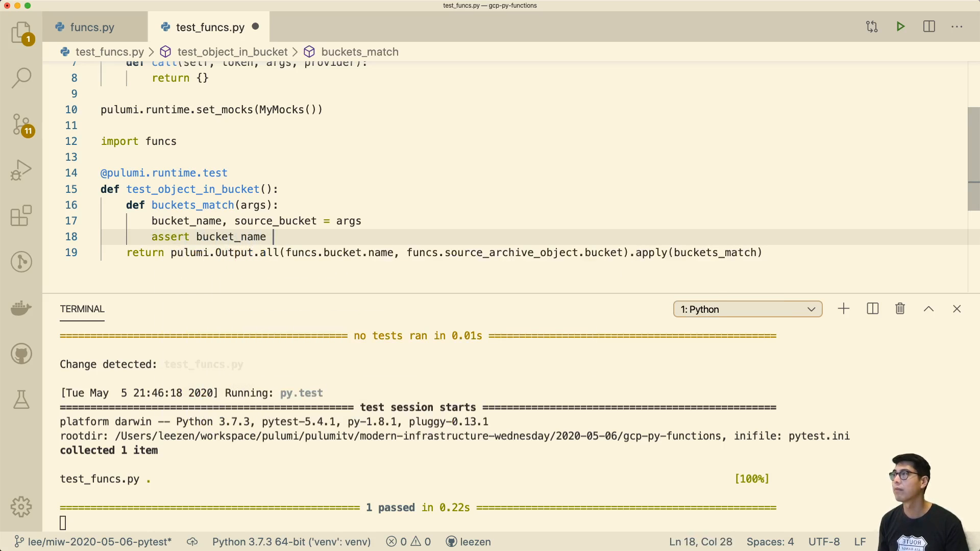
text(== source_bucket)
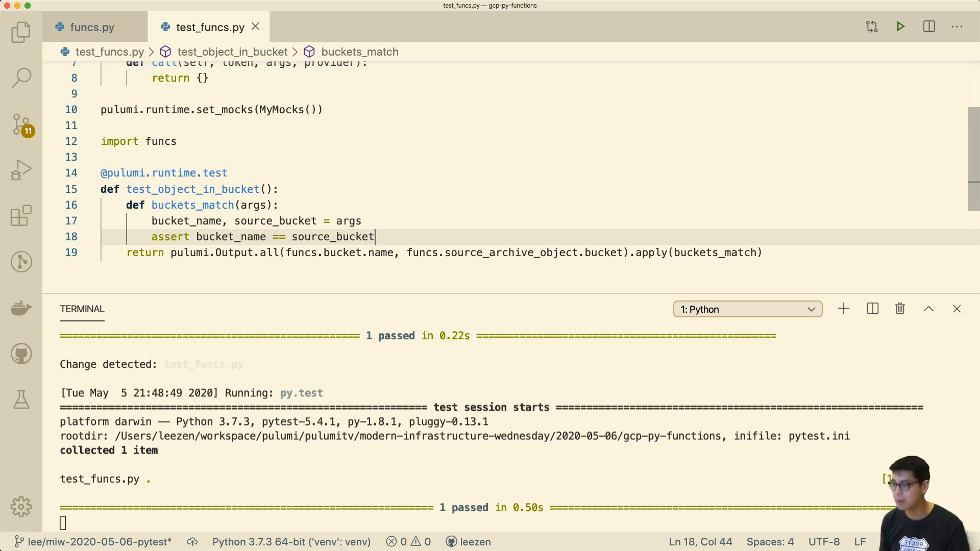
Step: Replace bucket.name with "something" in funcs.py to see the test fail, then restore bucket.name
click(90, 27)
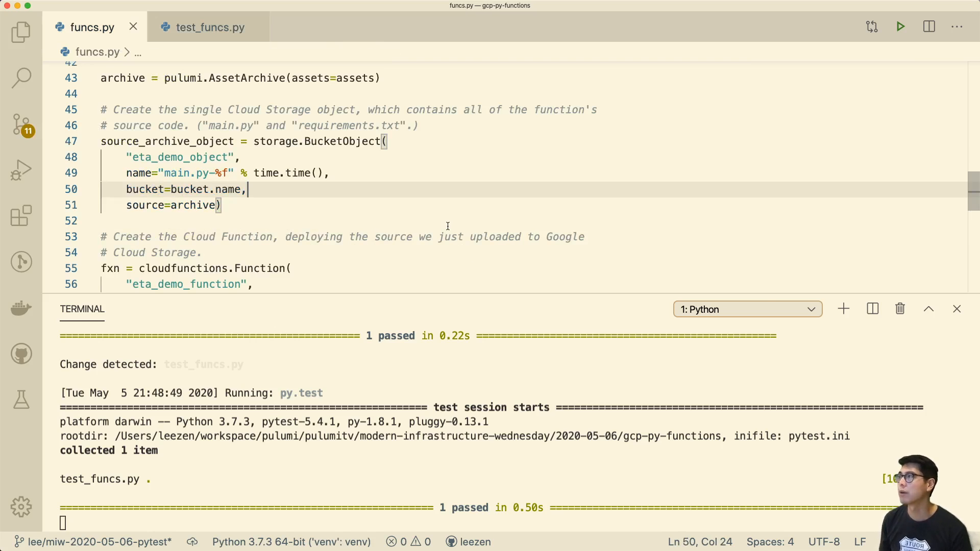
double_click(232, 190)
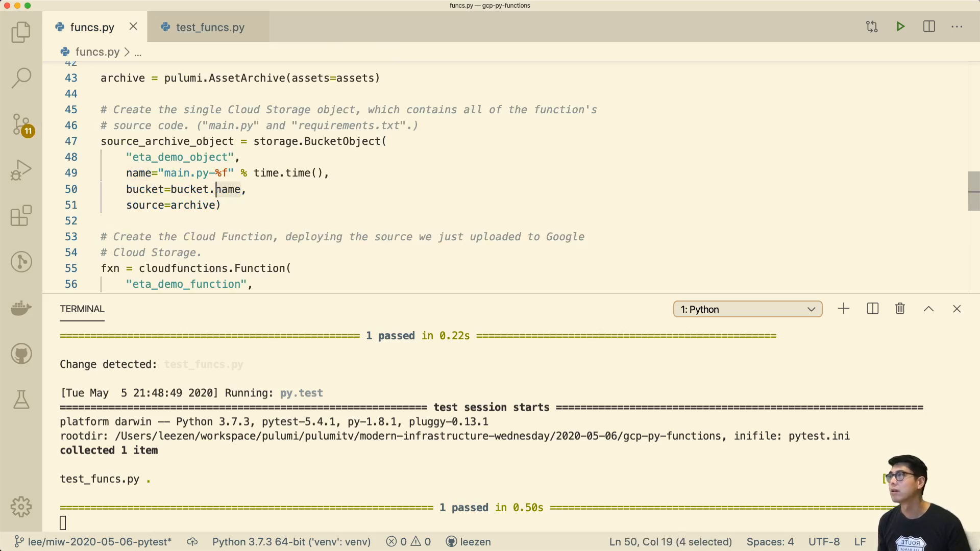
text("bucket.name")
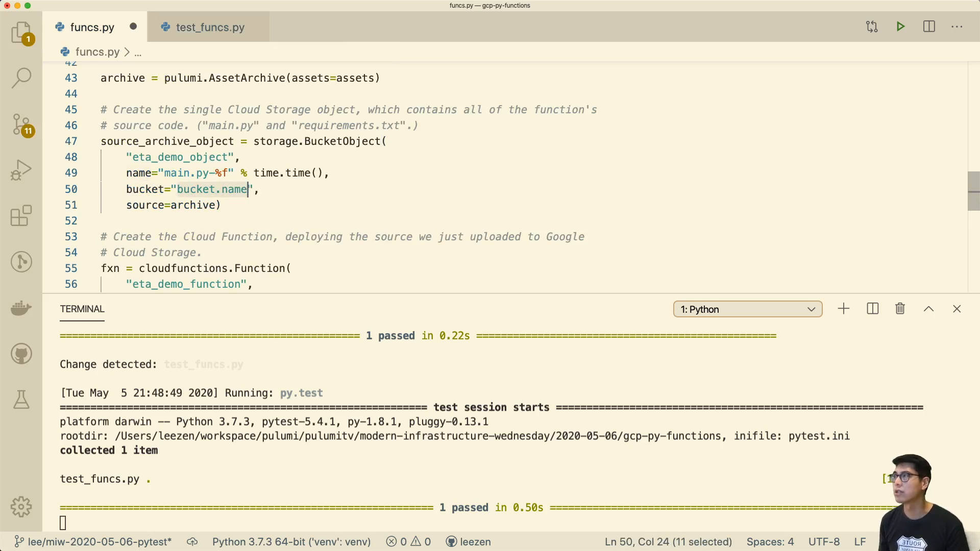
text(something)
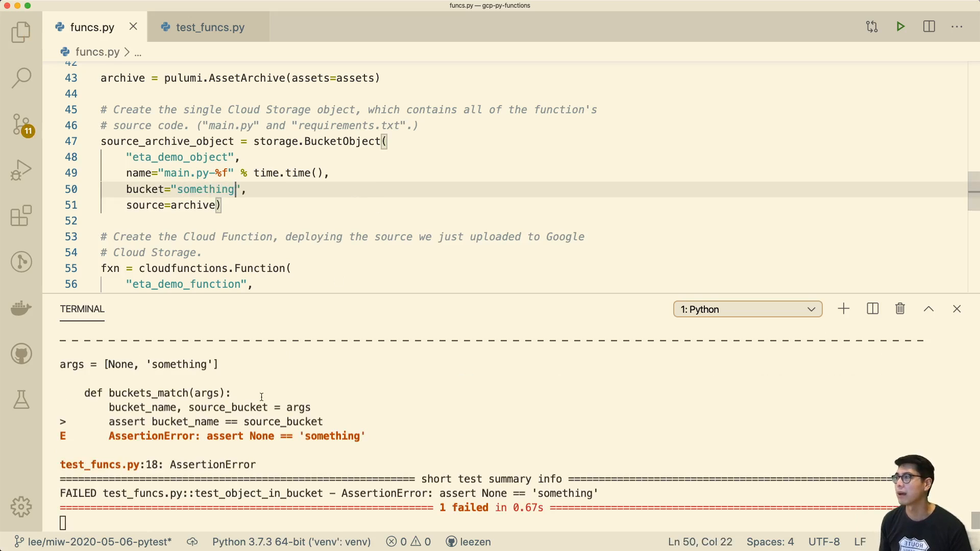
text(bucket.name)
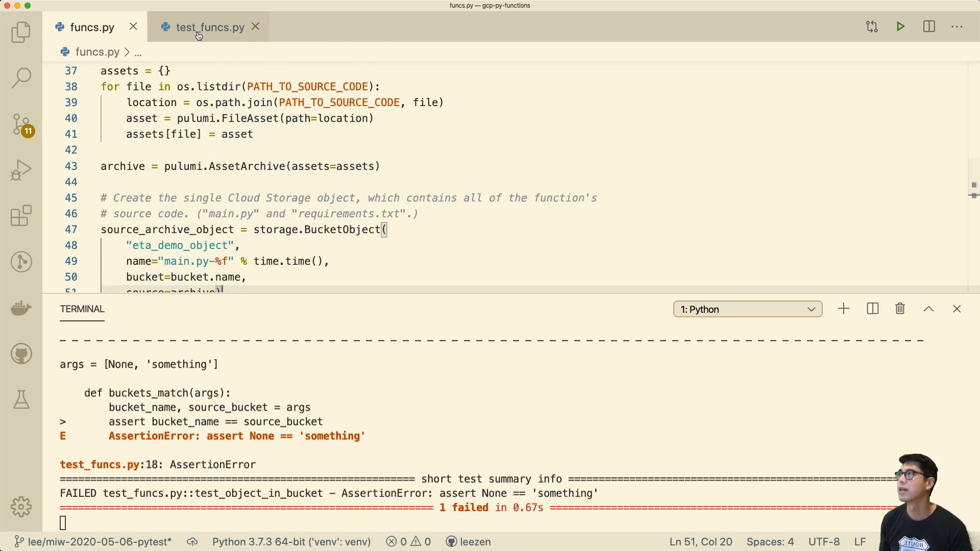
click(202, 27)
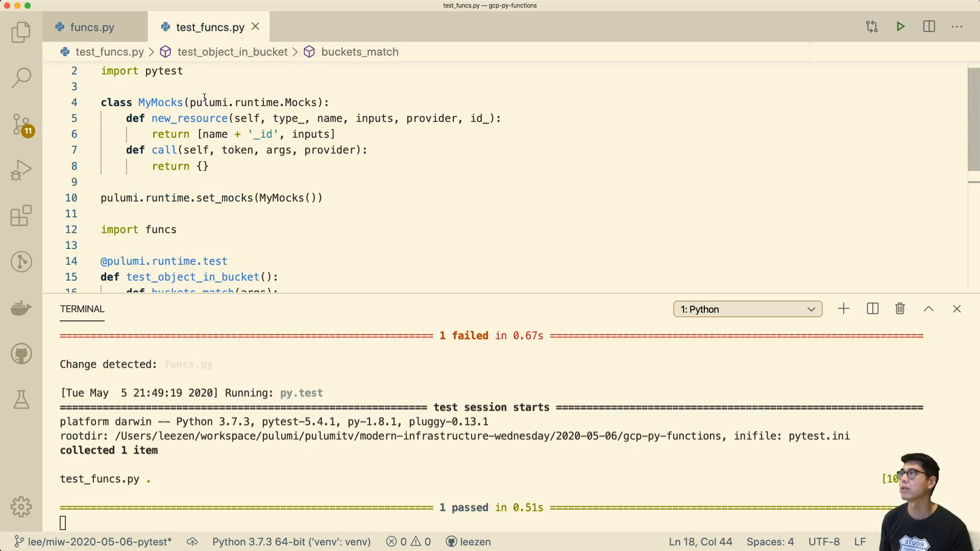
mouse_move(313, 177)
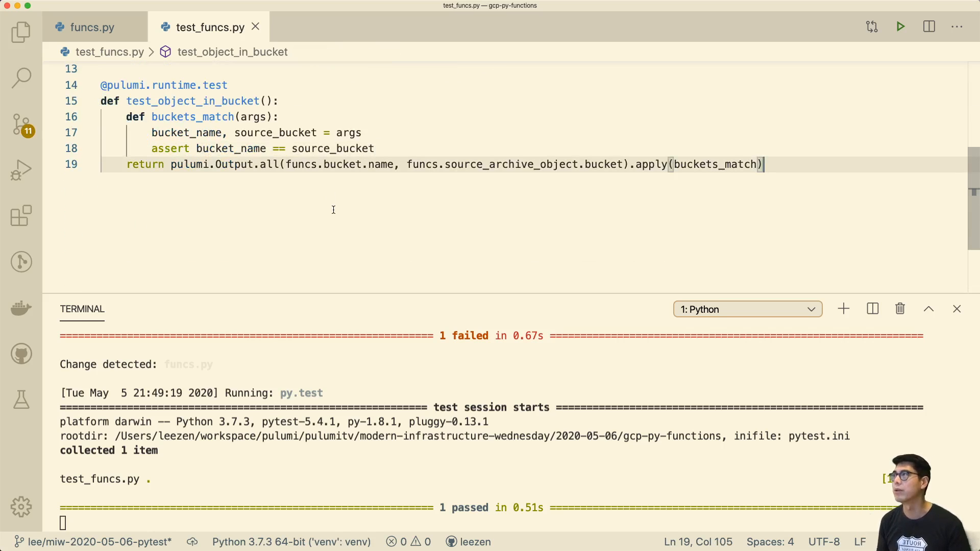
Step: Scroll funcs.py to the cloudfunctions.Function block and select entry_point
click(90, 26)
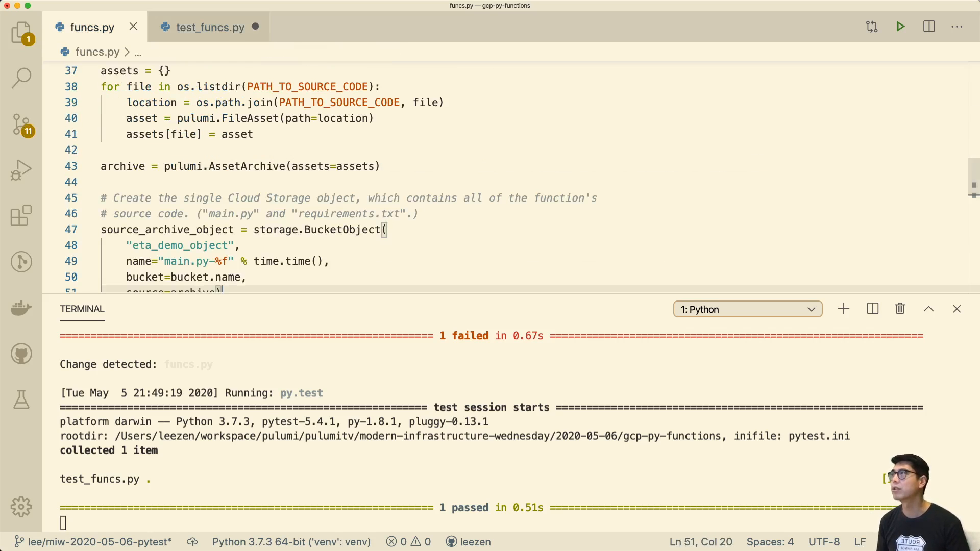
scroll(down, 3)
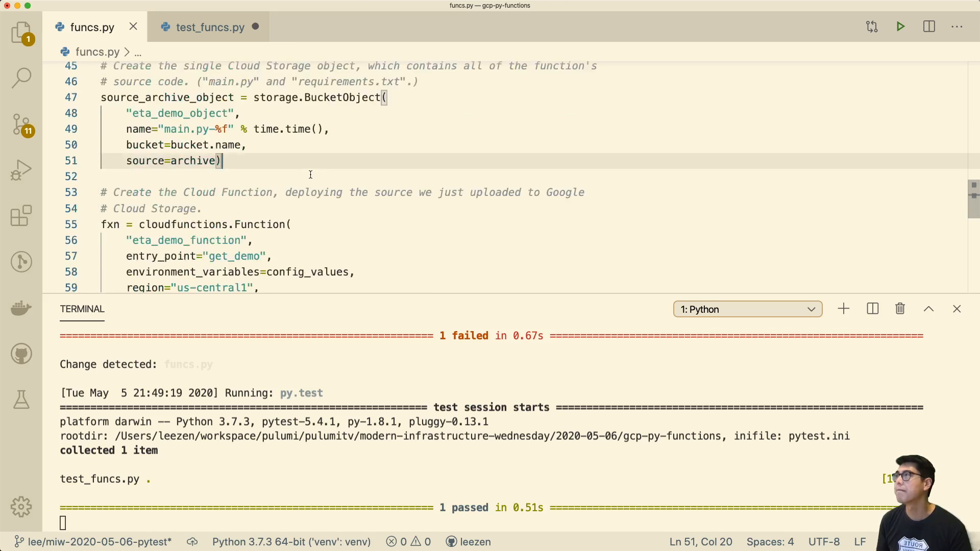
scroll(down, 3)
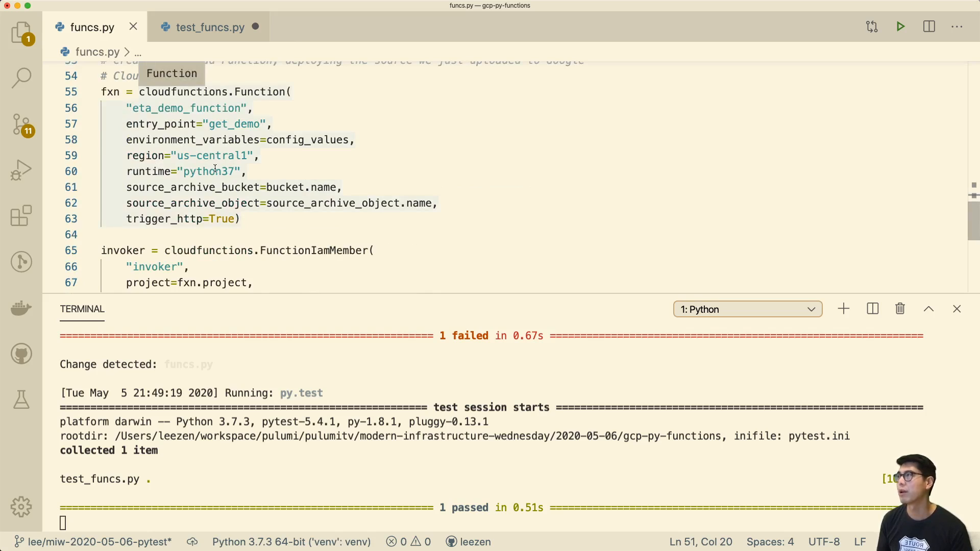
mouse_move(195, 137)
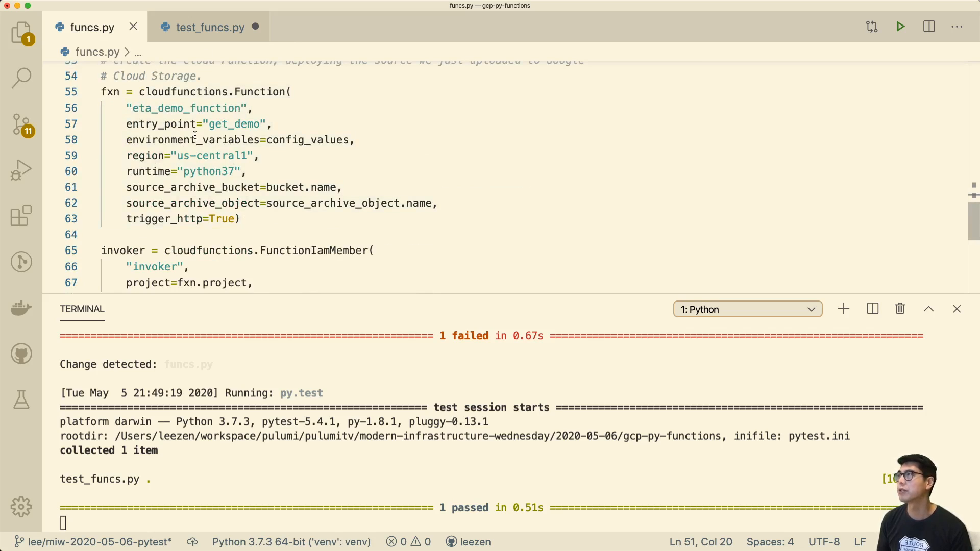
double_click(161, 124)
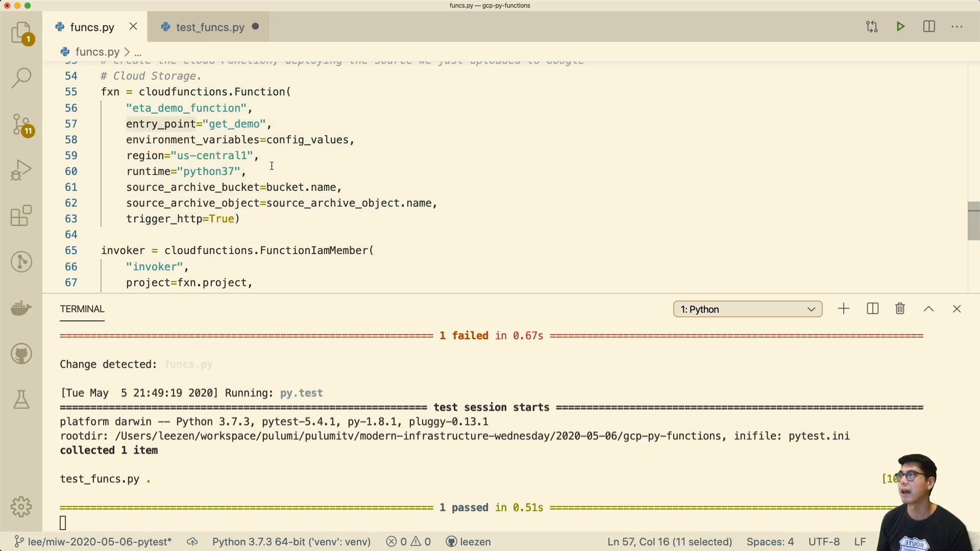
Step: Add test_function_runtime returning funcs.fxn.runtime.apply(...) after checking the runtime in funcs.py
click(206, 27)
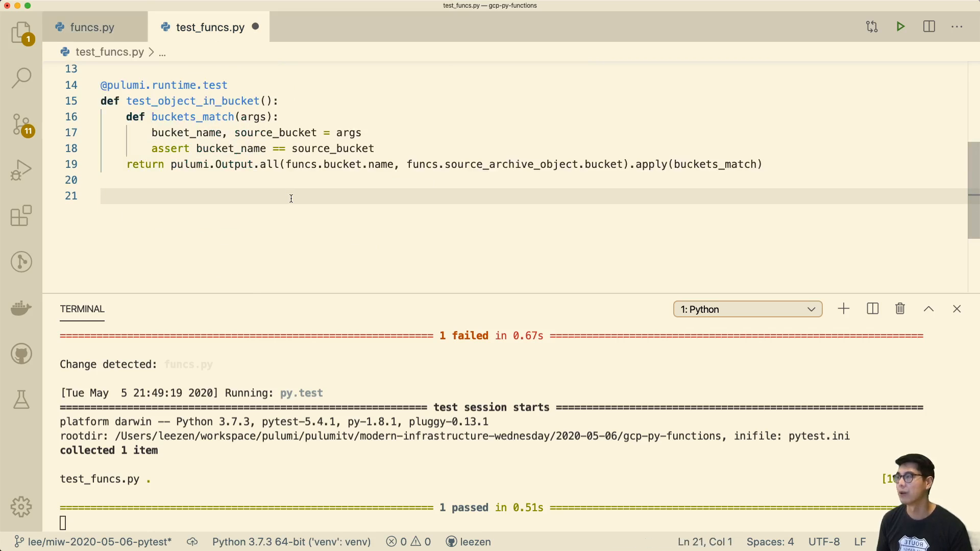
text(def)
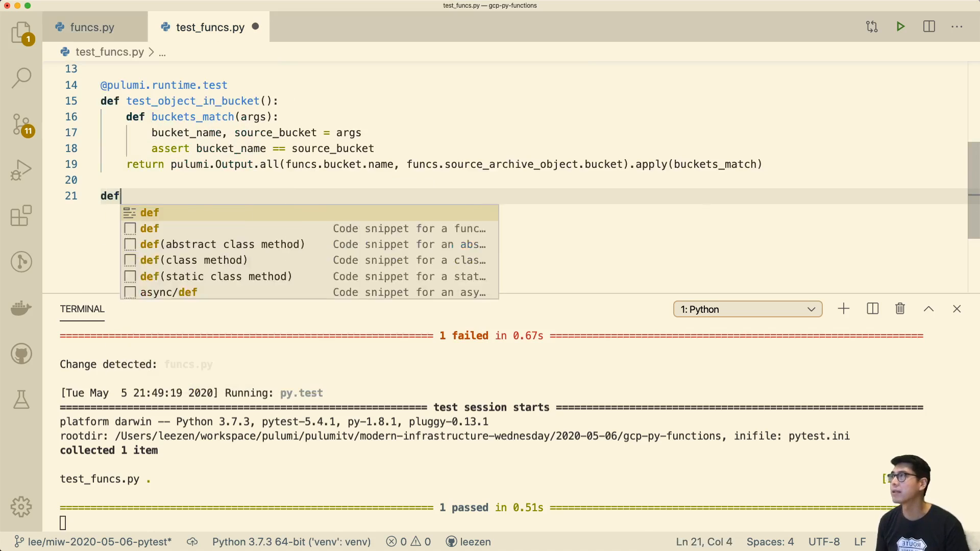
click(87, 27)
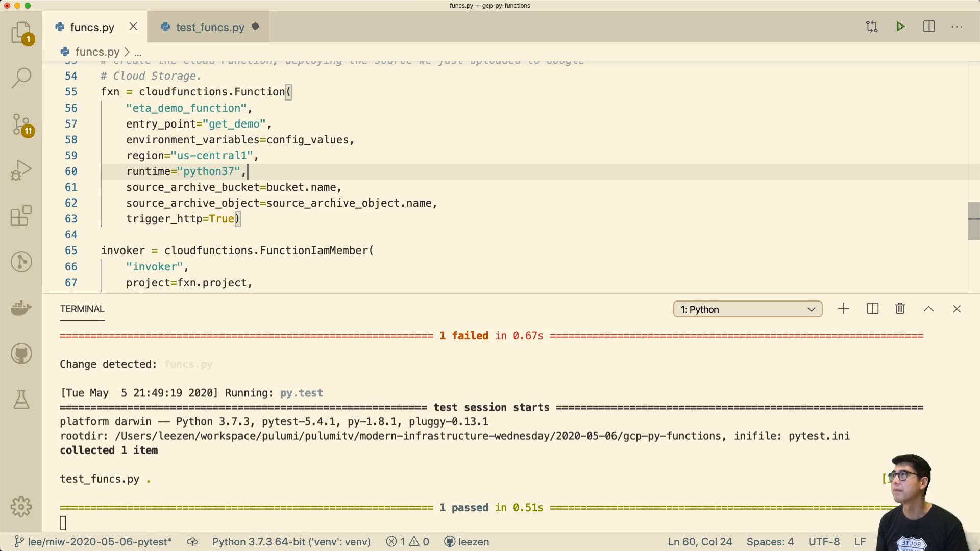
click(209, 27)
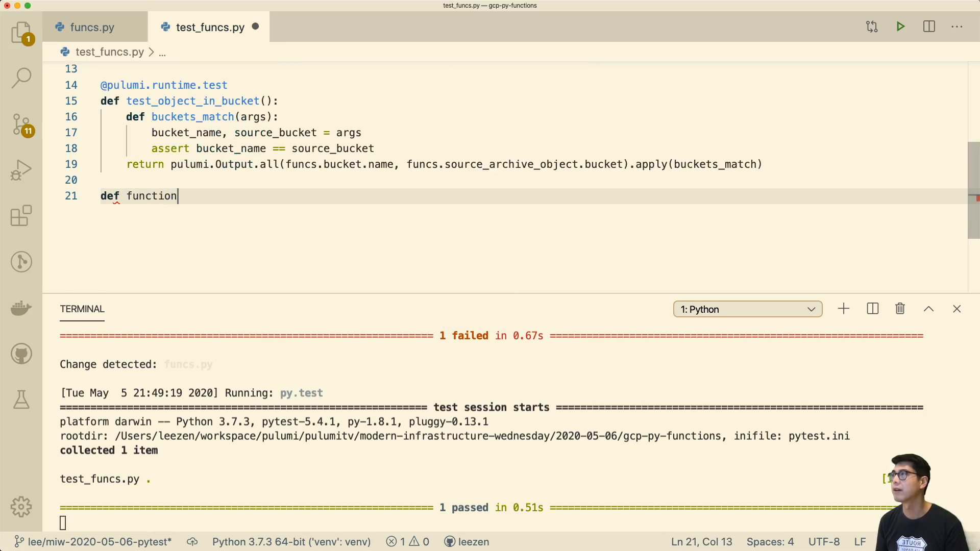
text(_runtime():)
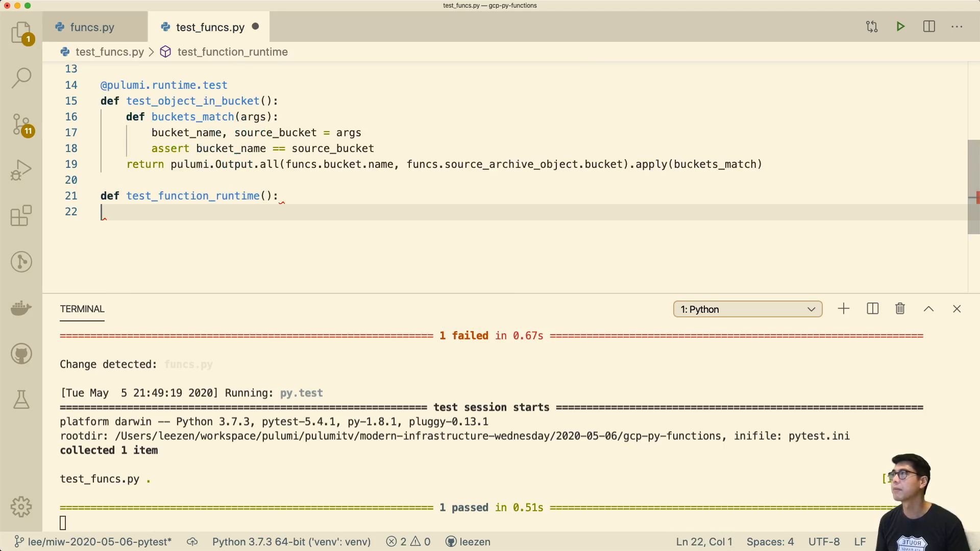
text(return p)
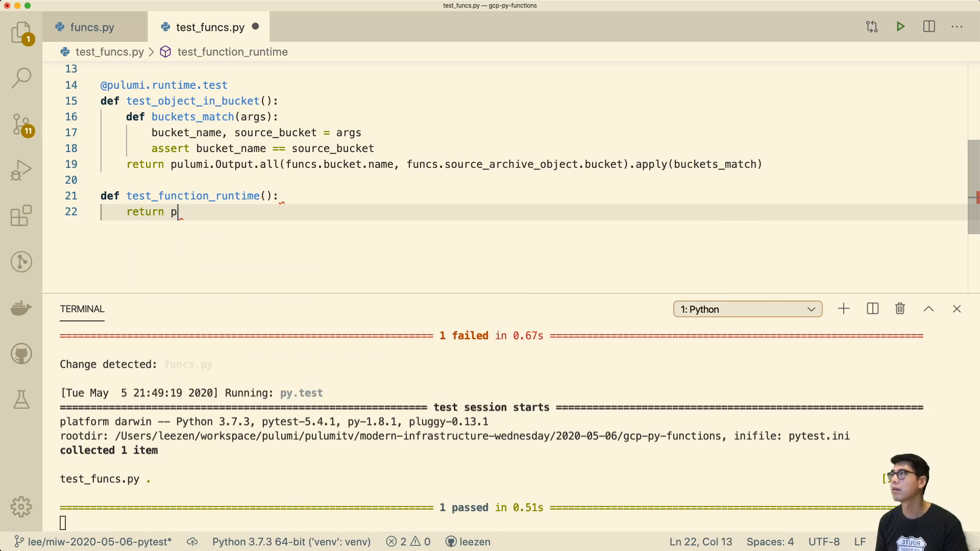
text(ulumi.Output.)
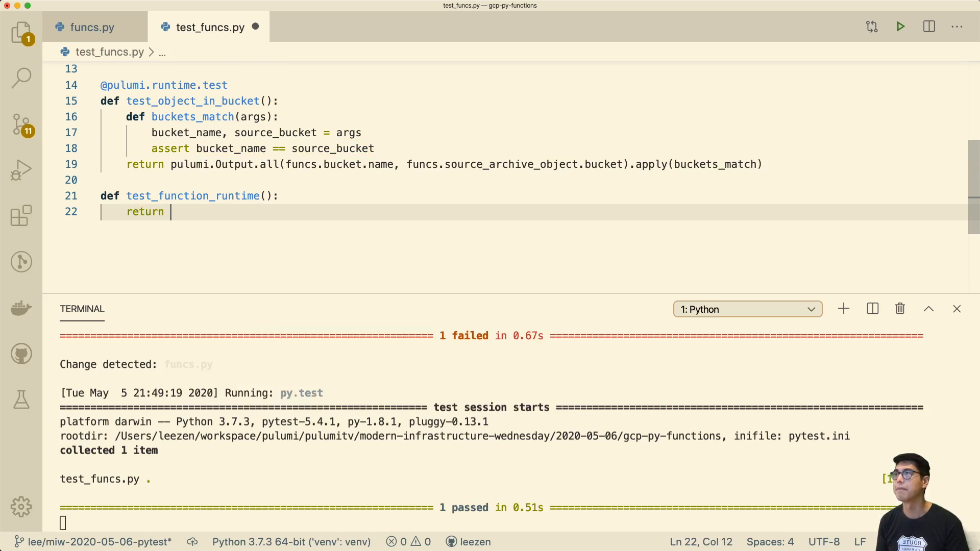
text(funcs.)
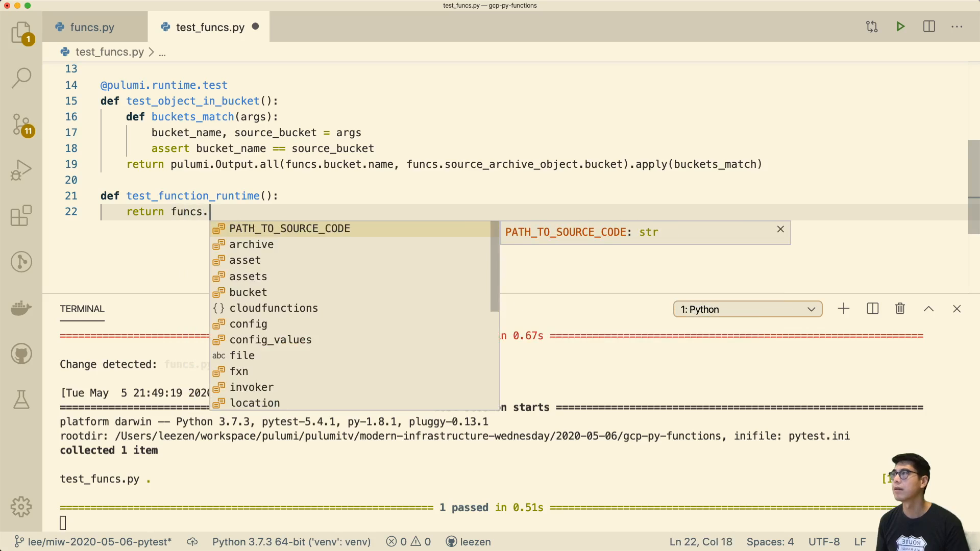
text(f)
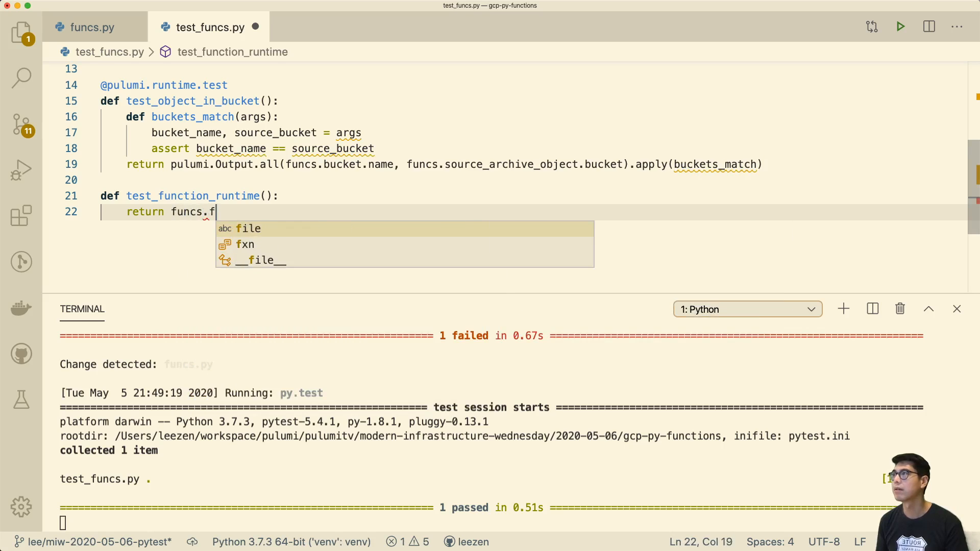
text(xn.ru)
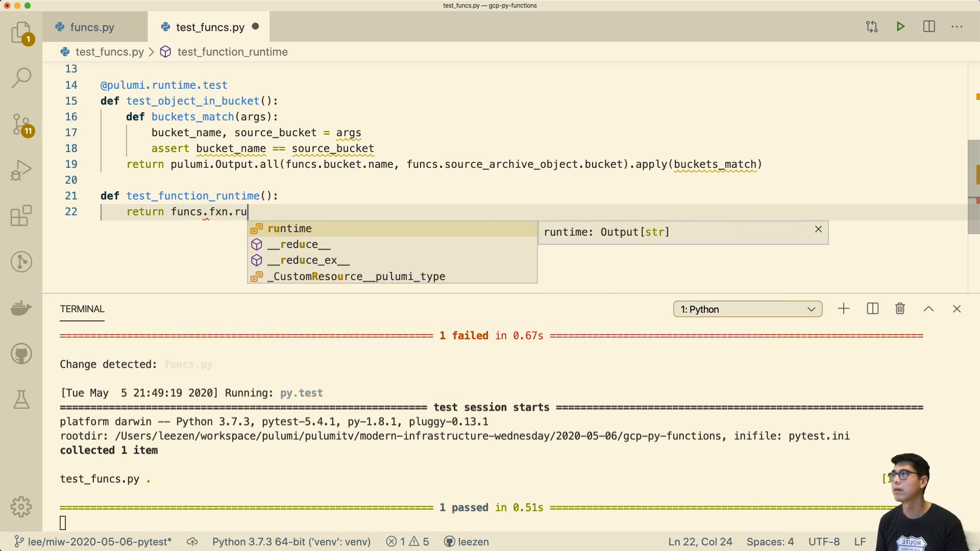
text(ntime.apply()
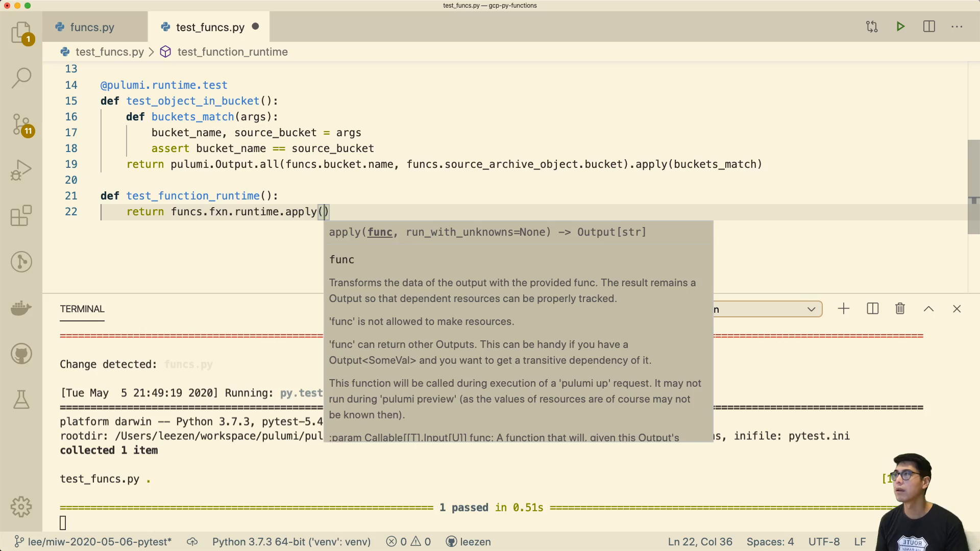
Step: Write an inline lambda rt asserting "python37", then remove it from apply
text(lambda)
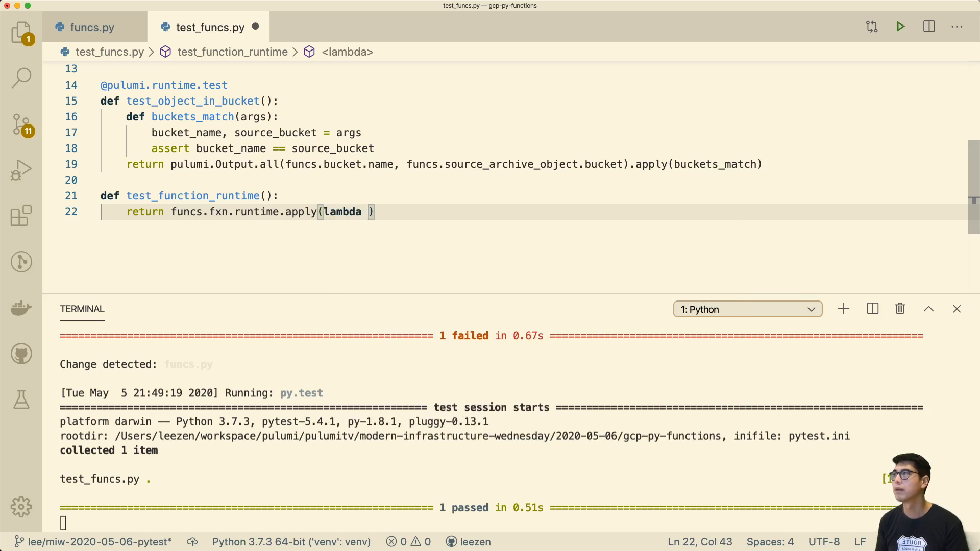
text(rt)
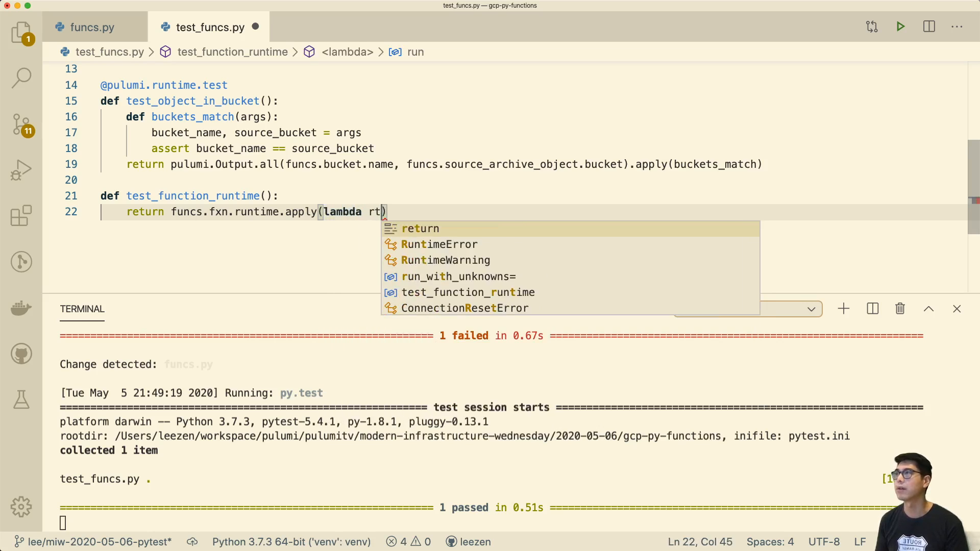
text(: assert rt == ")
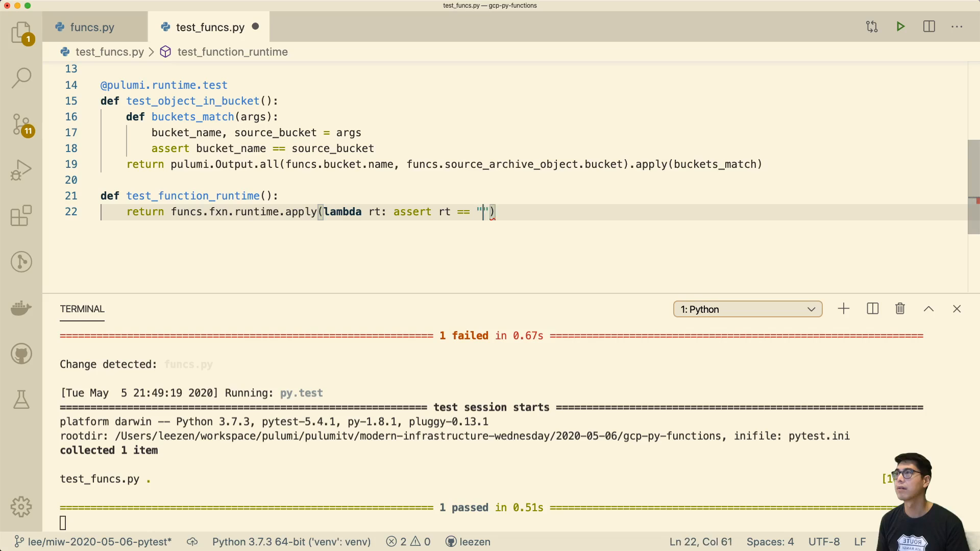
text(python37)
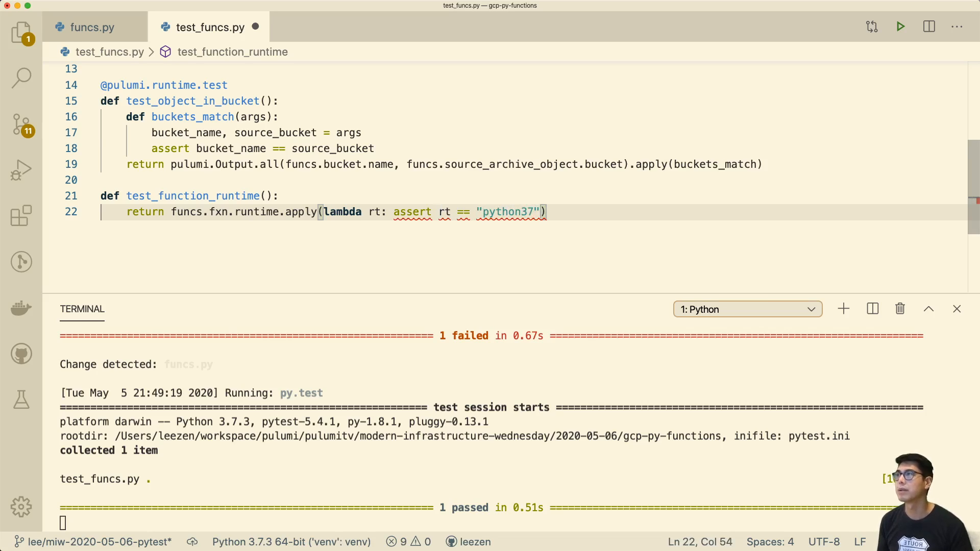
mouse_move(415, 214)
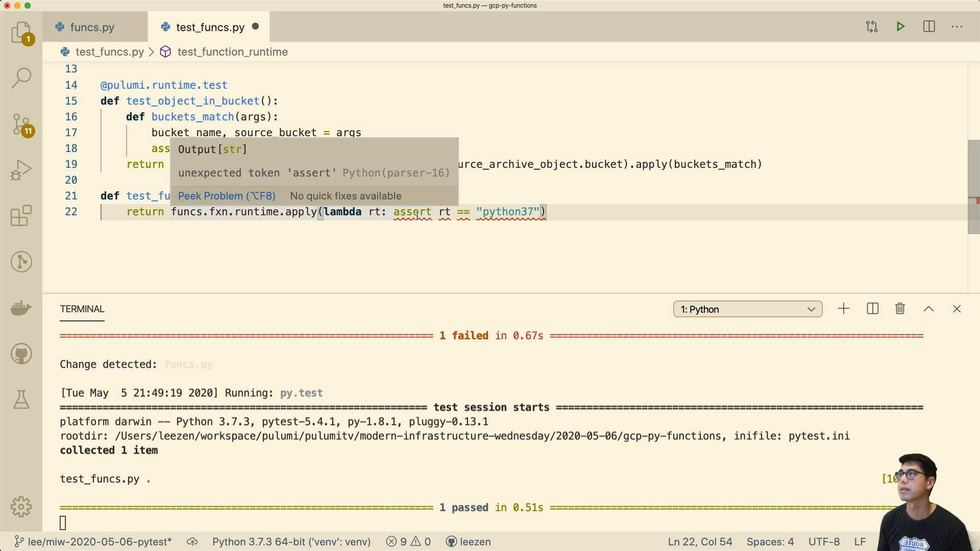
click(513, 236)
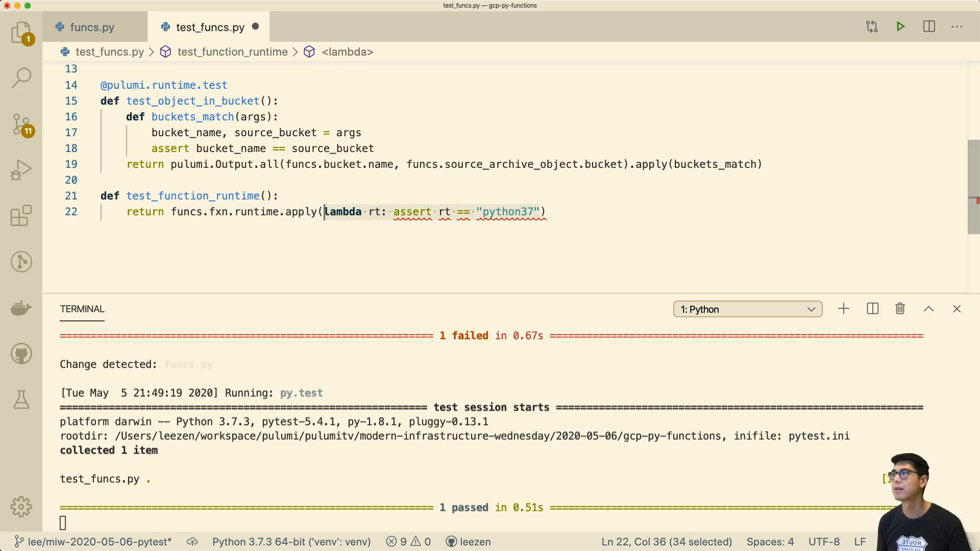
key(Delete)
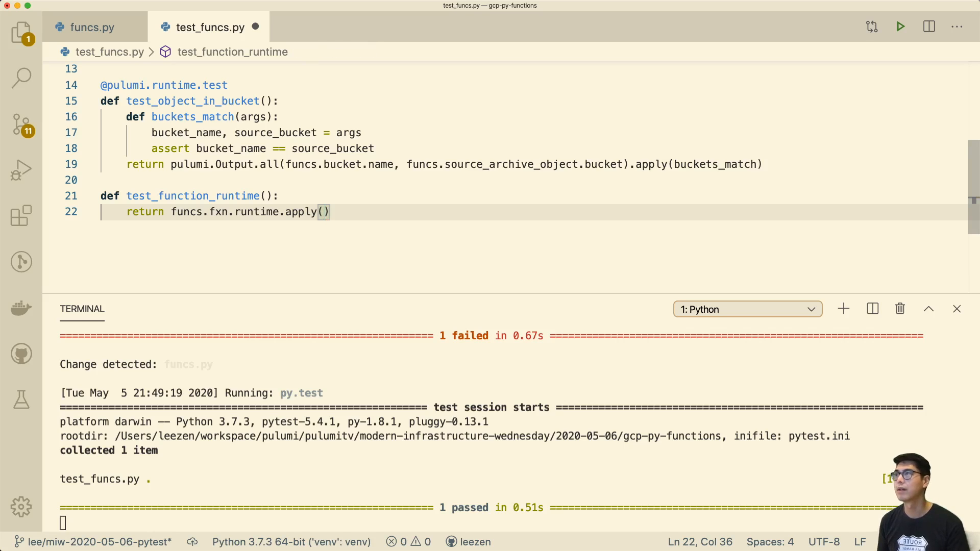
text(check_runtime)
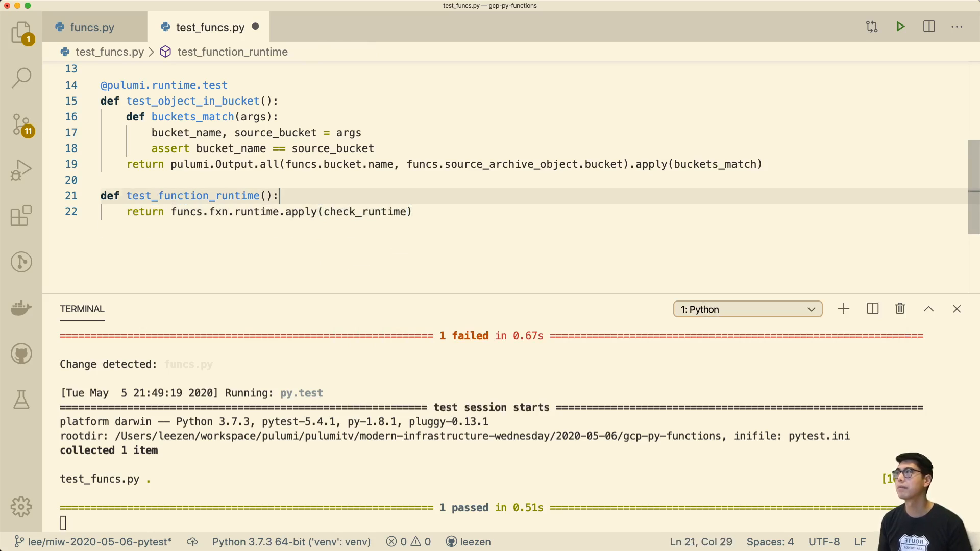
text(def check_)
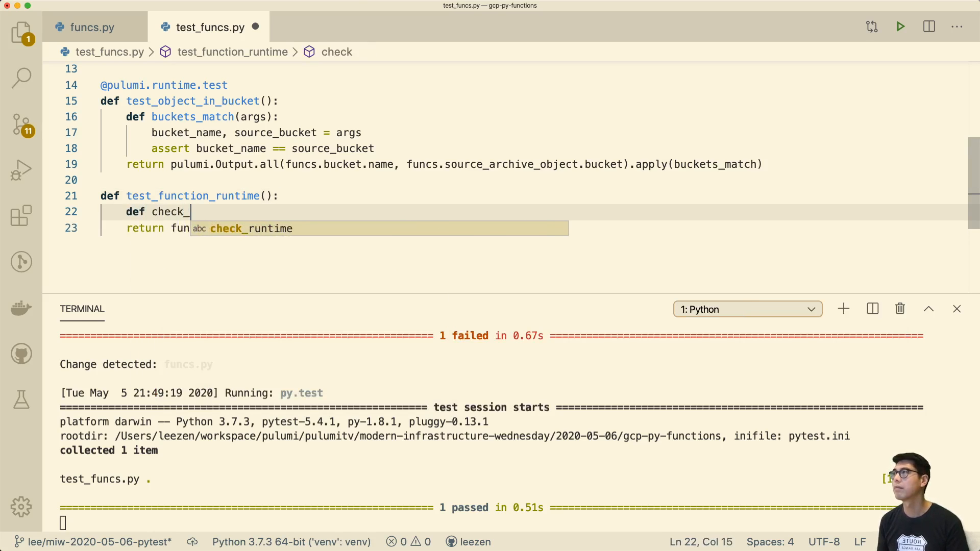
text(runtime(ar)
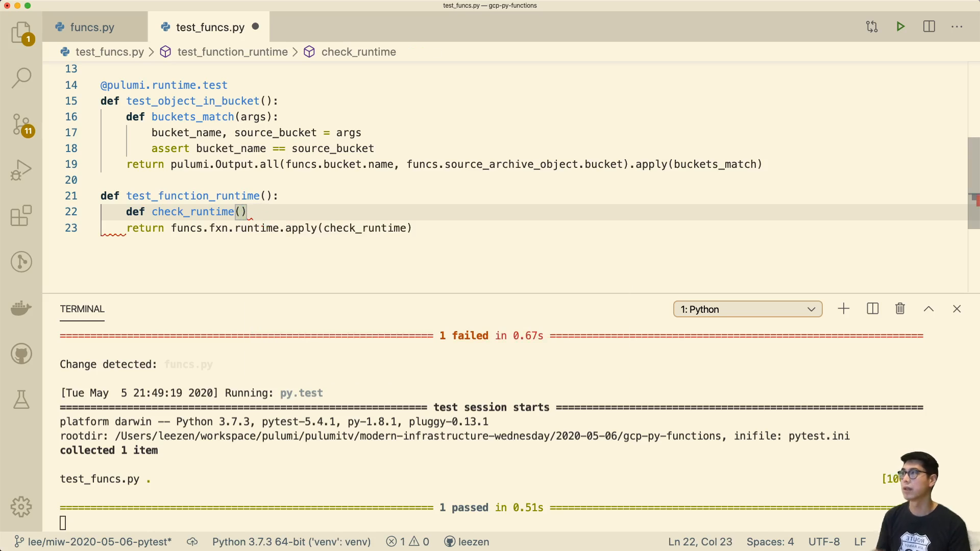
text(rt)
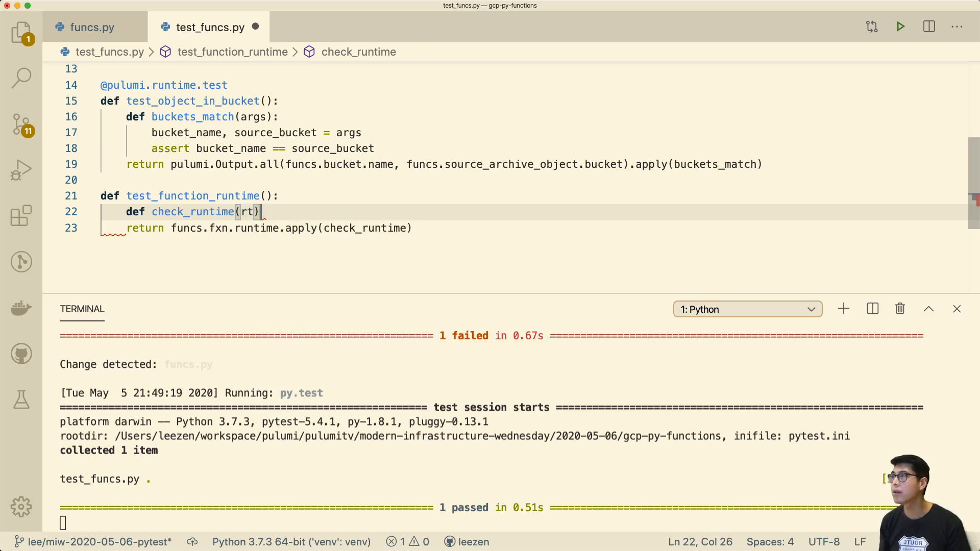
text(lambda rt: assert rt == "python37")
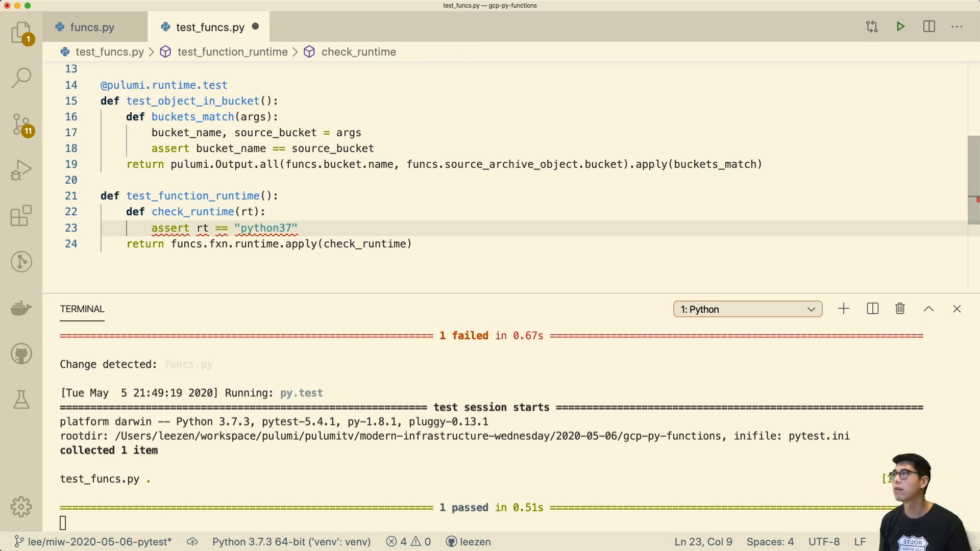
key(cmd+s)
text(@pulumi.runtime.test)
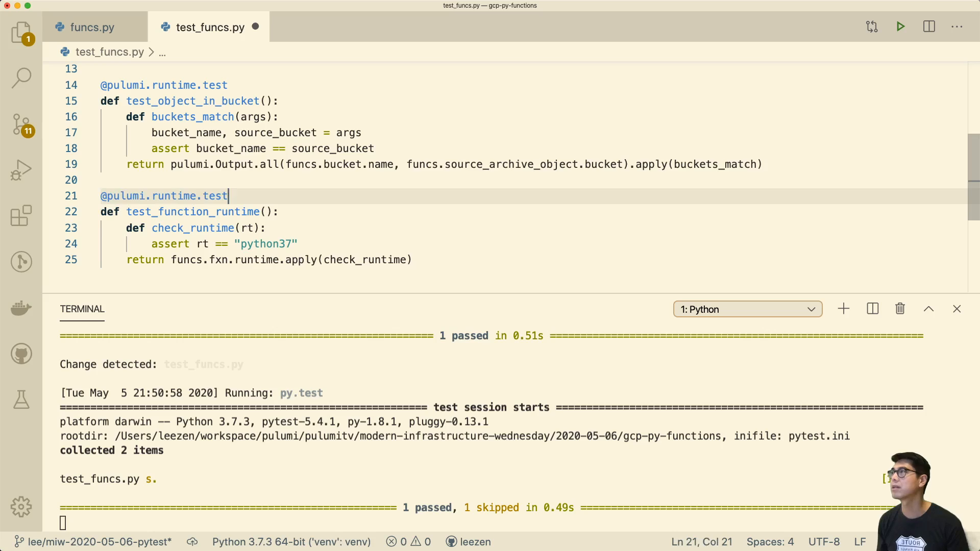
key(cmd+s)
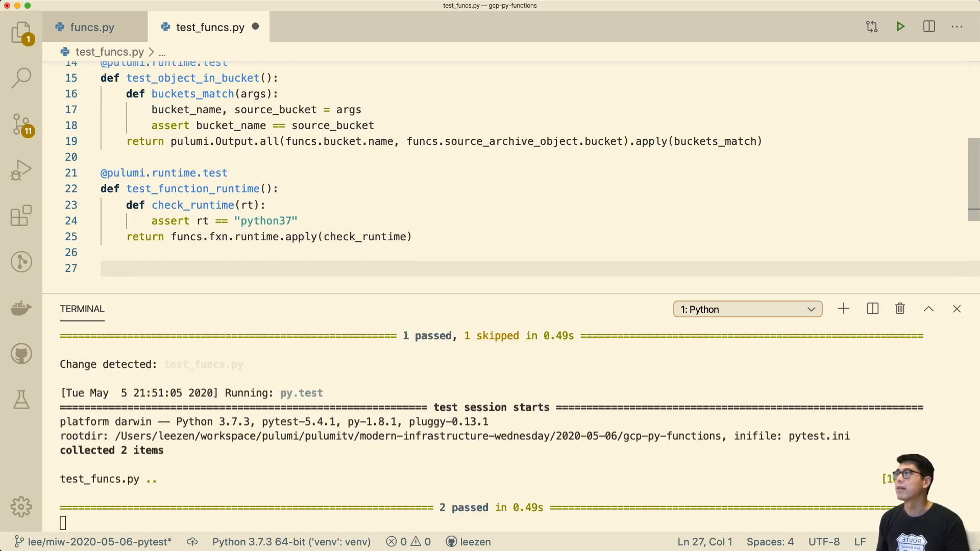
click(90, 28)
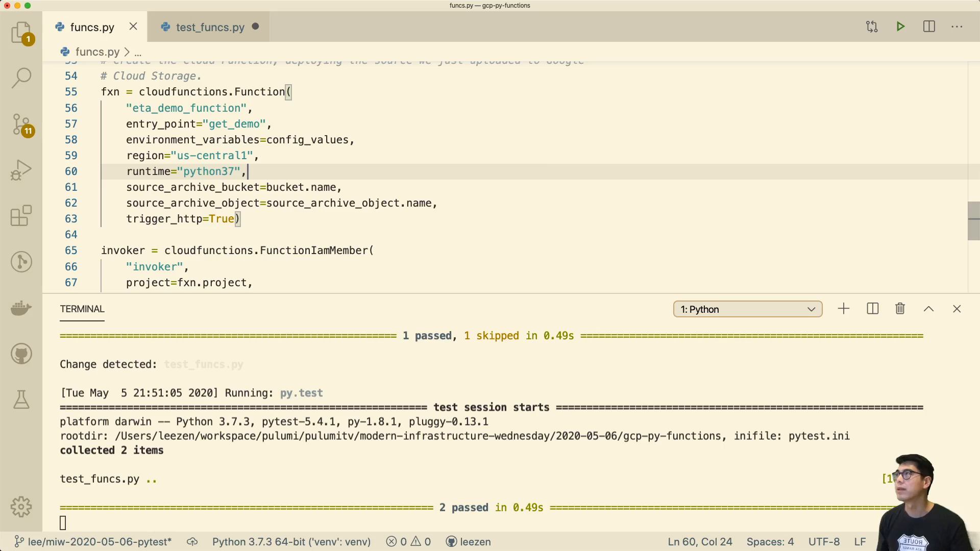
click(293, 124)
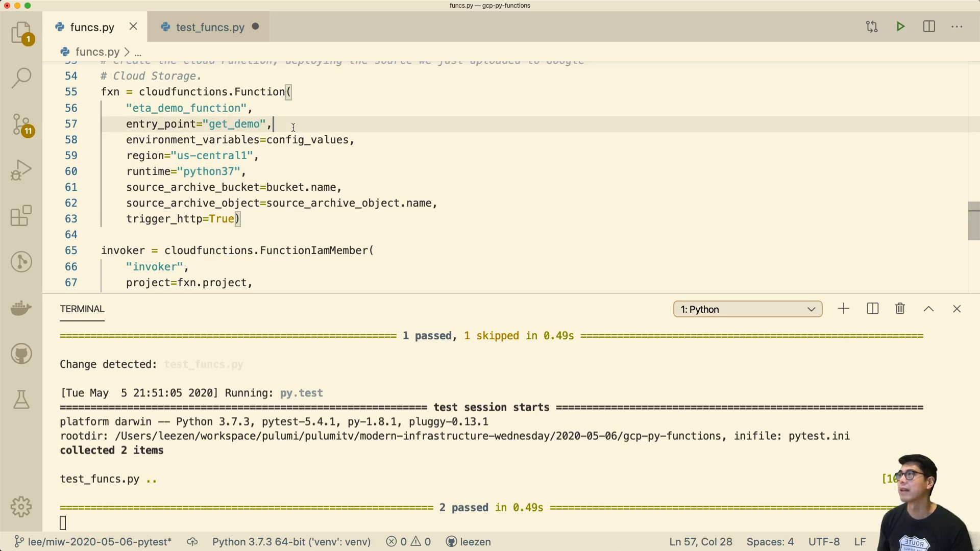
scroll(down, 3)
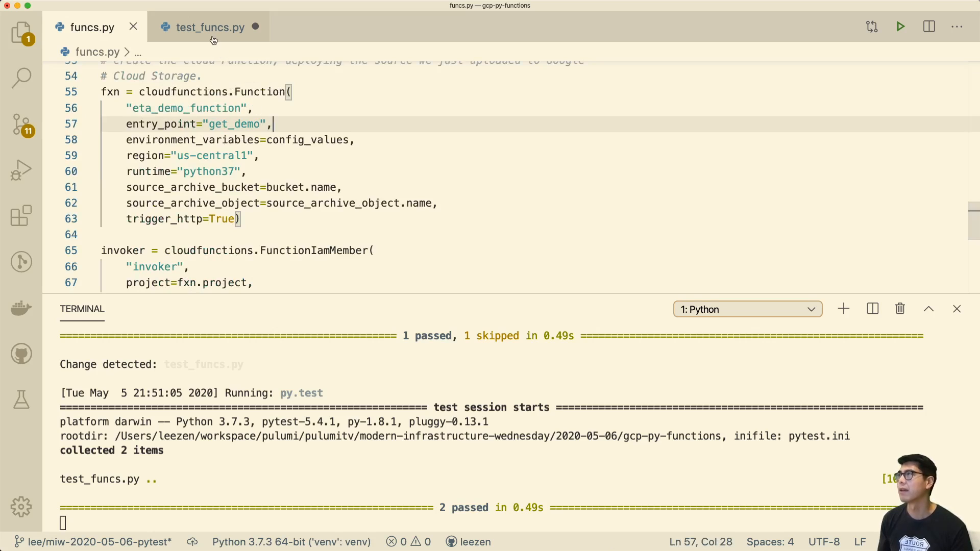
click(209, 26)
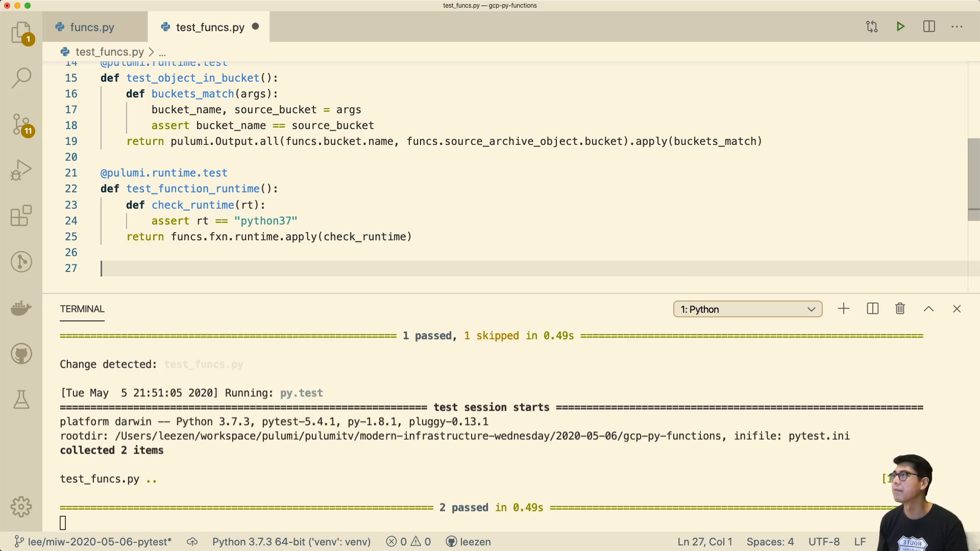
text(@pulumi.runtime.test)
text(def test_)
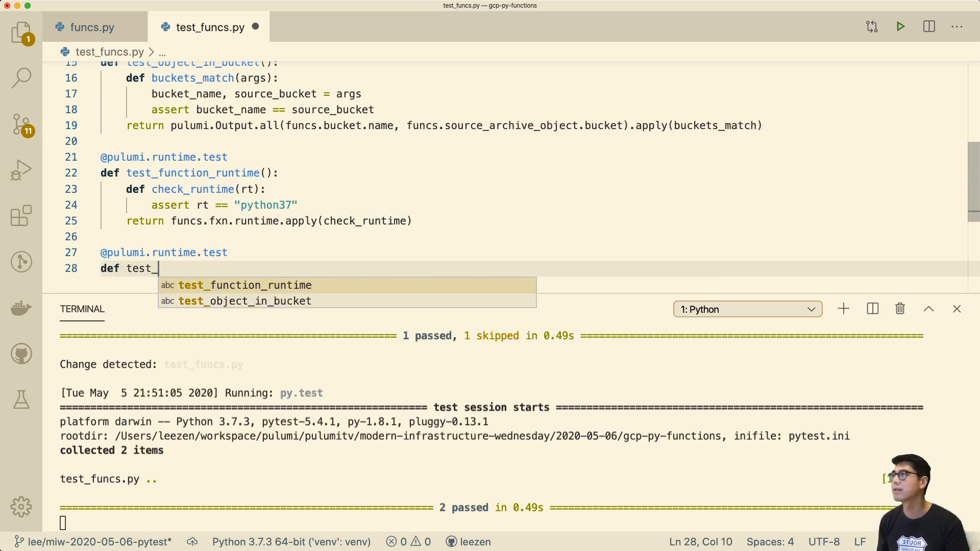
text(function_entrypoint():)
text(def check_entrypoint()
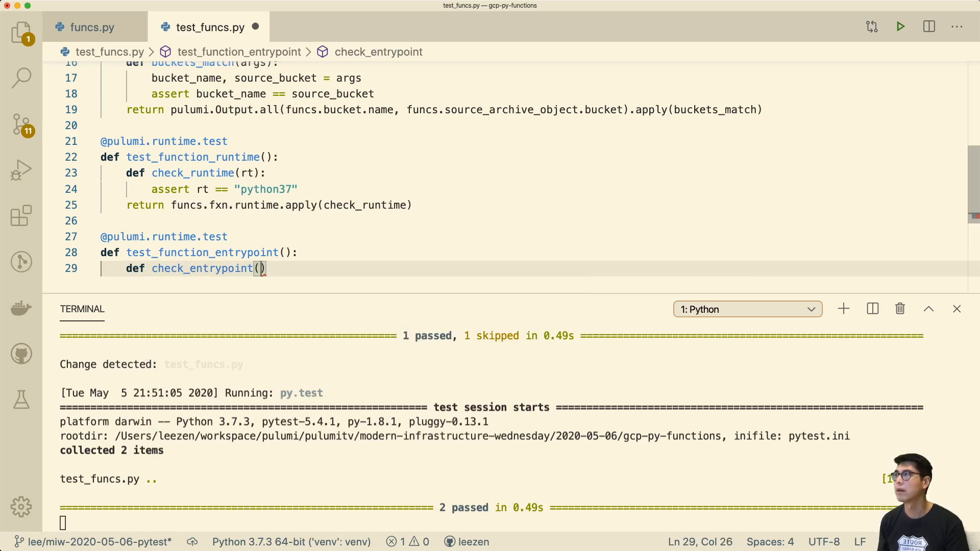
text(ep)
text(return funcs.f)
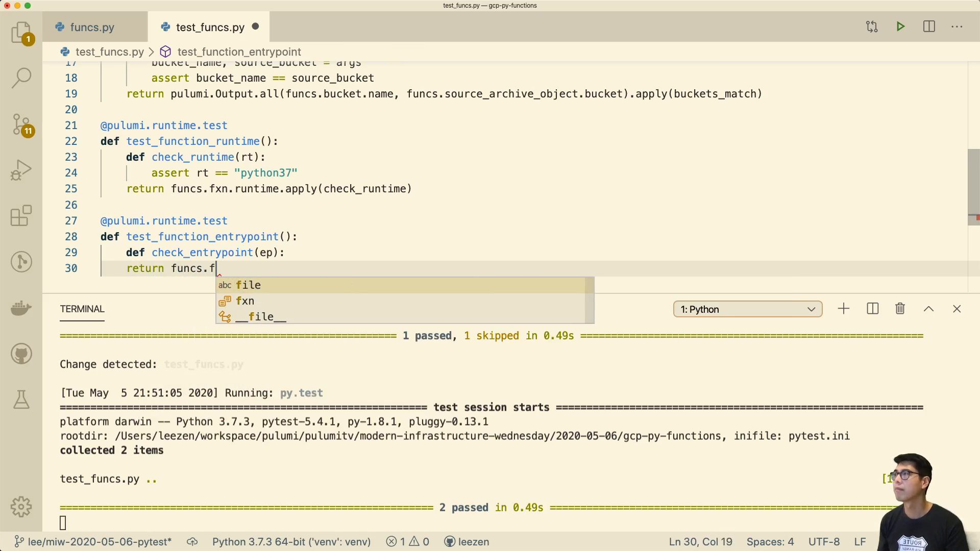
text(xn.entry_point)
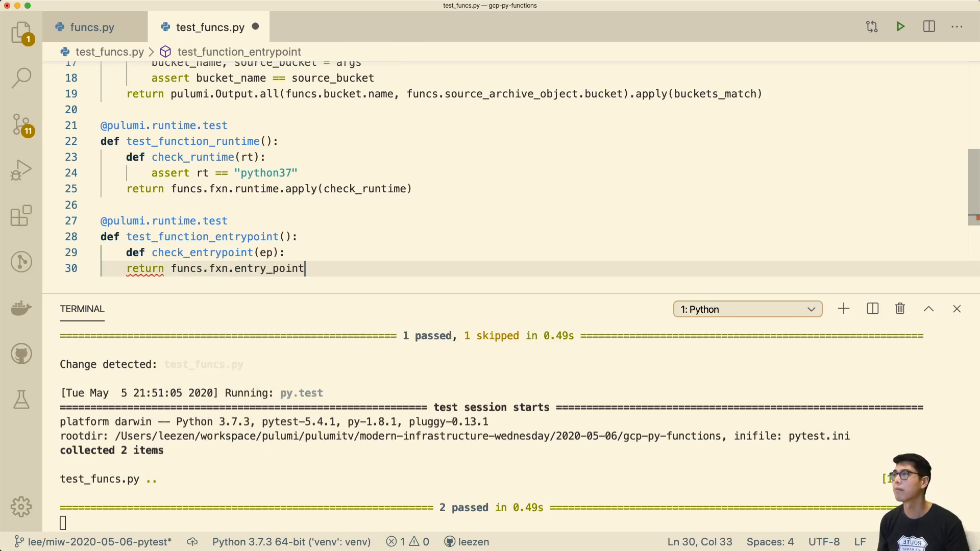
text(.apply(check_entrypoint)
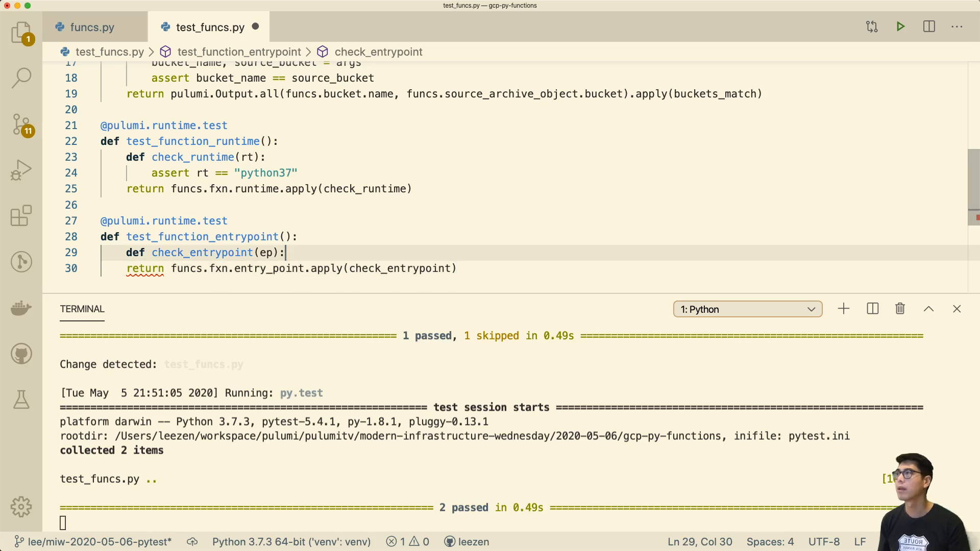
key(Enter)
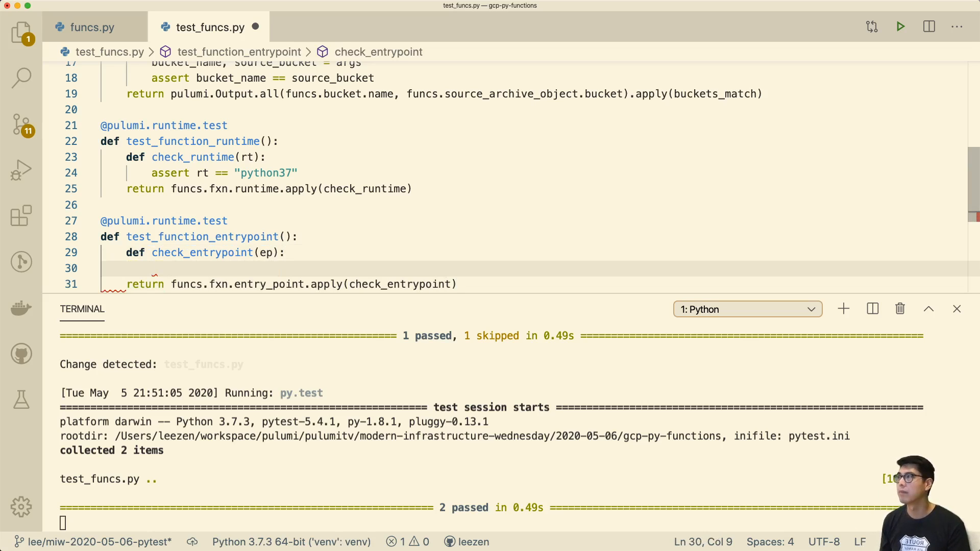
Step: In check_entrypoint import functions.main and assert callable(getattr(functions.main, ep)) for 3 passed
text(import)
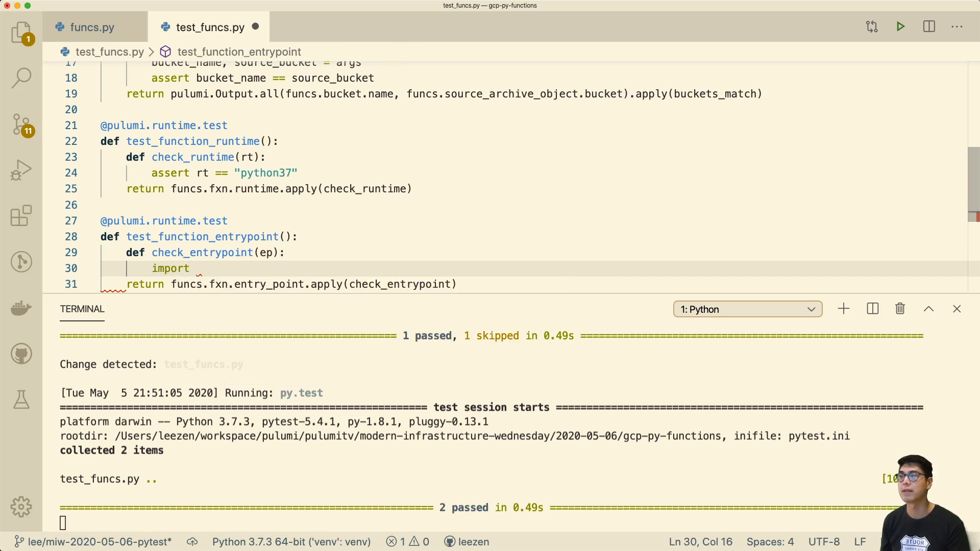
text(functions.main)
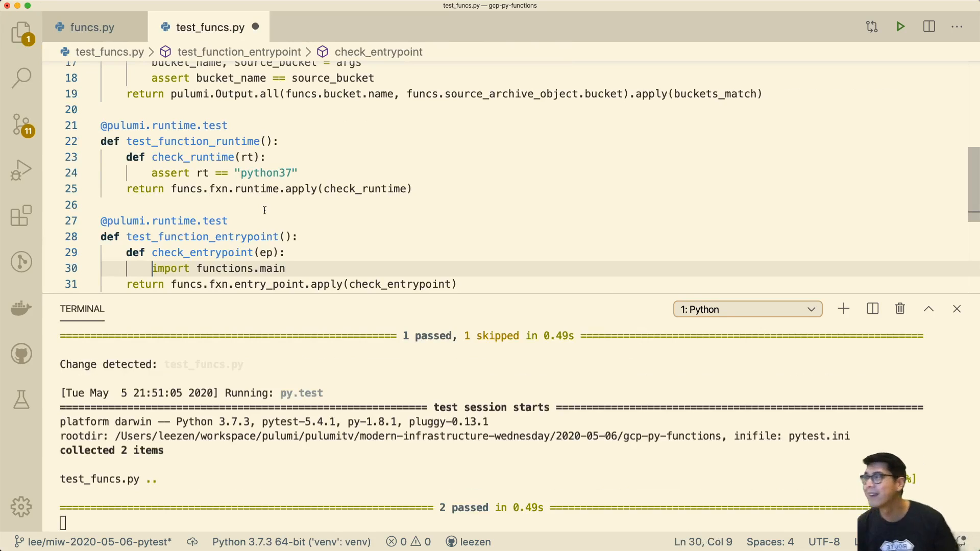
key(Enter)
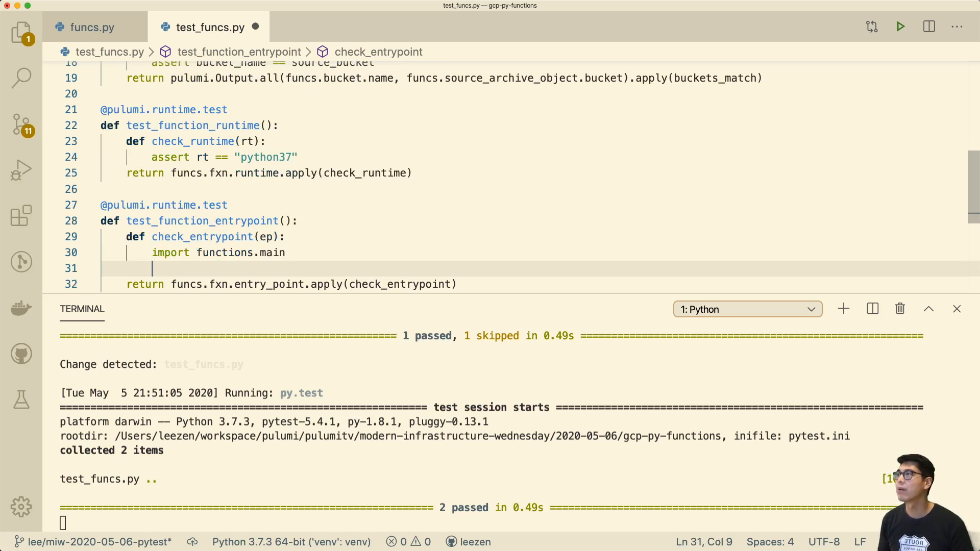
text(functions.main)
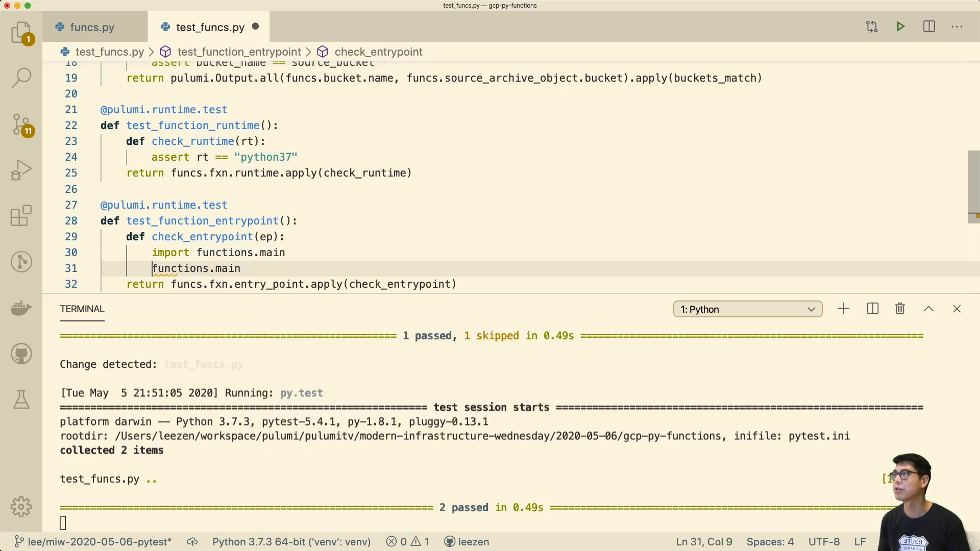
text(getattr()
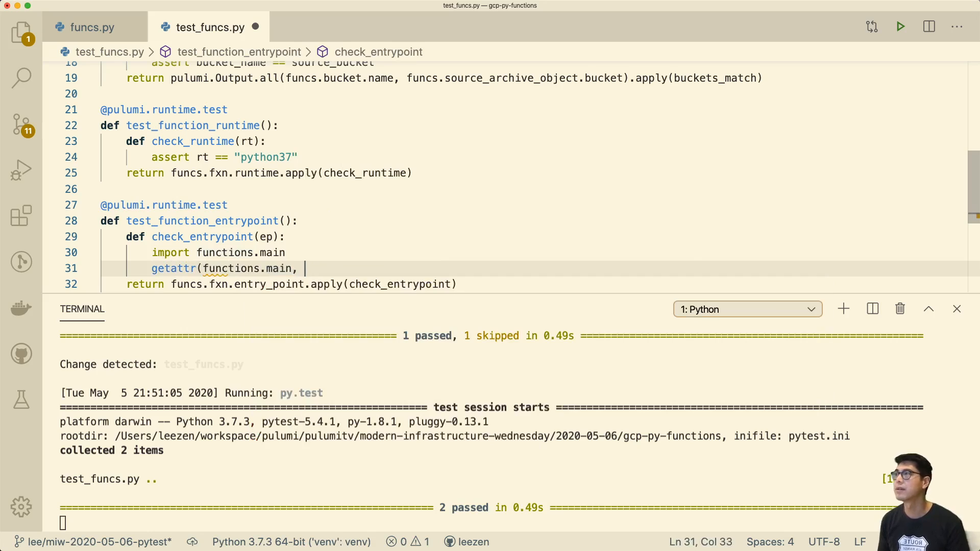
text('')
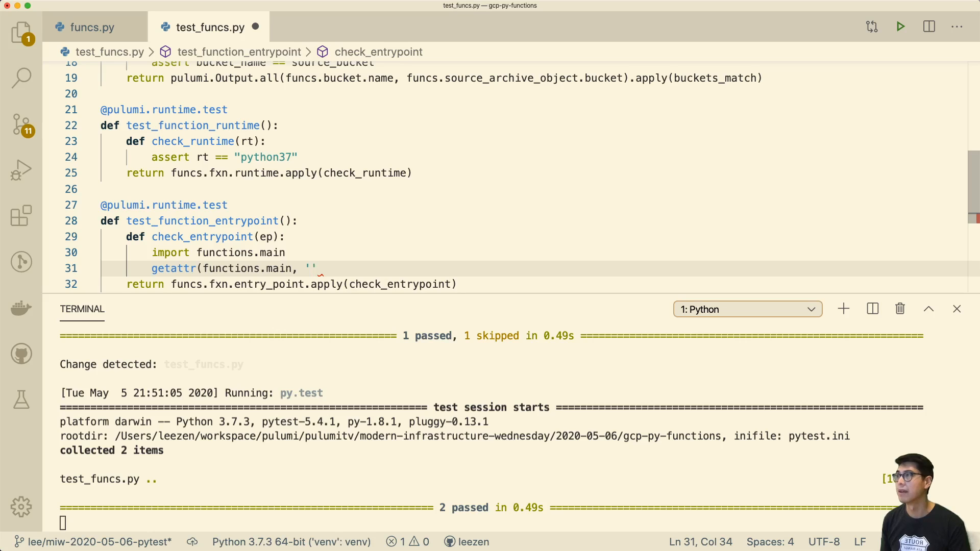
key(Backspace)
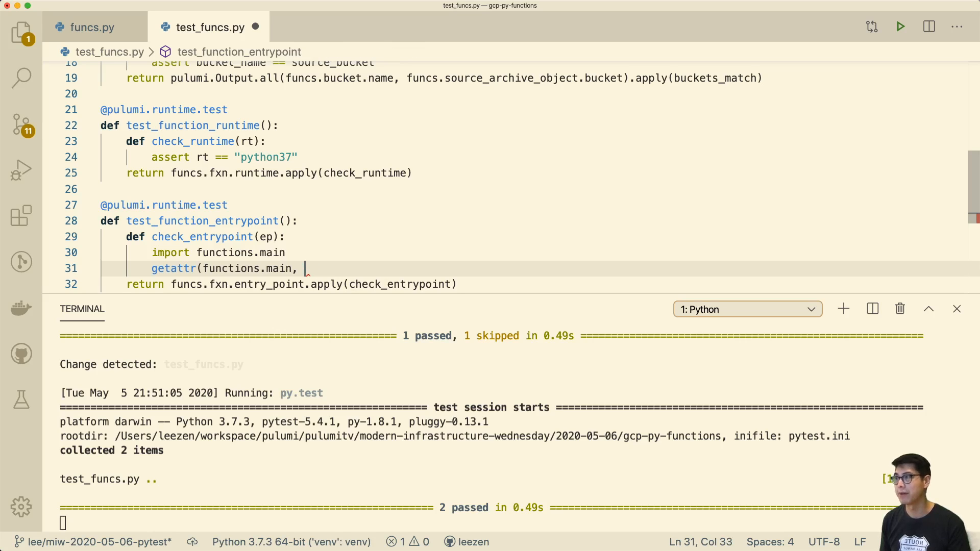
text(ep))
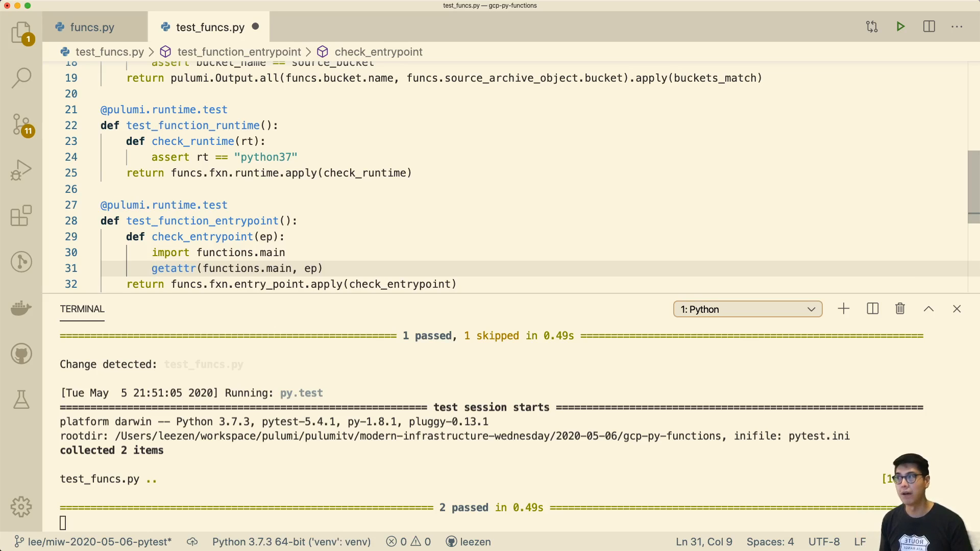
text(assert callable()
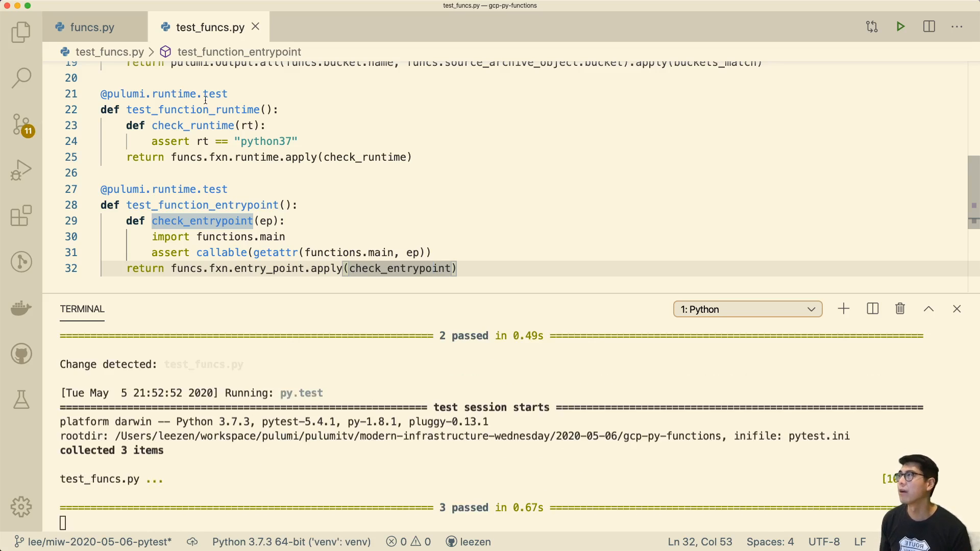
Step: Change entry_point to "get_something" to see a failure, then restore "get_demo"
click(91, 27)
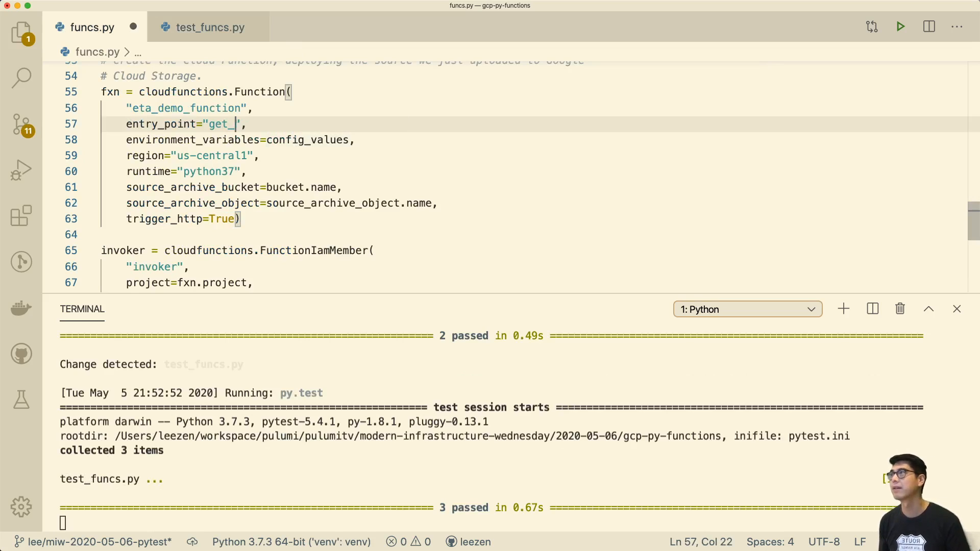
text(something)
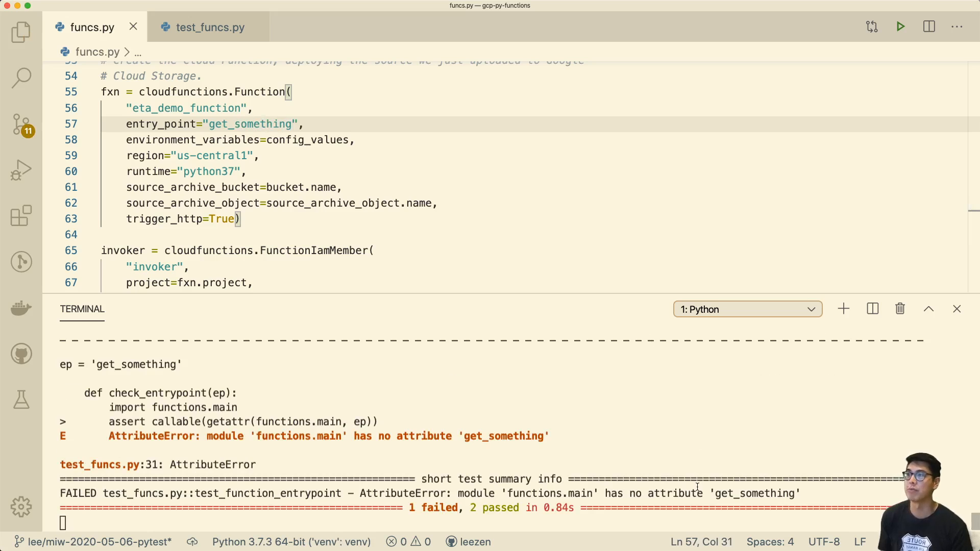
click(306, 124)
text(dem)
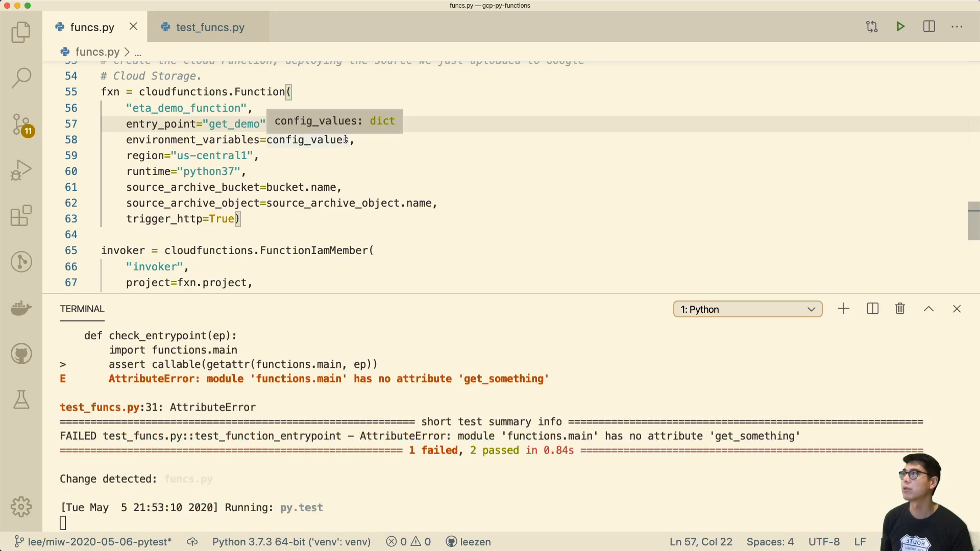
Step: Open functions/main.py, append some_val = True, and confirm 3 passed still
click(18, 29)
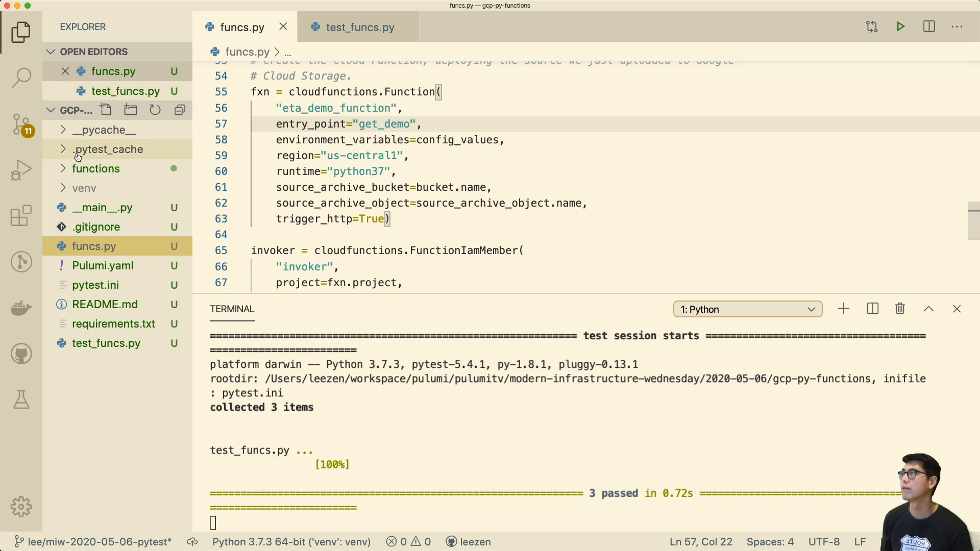
click(96, 169)
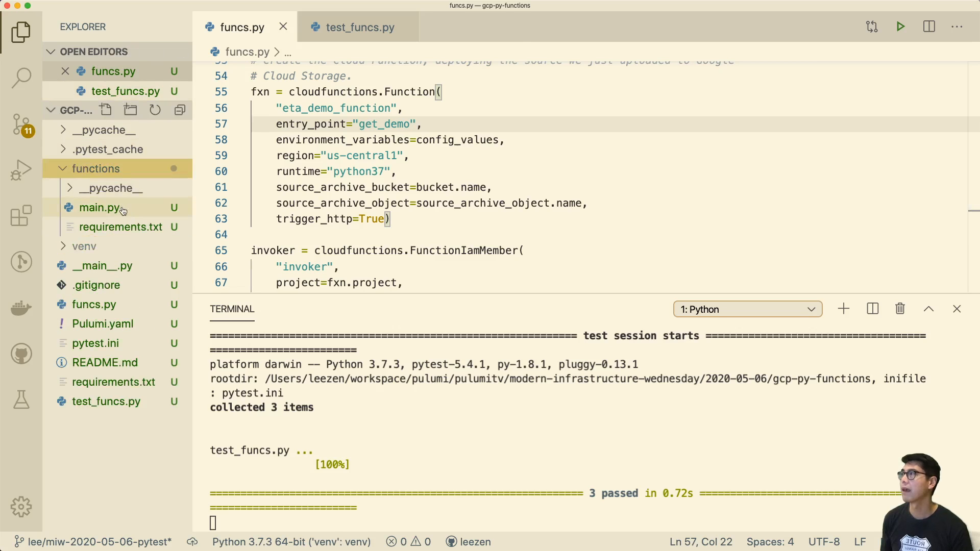
click(100, 208)
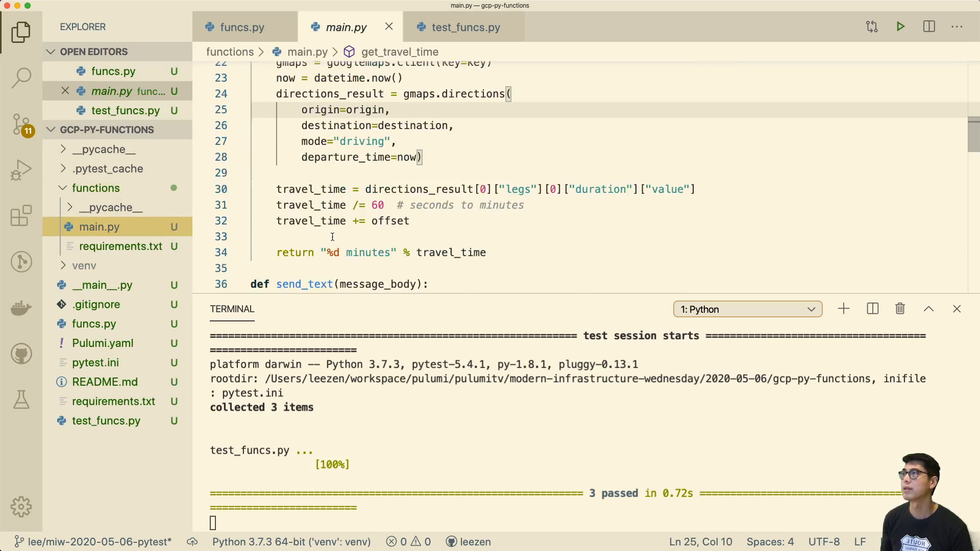
scroll(down, 3)
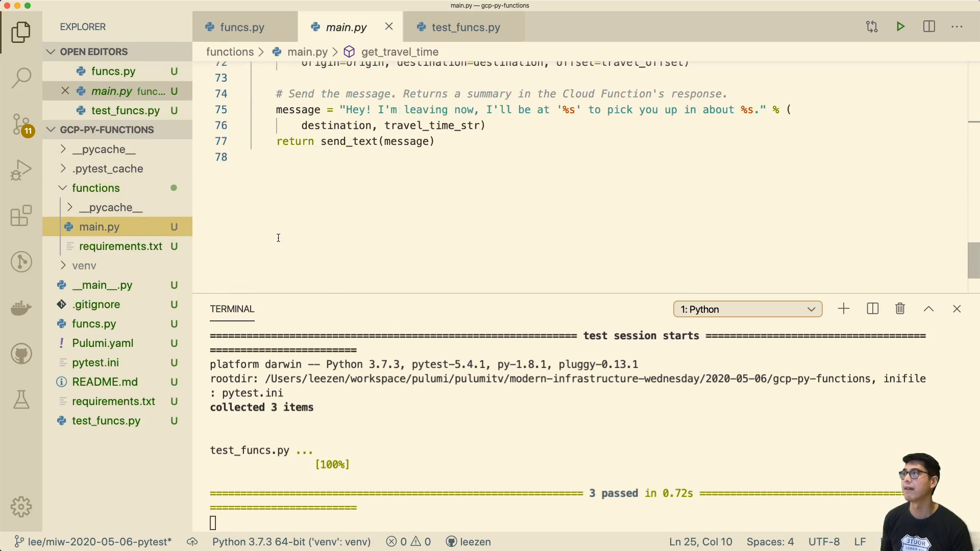
key(Enter)
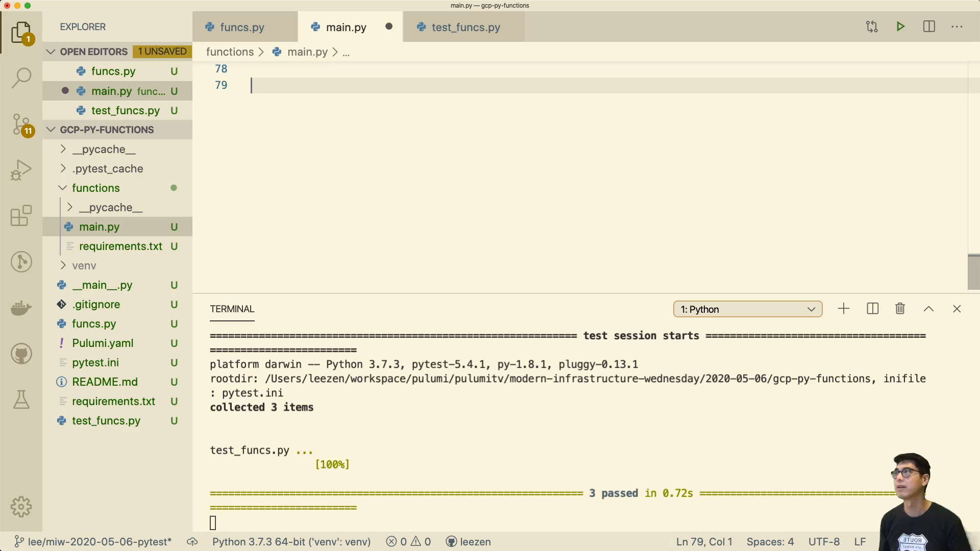
text(some_val = T)
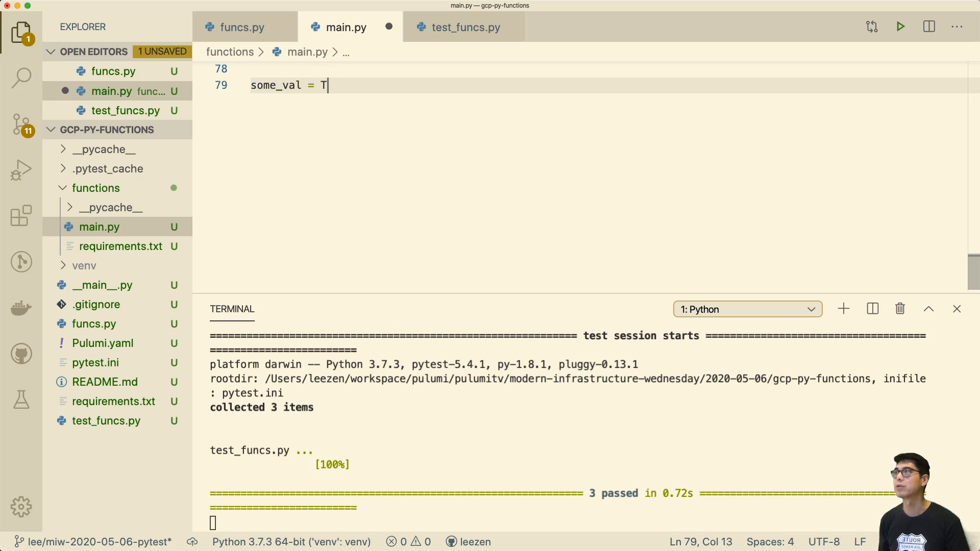
text(rue)
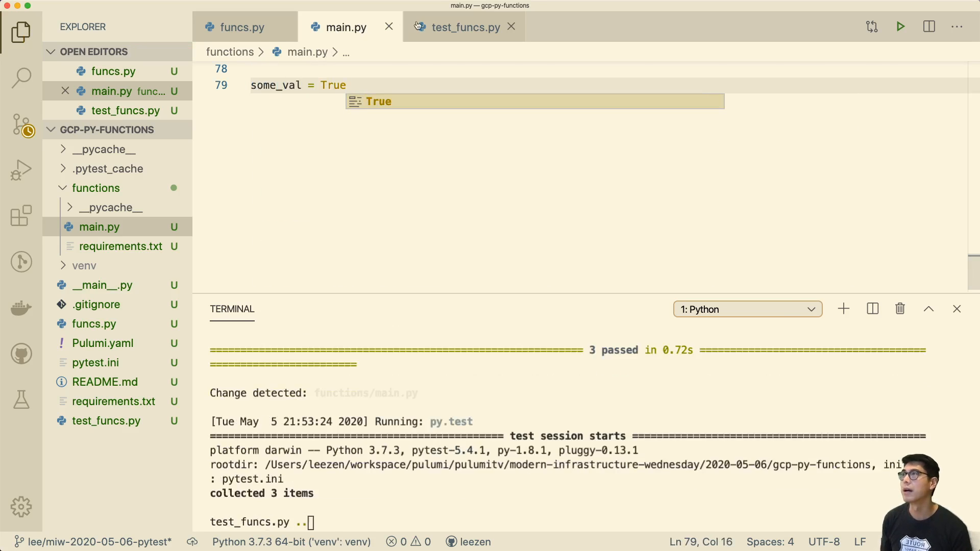
click(463, 27)
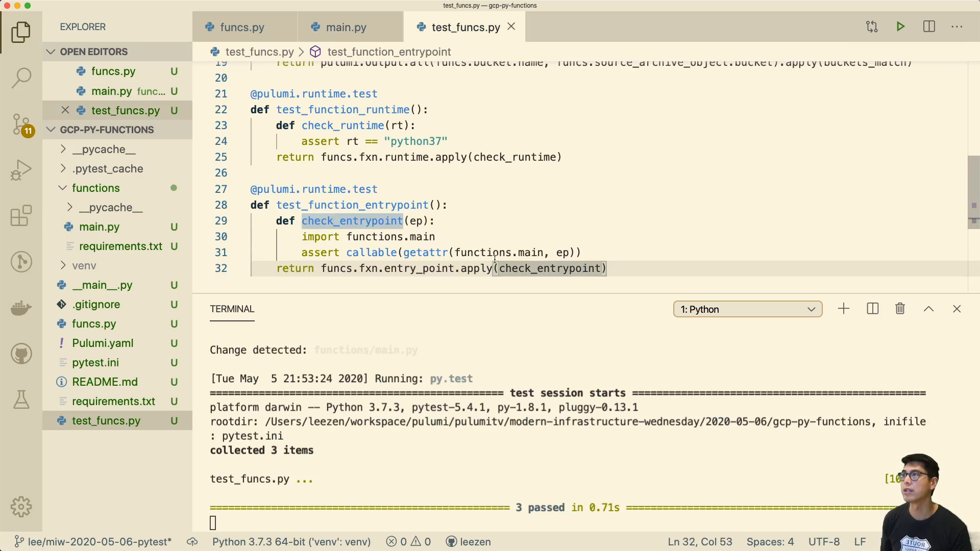
click(241, 27)
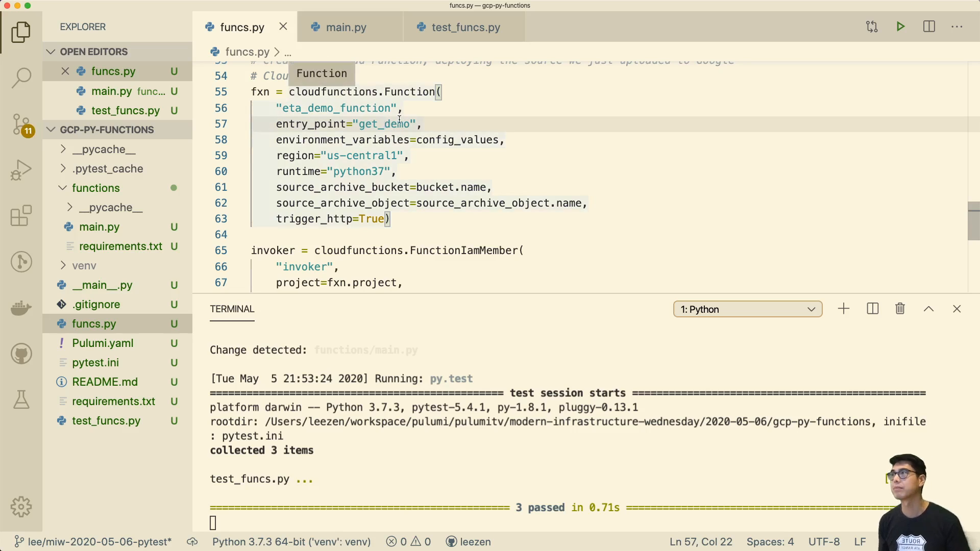
key(Backspace)
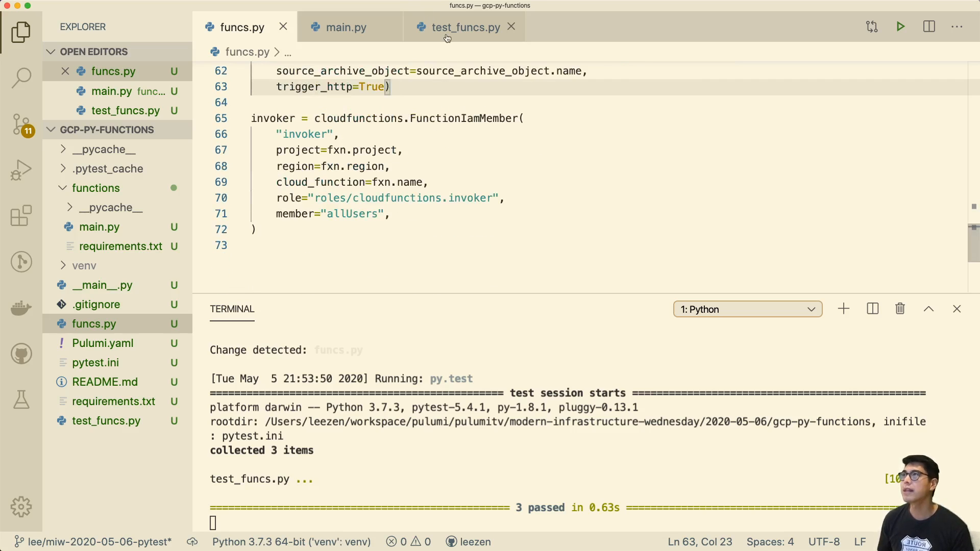
Step: Return to test_funcs.py and add a trailing newline after line 32 to trigger a rerun with 3 passed
click(448, 27)
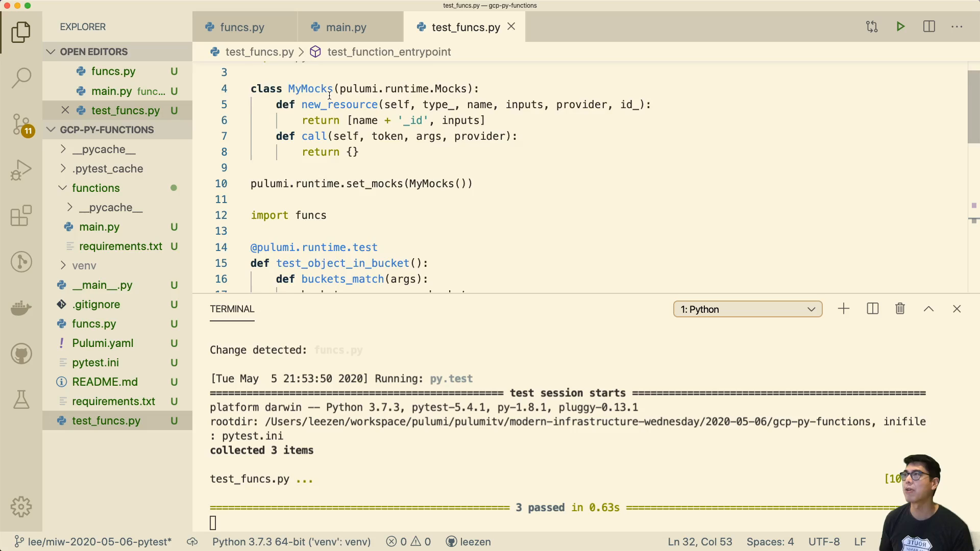
scroll(down, 3)
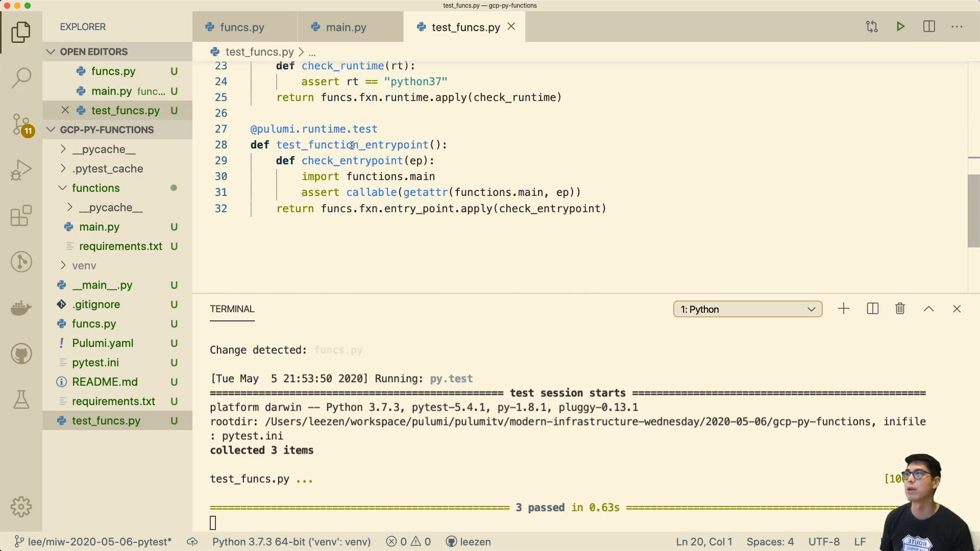
mouse_move(379, 193)
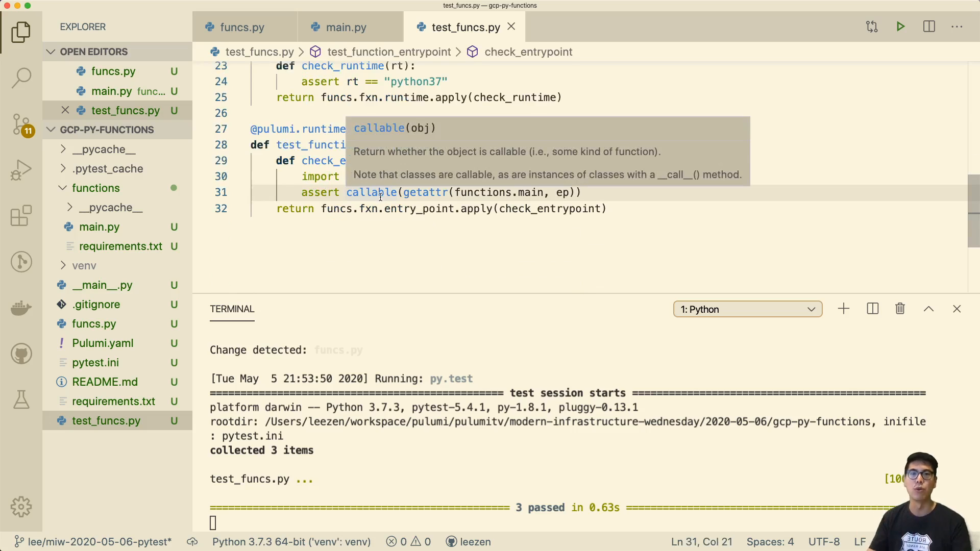
mouse_move(371, 206)
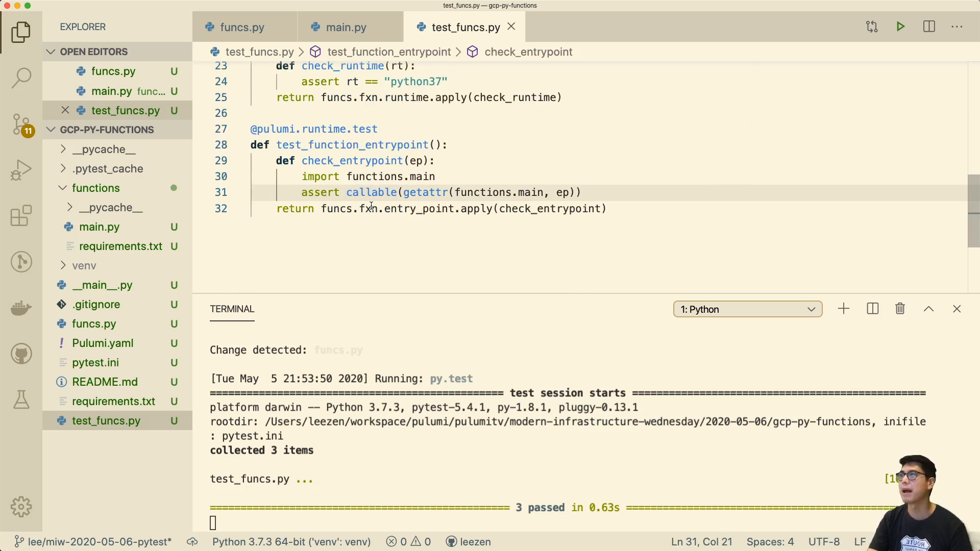
click(606, 208)
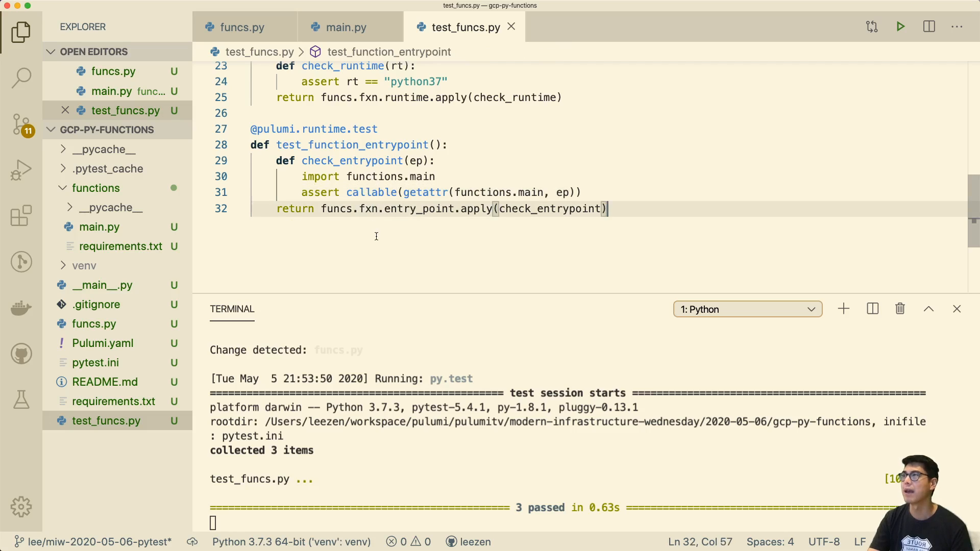
key(Enter)
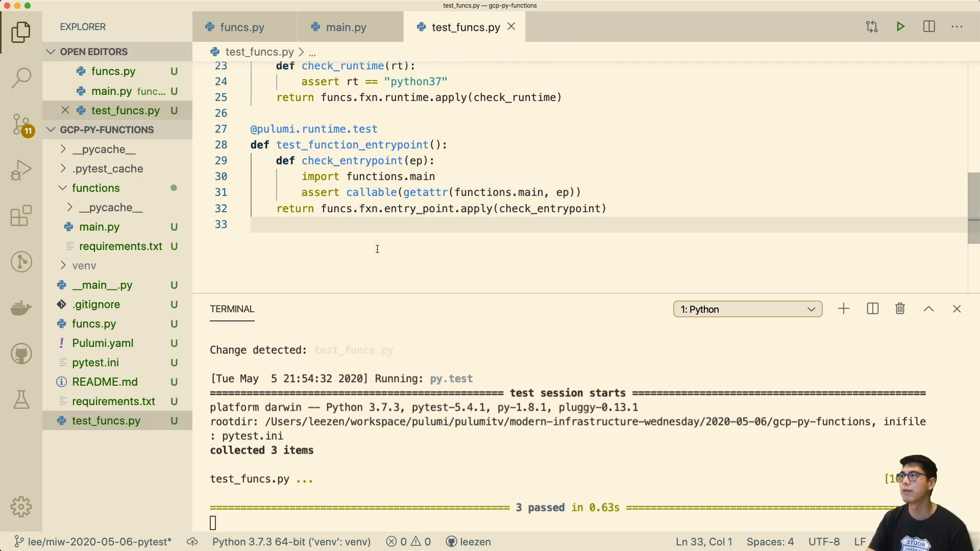
mouse_move(433, 481)
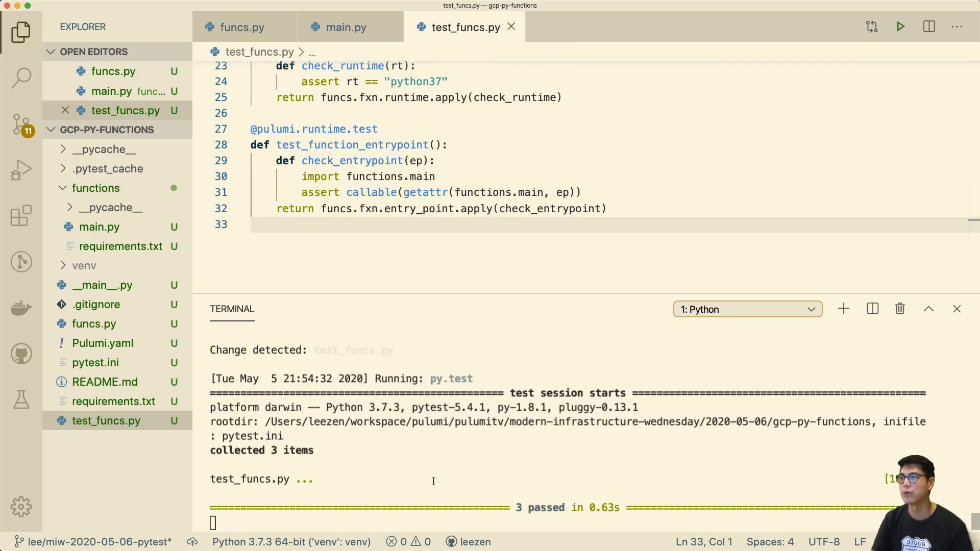
mouse_move(587, 509)
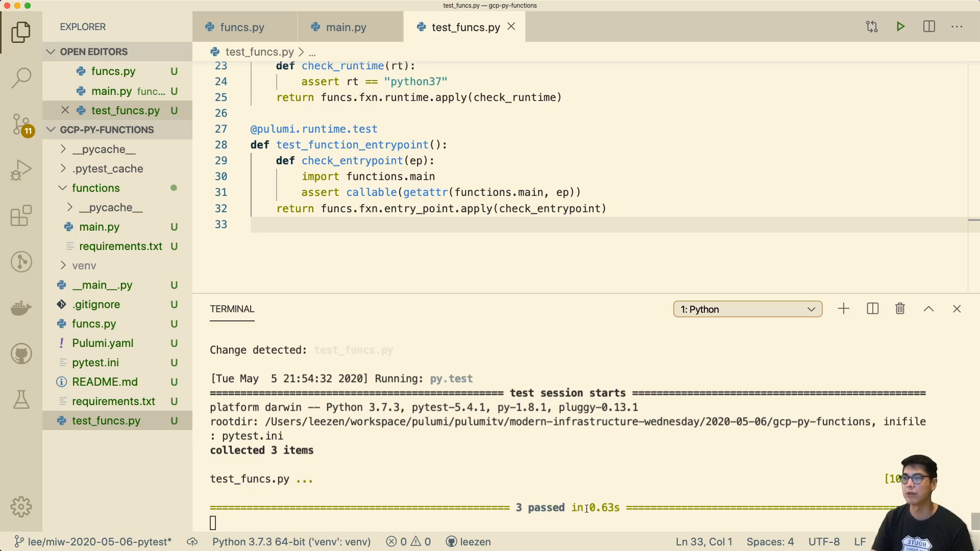